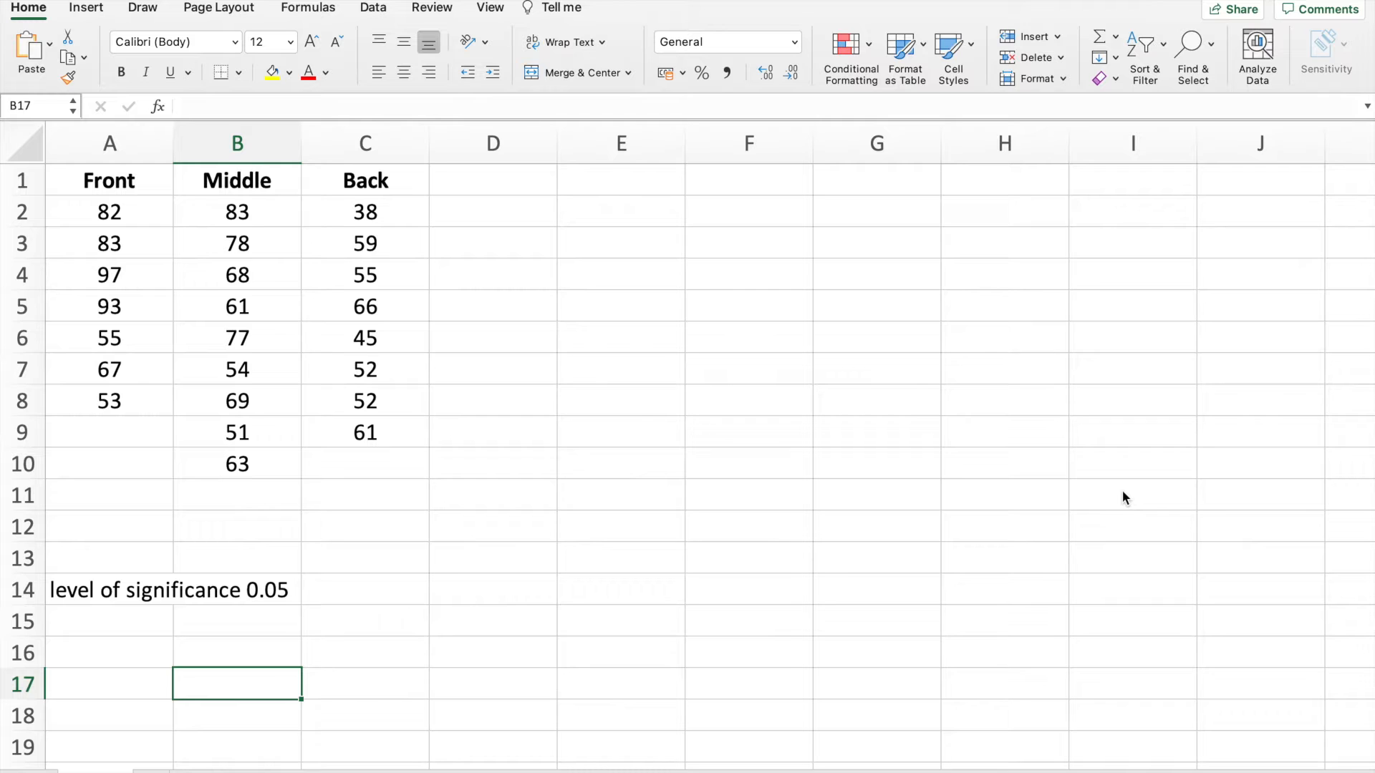
{"action": "mouse_move", "coordinate": [143, 244]}
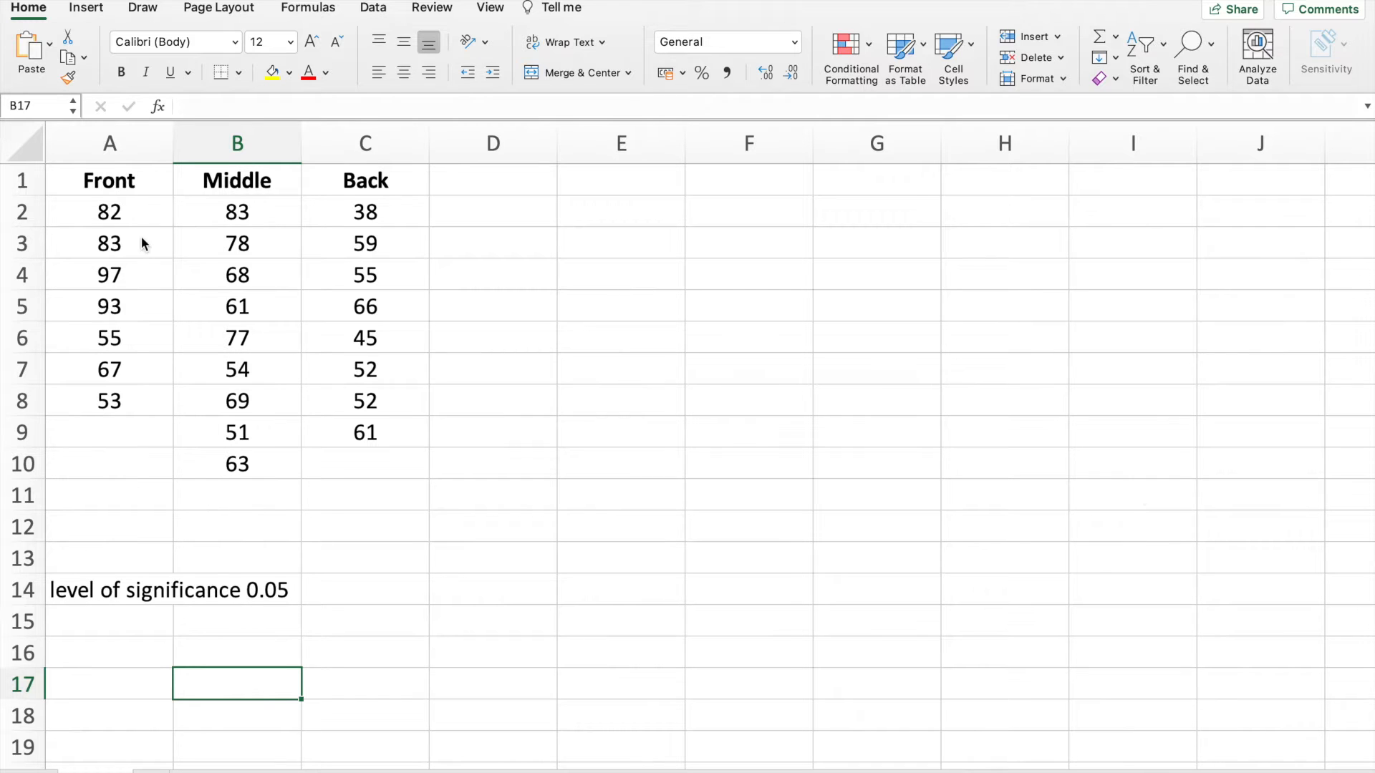
- Review the Middle and Back grade columns, then clear the highlight
{"action": "left_click_drag", "start_coordinate": [109, 181], "coordinate": [109, 401]}
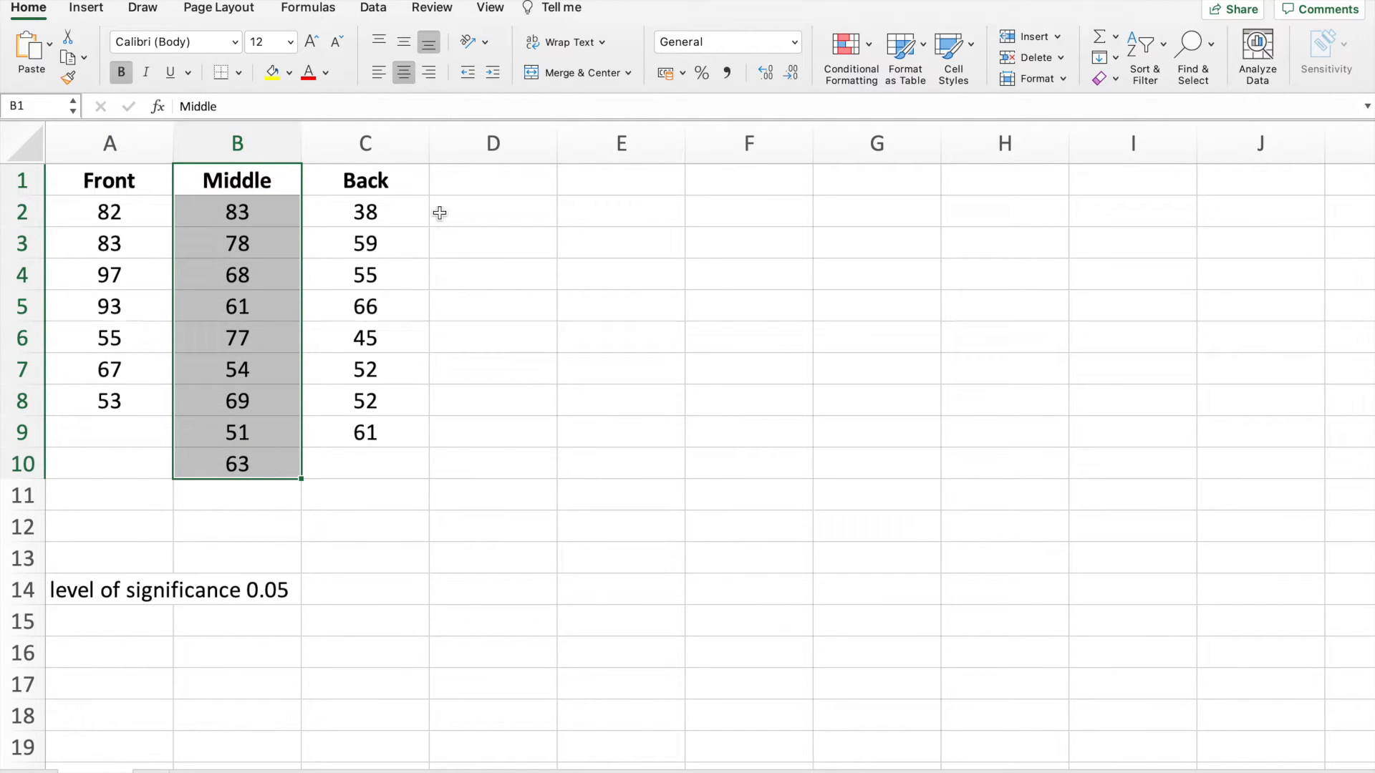
{"action": "left_click", "coordinate": [365, 180]}
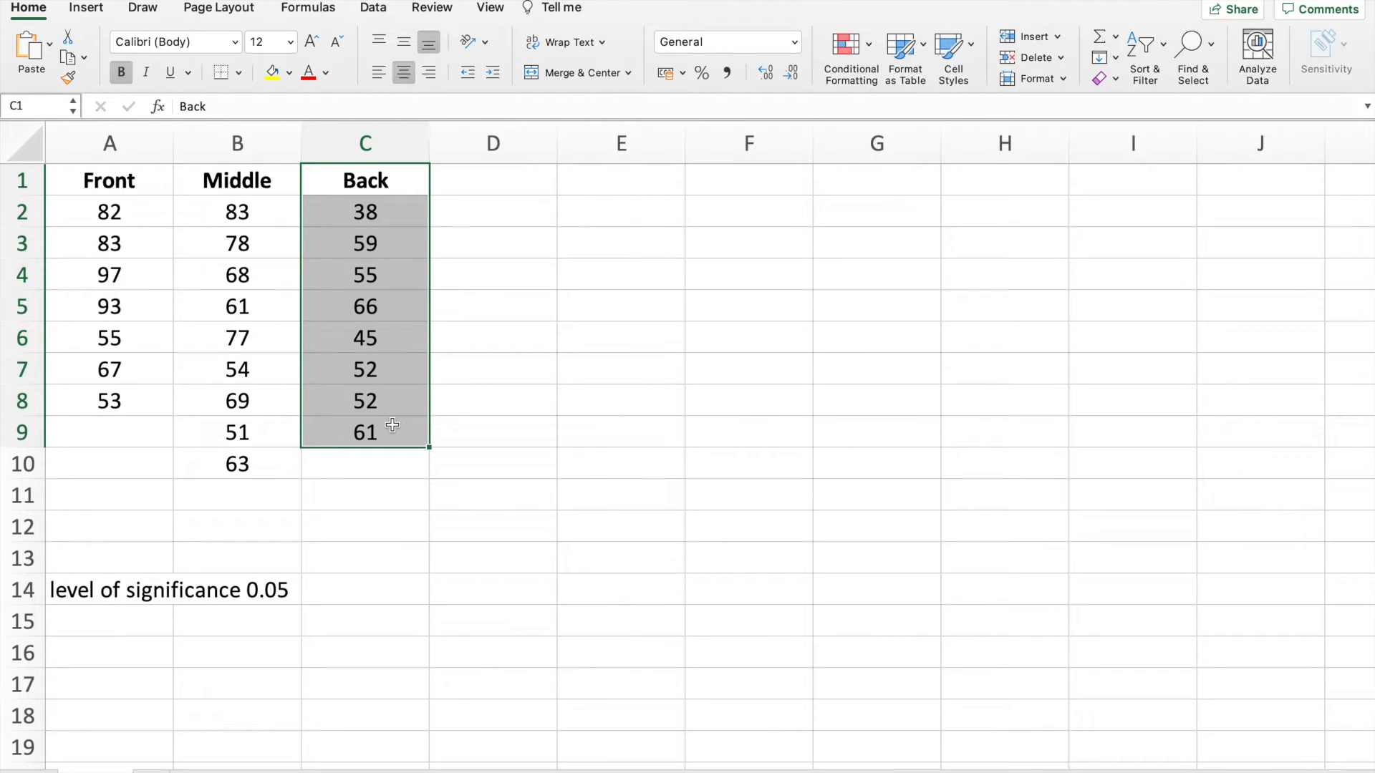
{"action": "left_click", "coordinate": [621, 401]}
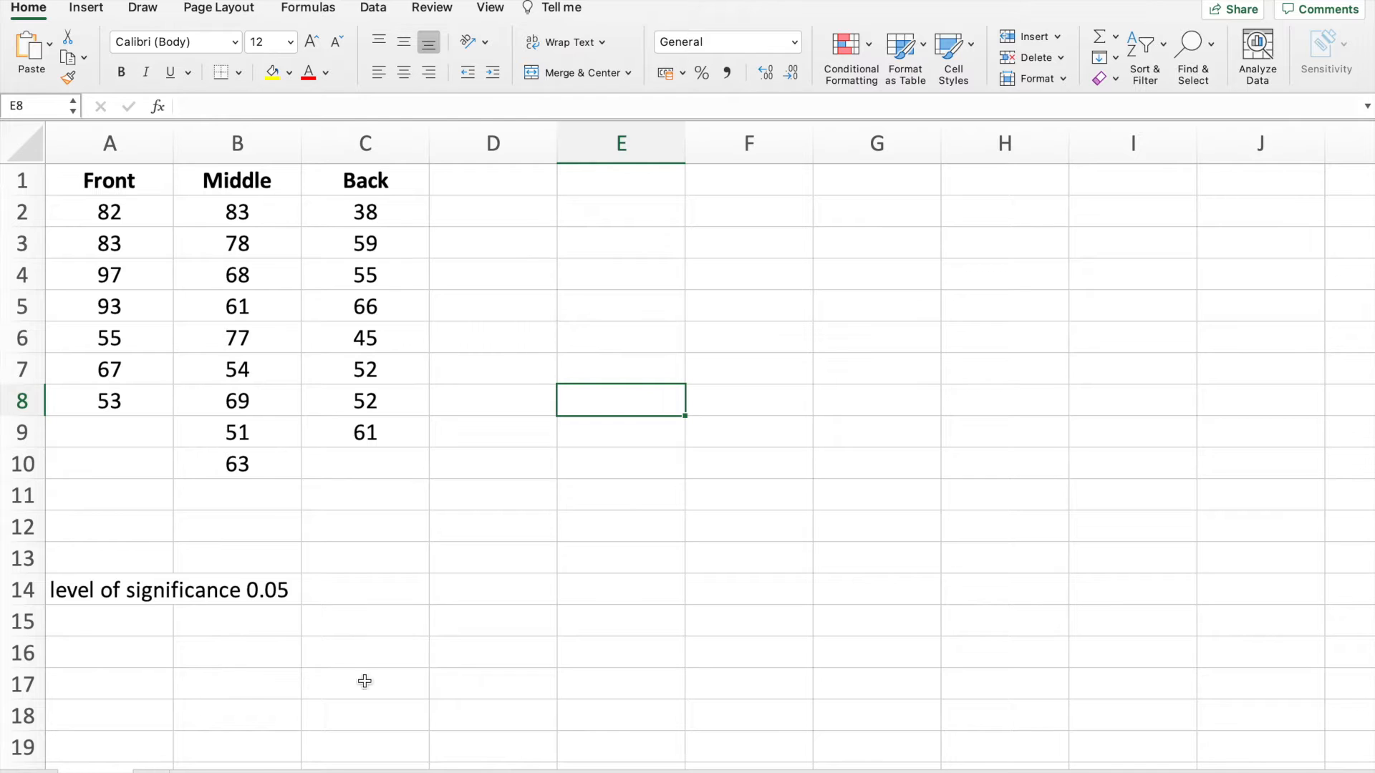
- Enter the null hypothesis 'Ho: all of them are equal' in cell A12
{"action": "left_click", "coordinate": [109, 525]}
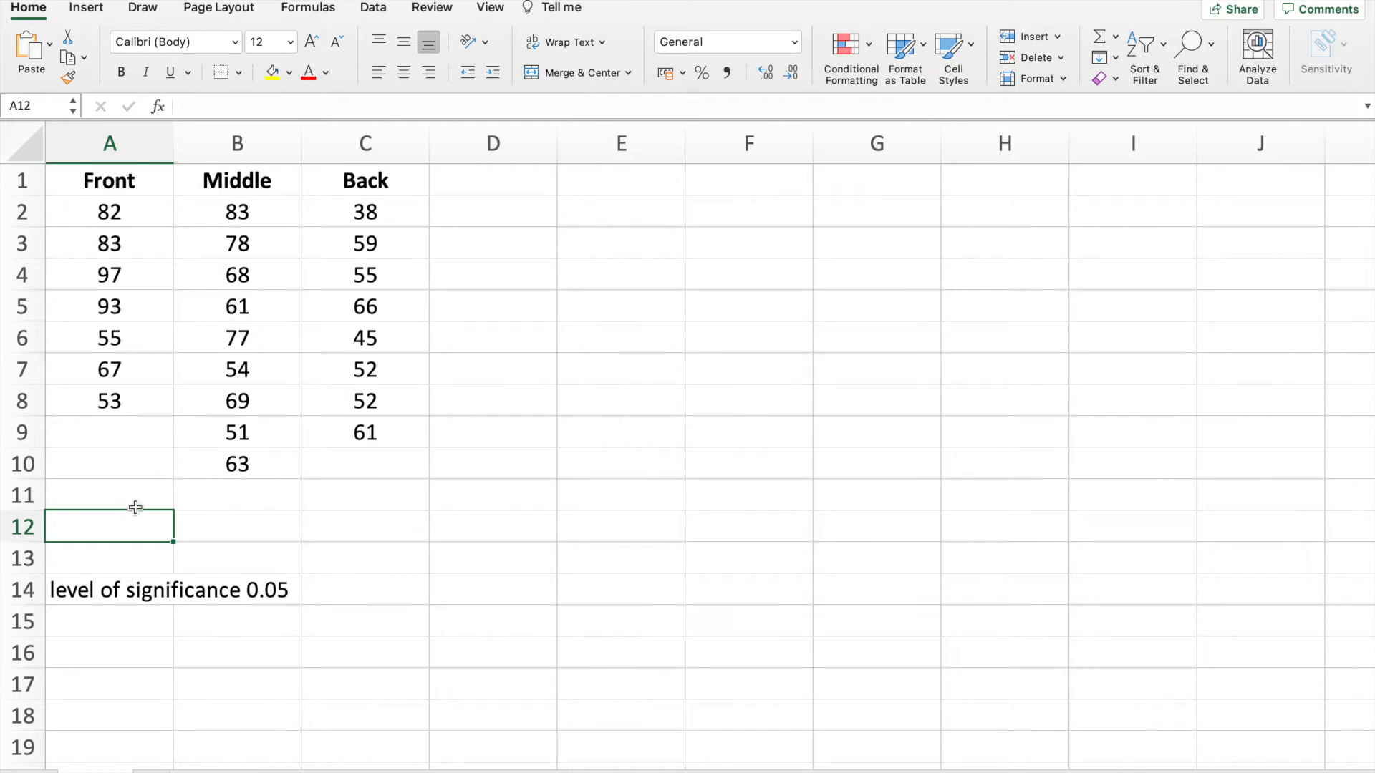
{"action": "type", "text": "Ho"}
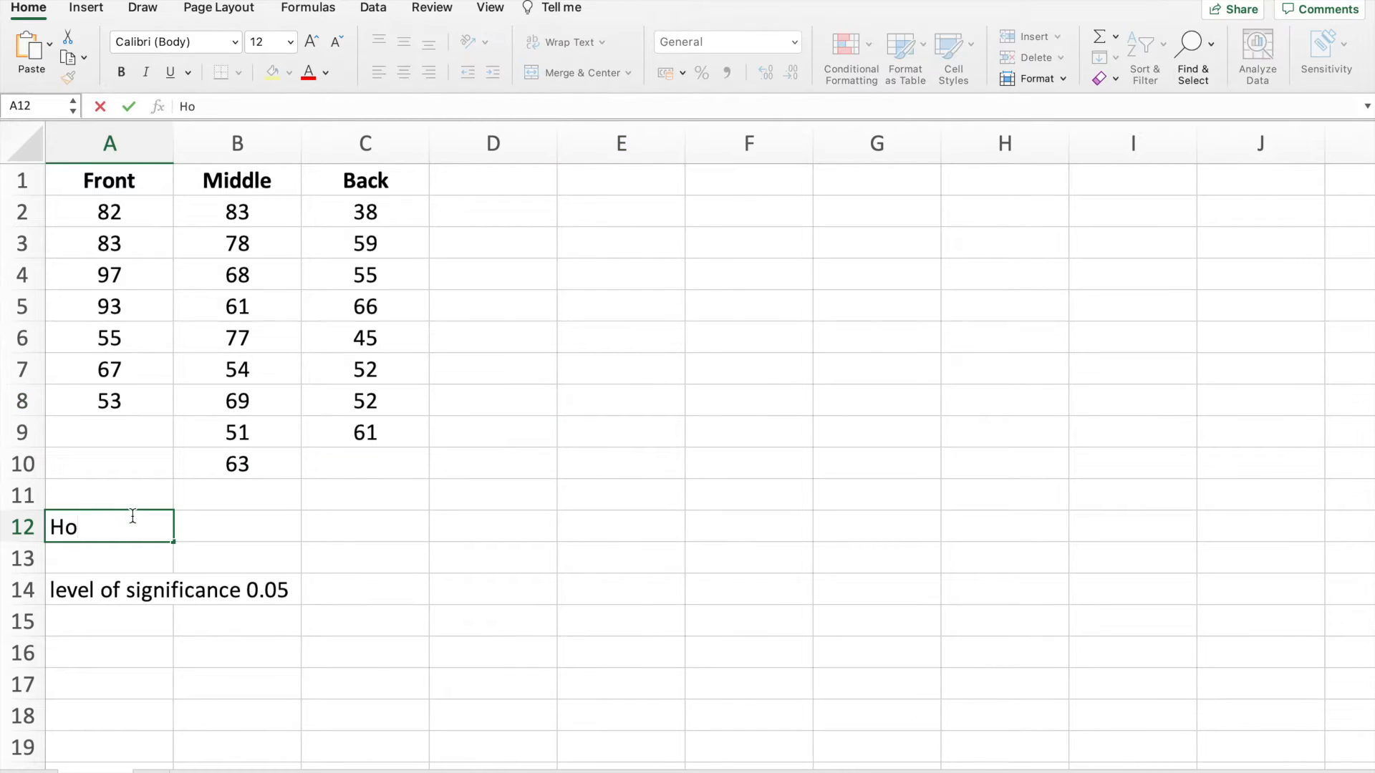
{"action": "type", "text": ": all"}
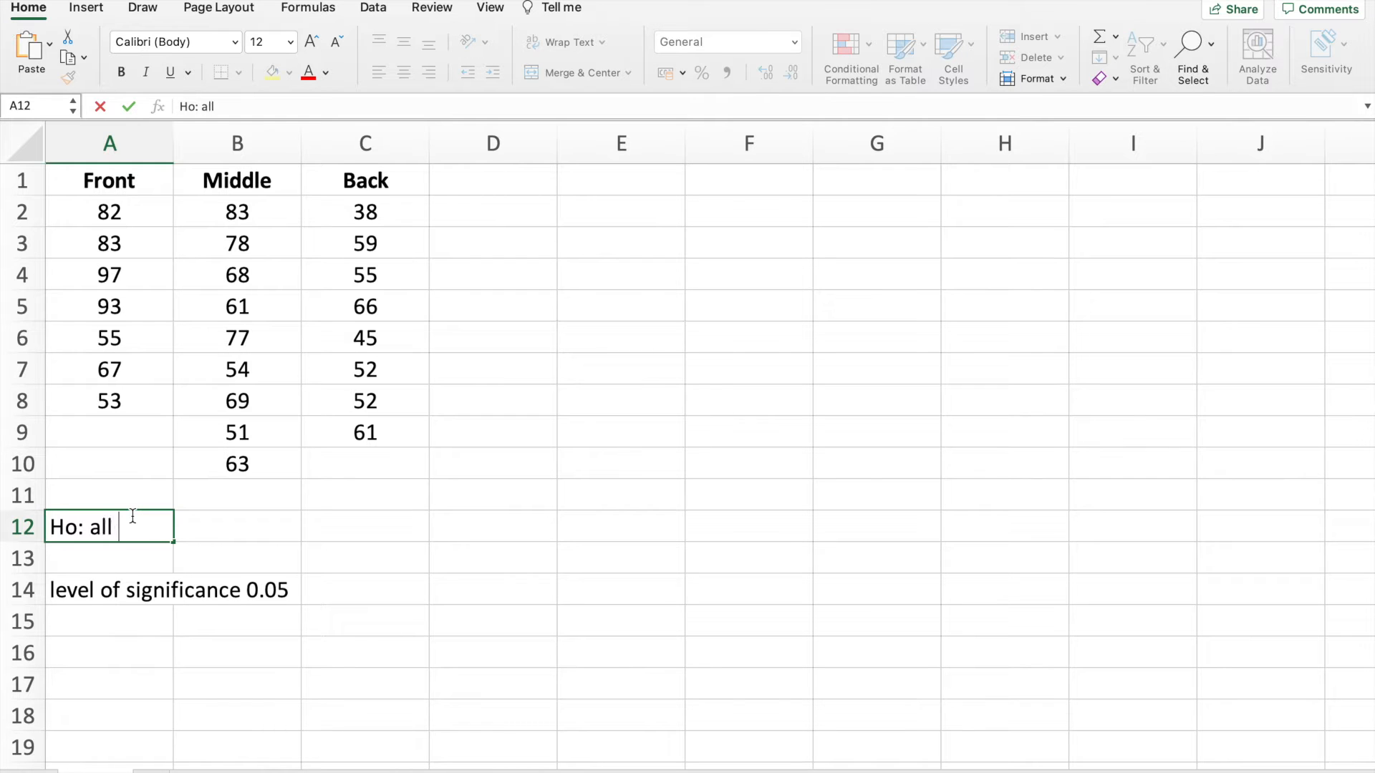
{"action": "type", "text": "of them"}
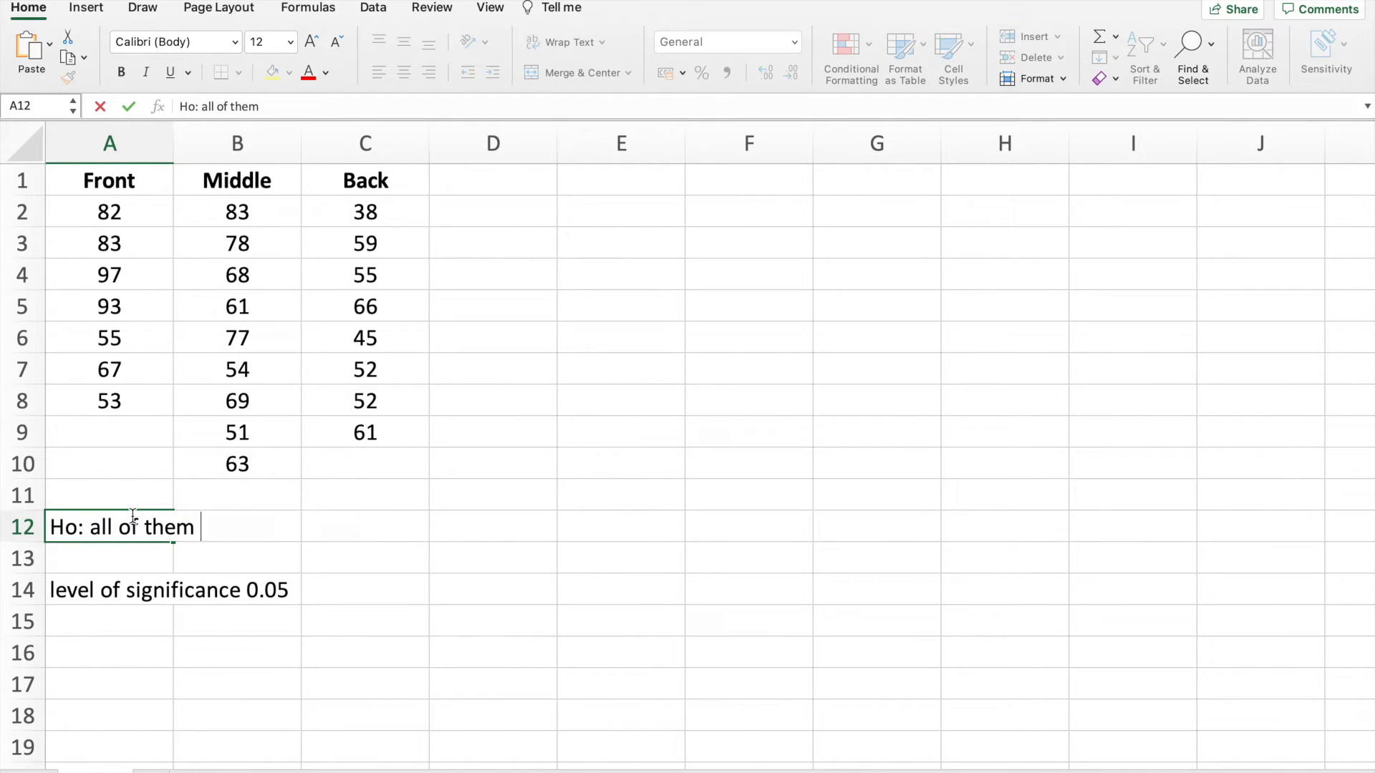
{"action": "type", "text": "are eq"}
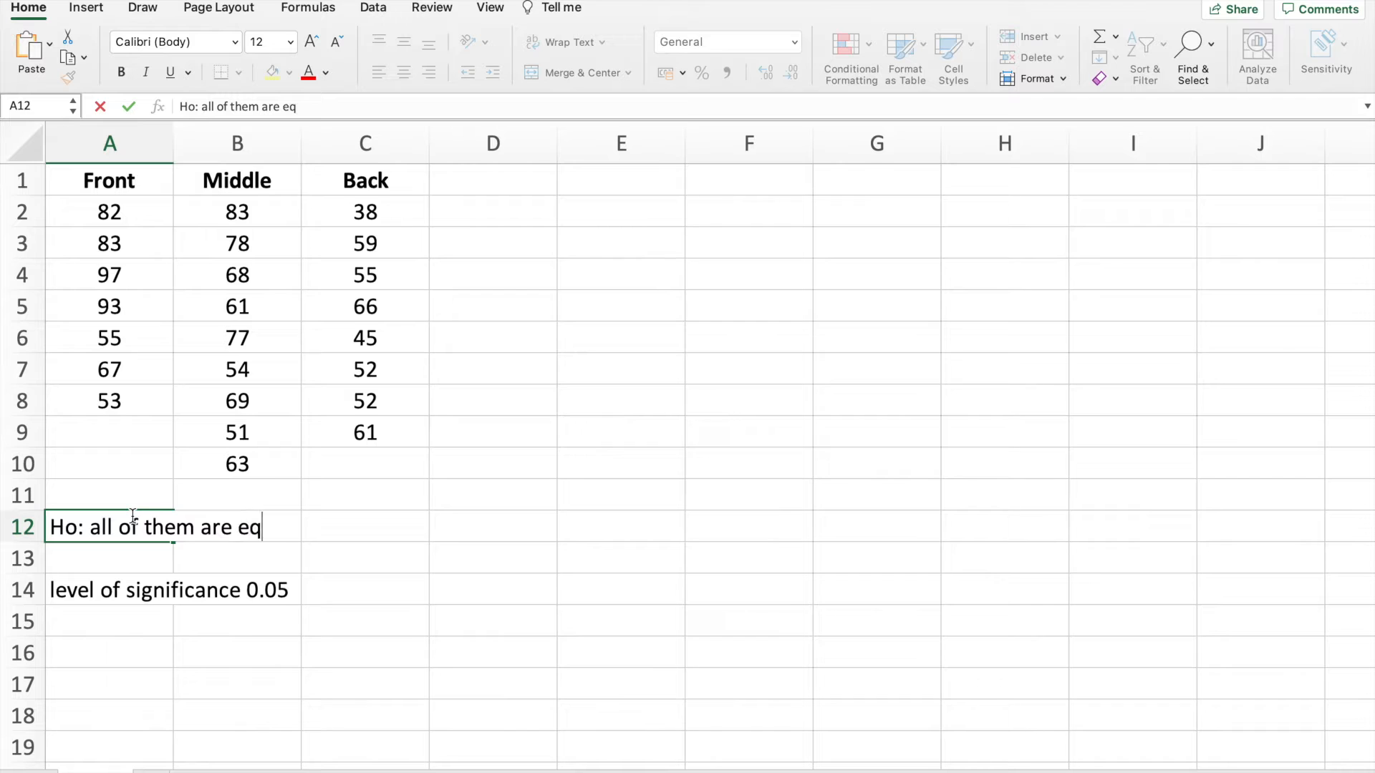
{"action": "left_click", "coordinate": [366, 588]}
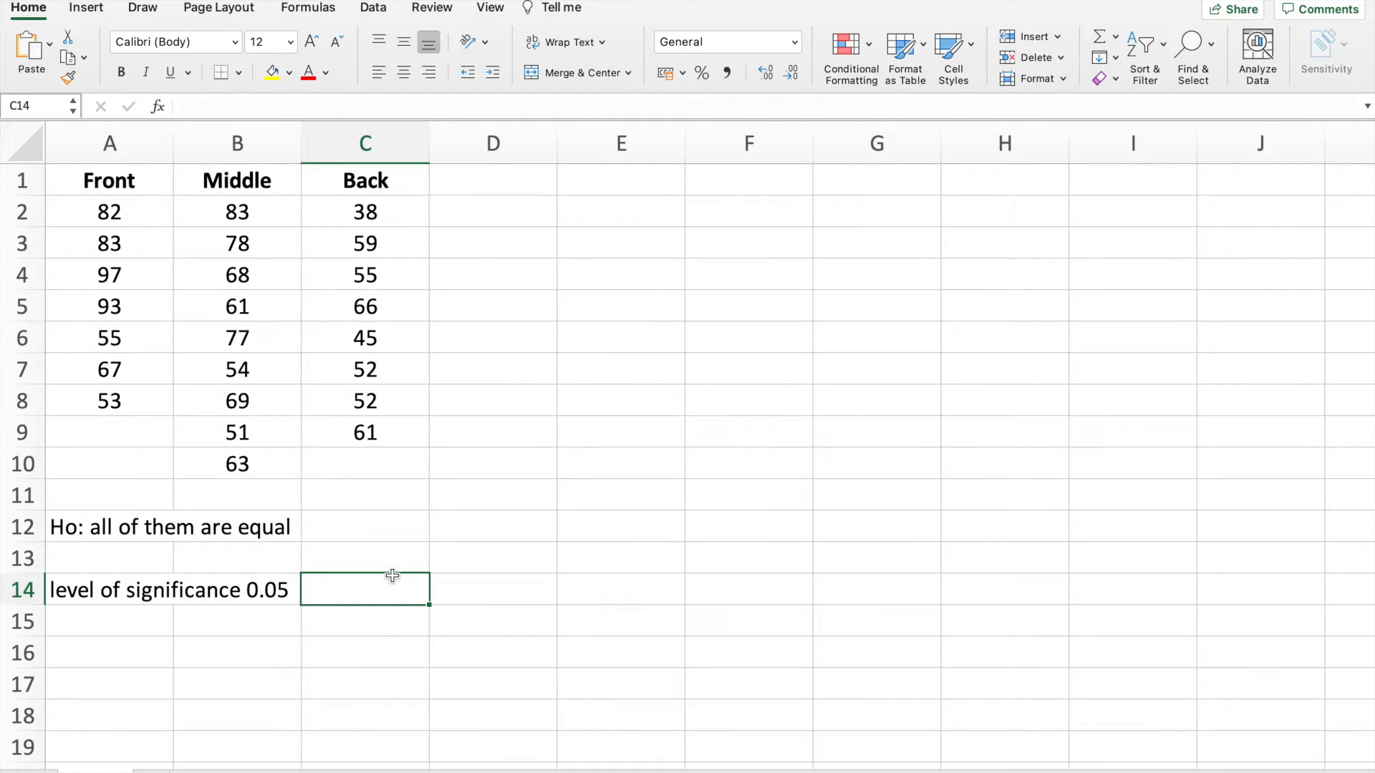
- Write a side note 'no ... in grades' beside the null hypothesis
{"action": "type", "text": "no difference"}
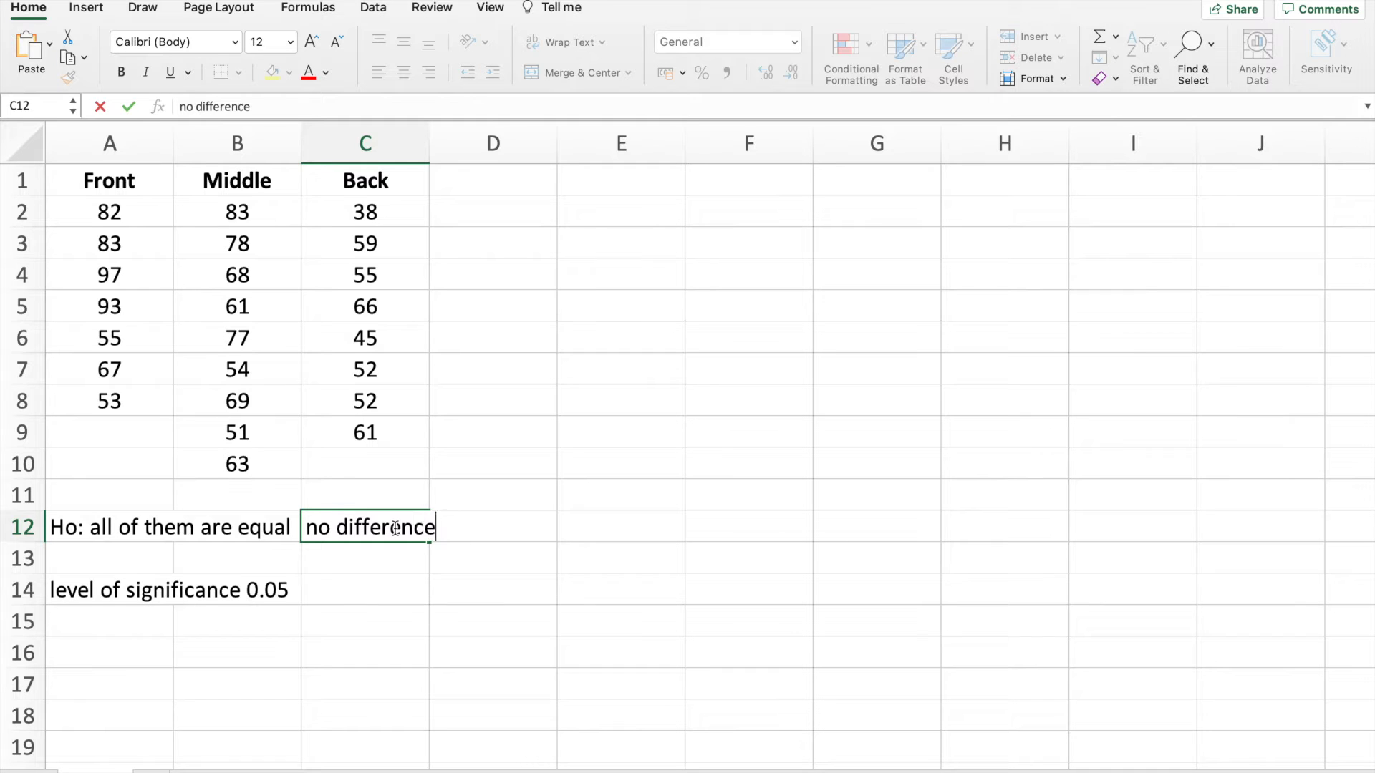
{"action": "type", "text": "in grade"}
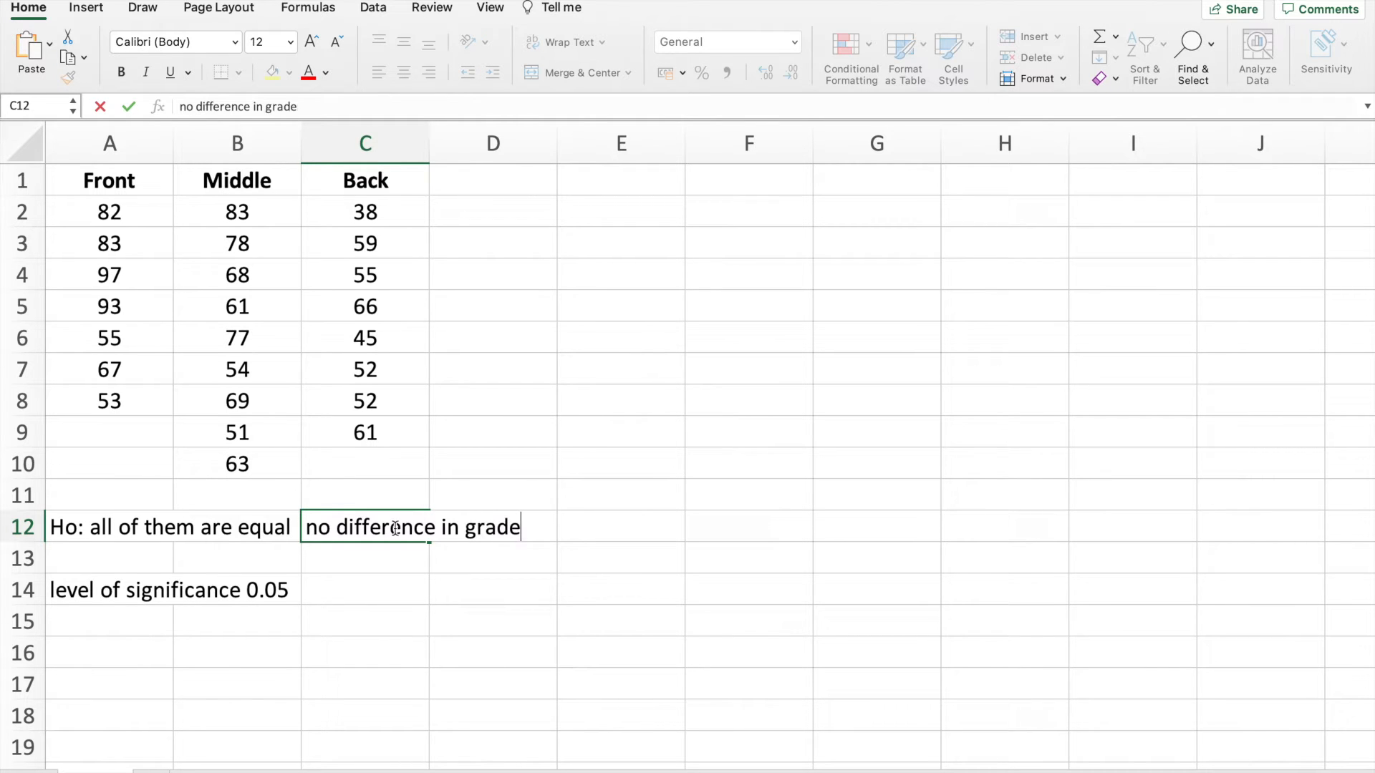
{"action": "type", "text": "s"}
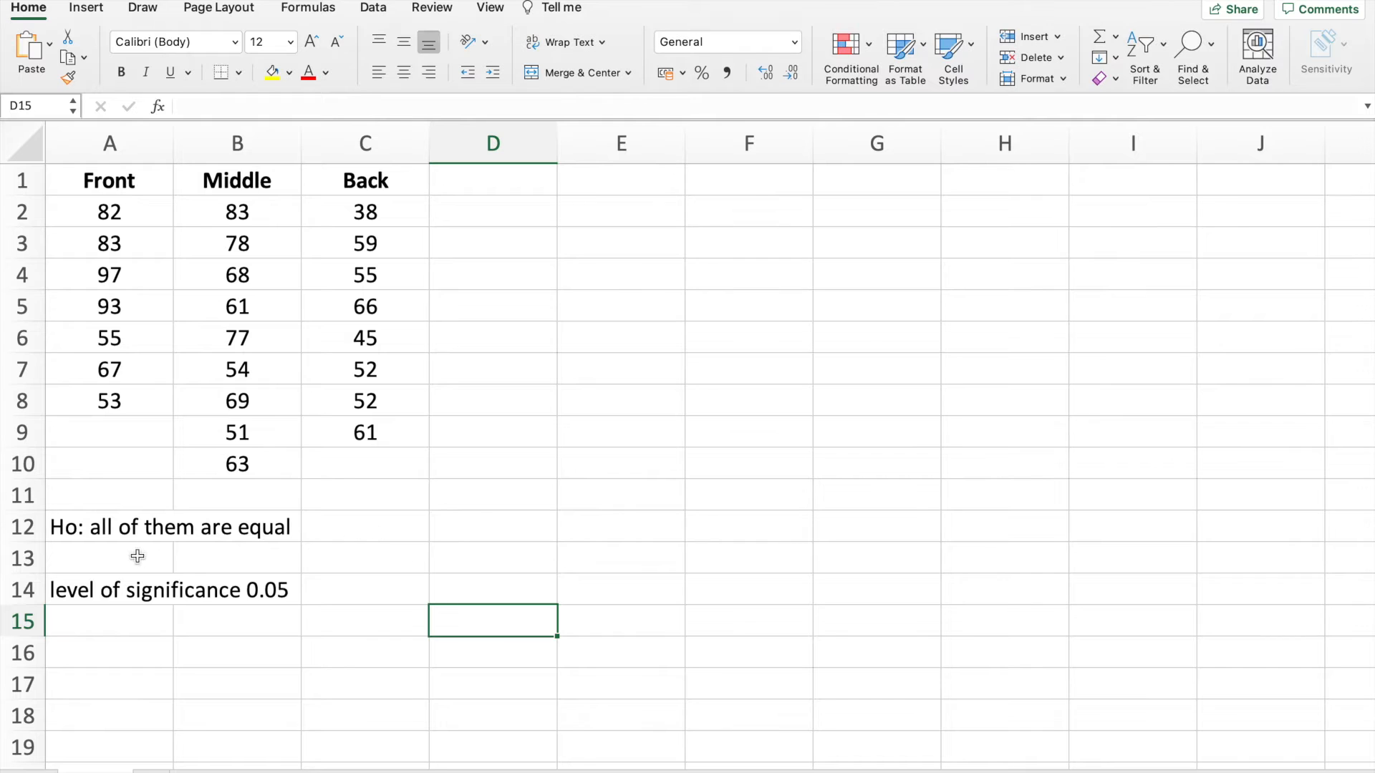
- Enter the alternative hypothesis 'Ha: they are not equal' in A13 under Ho
{"action": "type", "text": "Ho: all of them are equal"}
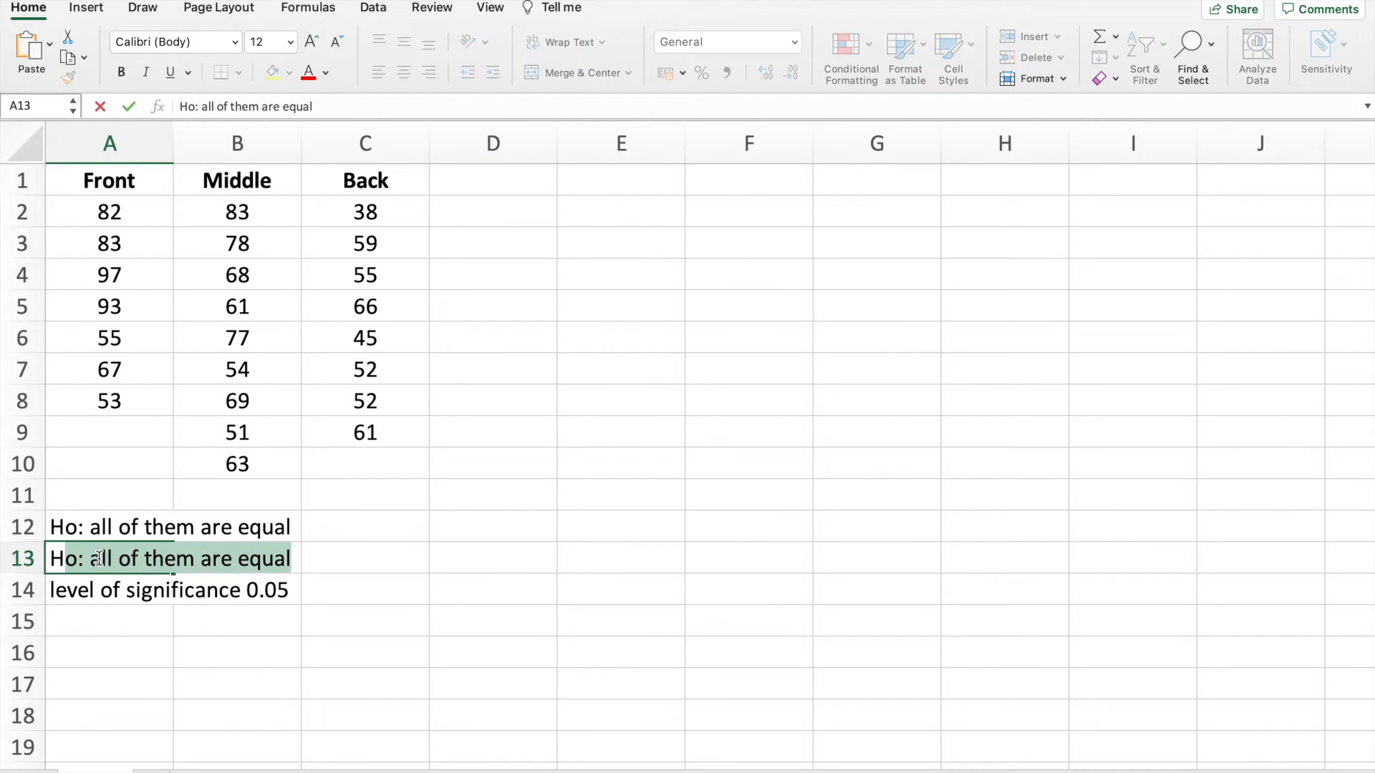
{"action": "type", "text": "Ha:"}
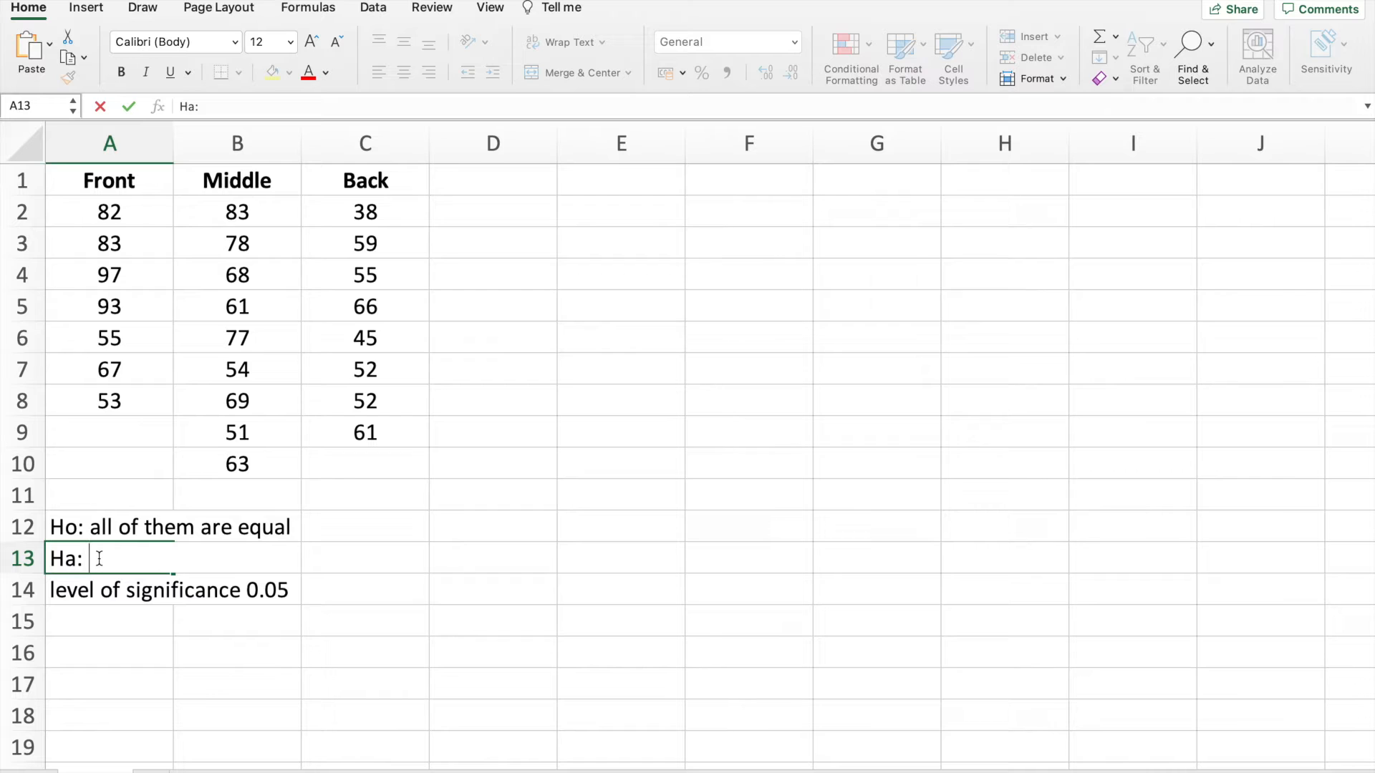
{"action": "type", "text": "they are n"}
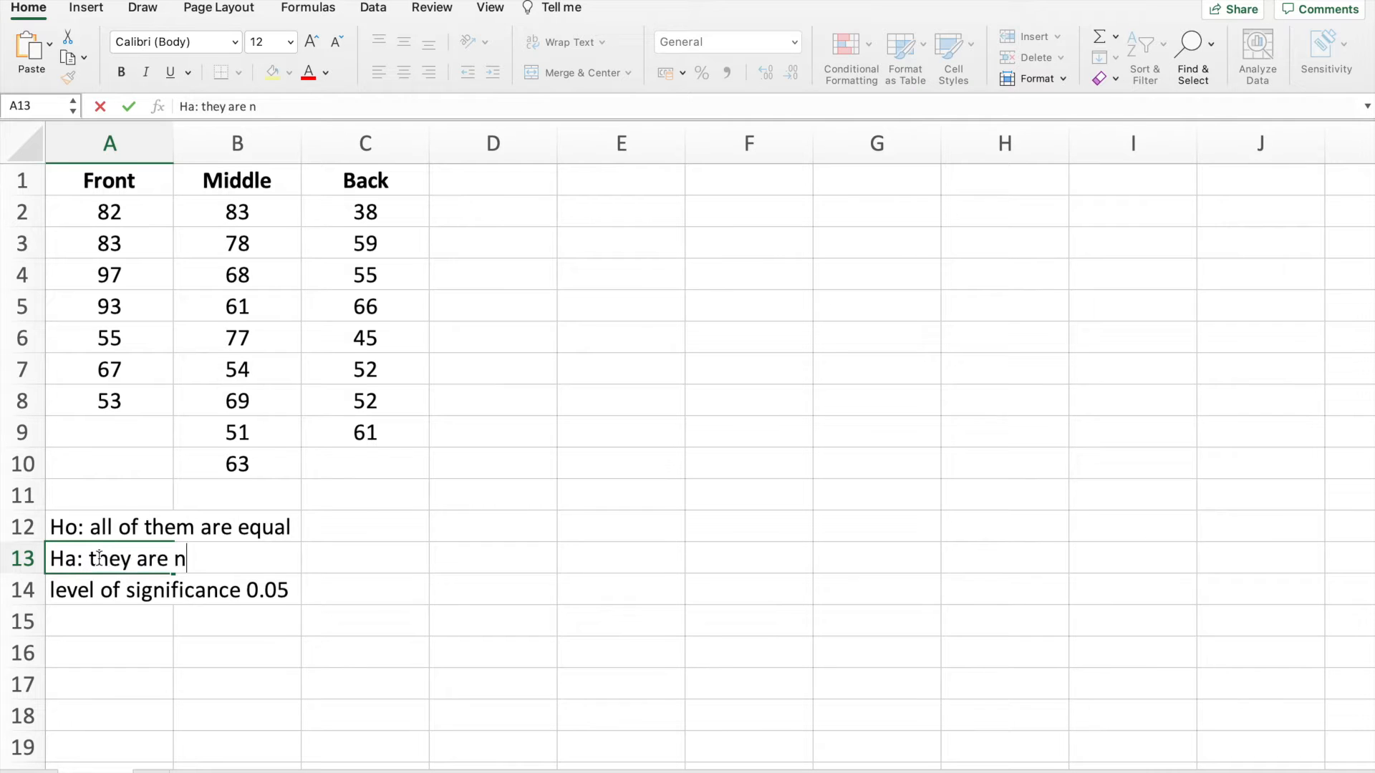
{"action": "type", "text": "ot equal"}
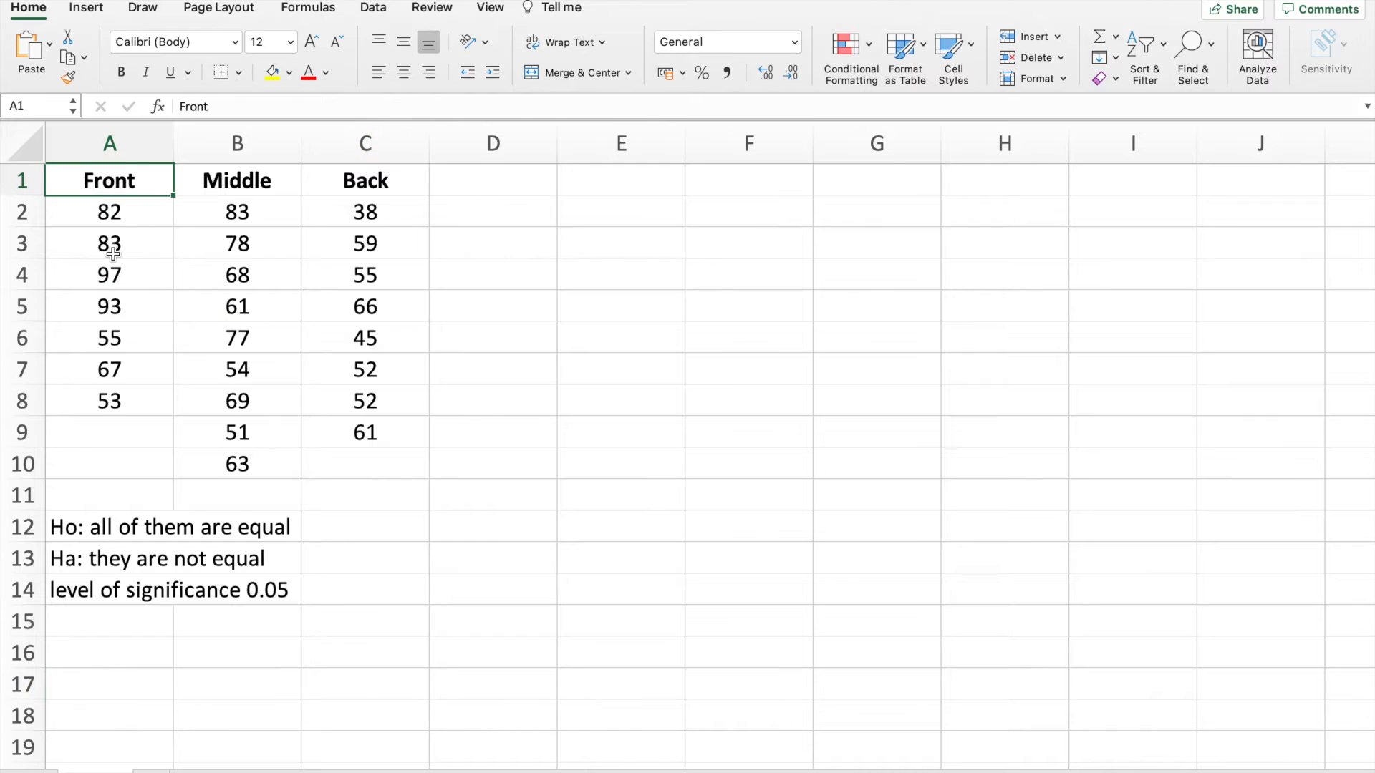
- Check values in the Middle and Back groups, then deselect the data
{"action": "left_click", "coordinate": [237, 243]}
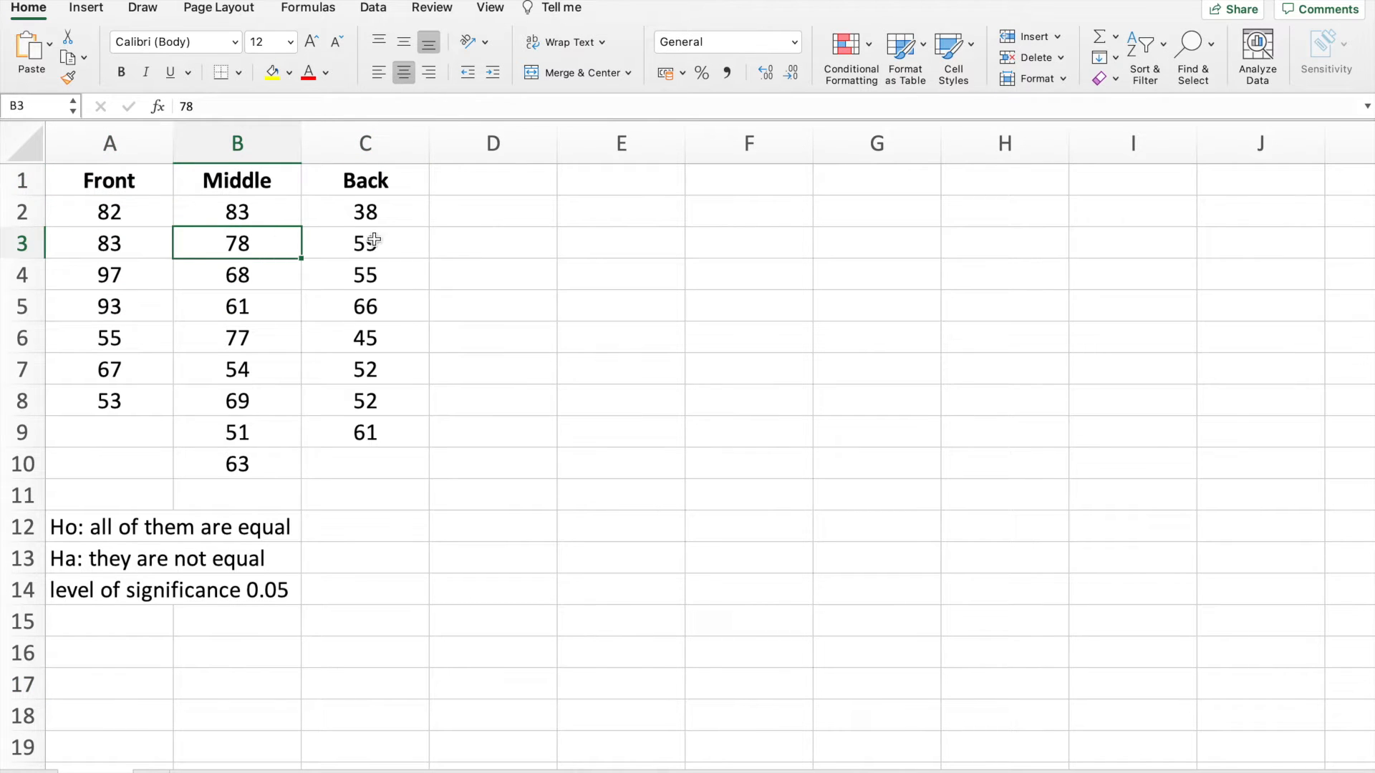
{"action": "left_click", "coordinate": [365, 243]}
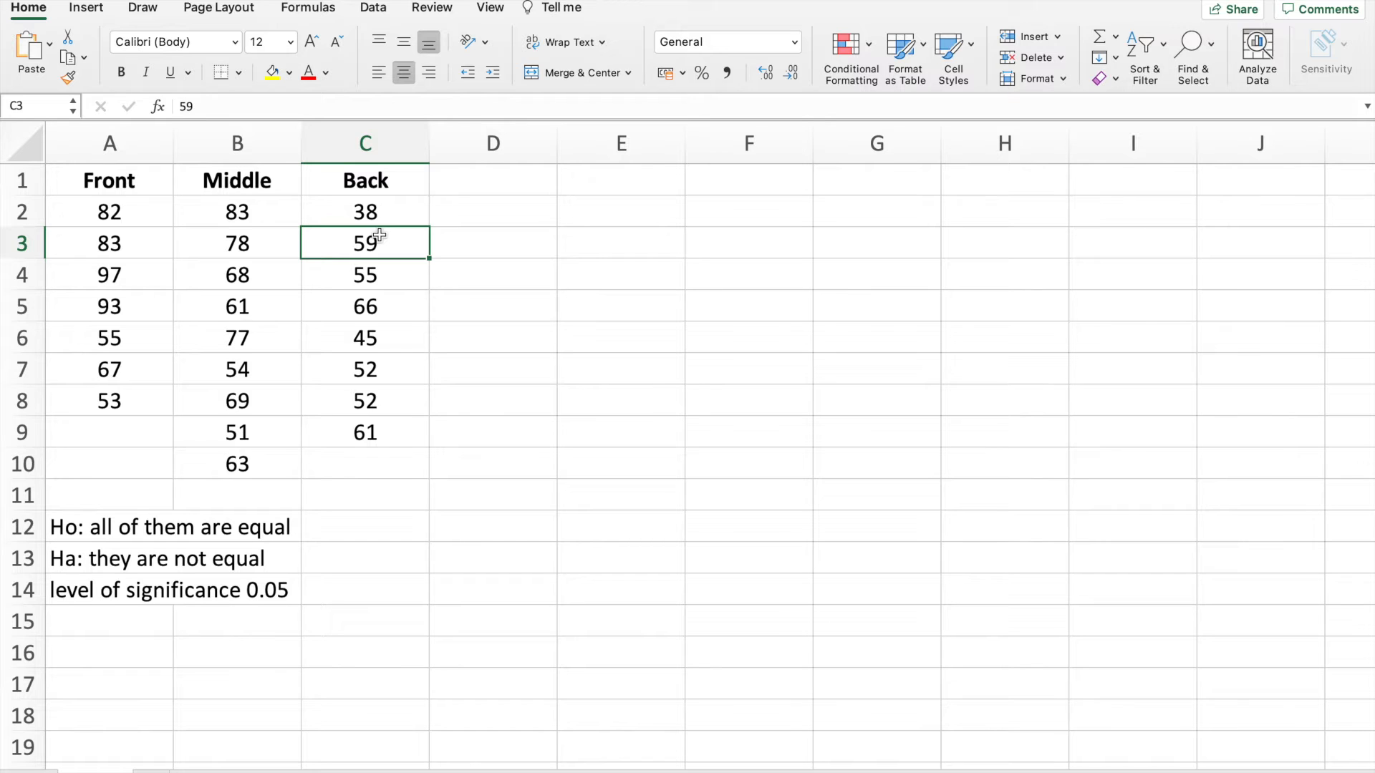
{"action": "left_click", "coordinate": [747, 336]}
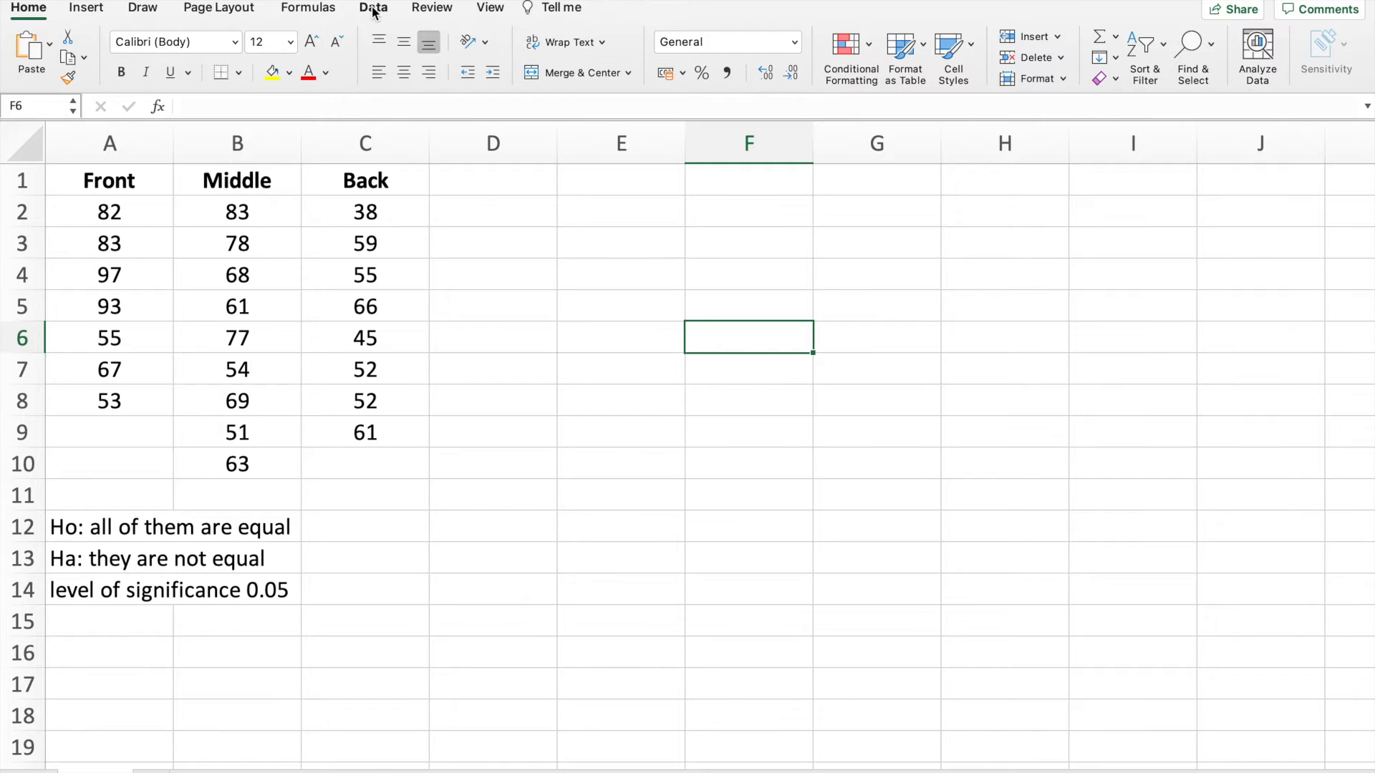
- Choose Anova: Single Factor from the Data Analysis tools and confirm
{"action": "left_click", "coordinate": [372, 8]}
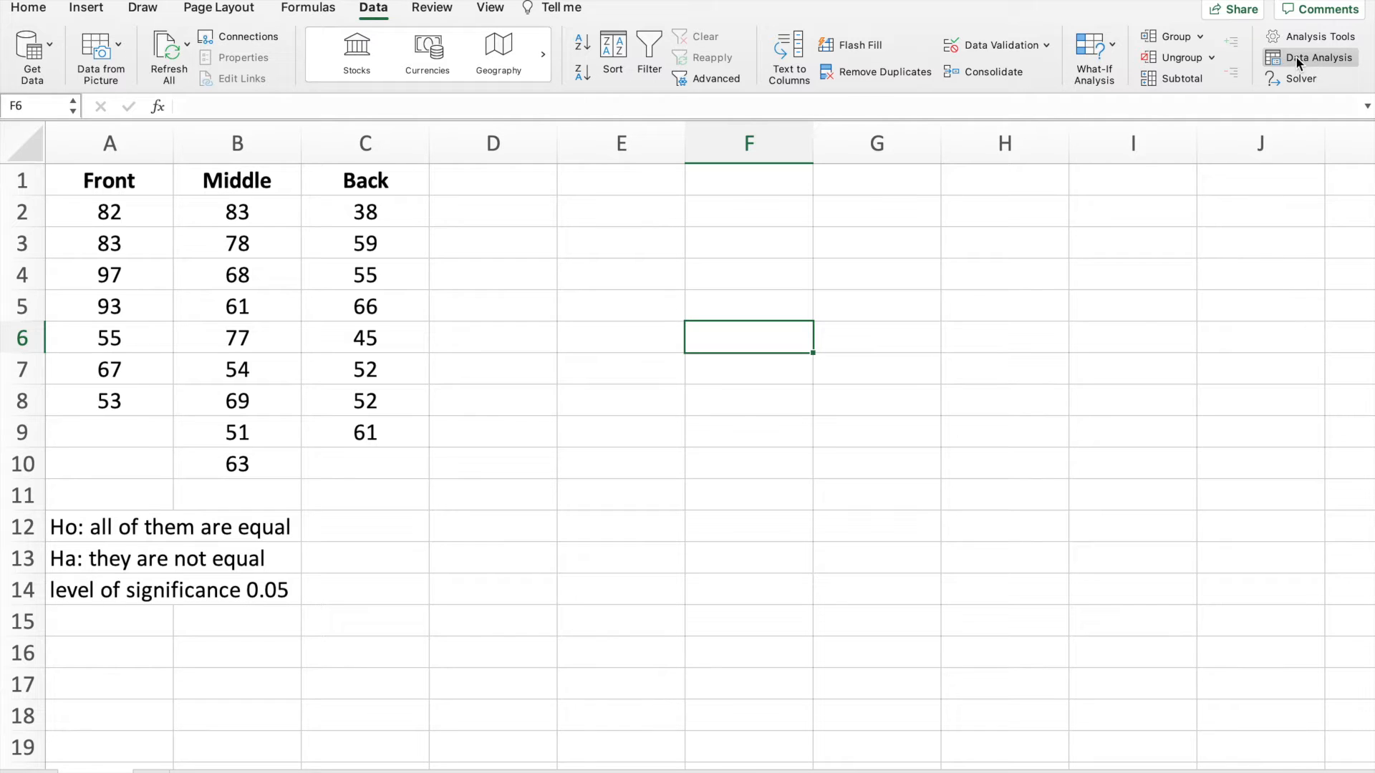
{"action": "left_click", "coordinate": [1315, 58]}
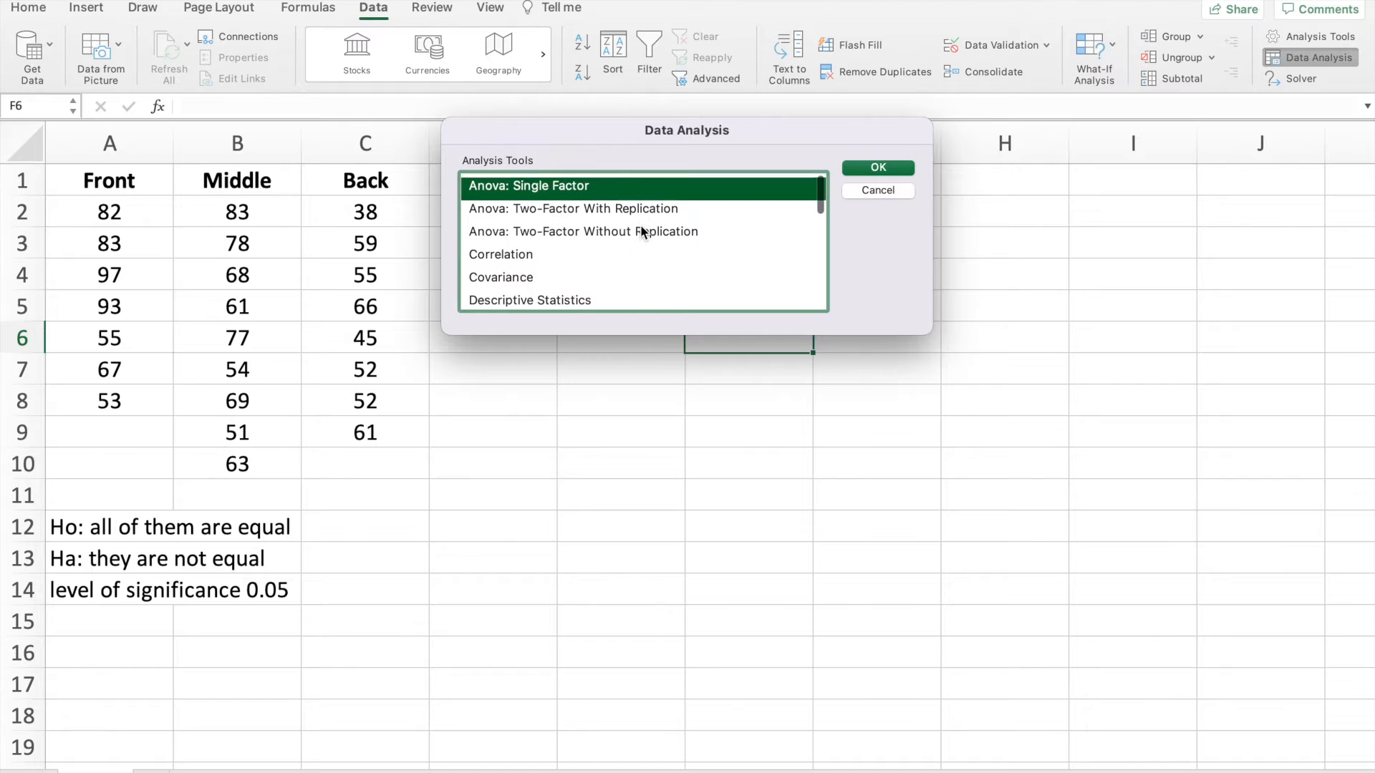
{"action": "left_click", "coordinate": [573, 207]}
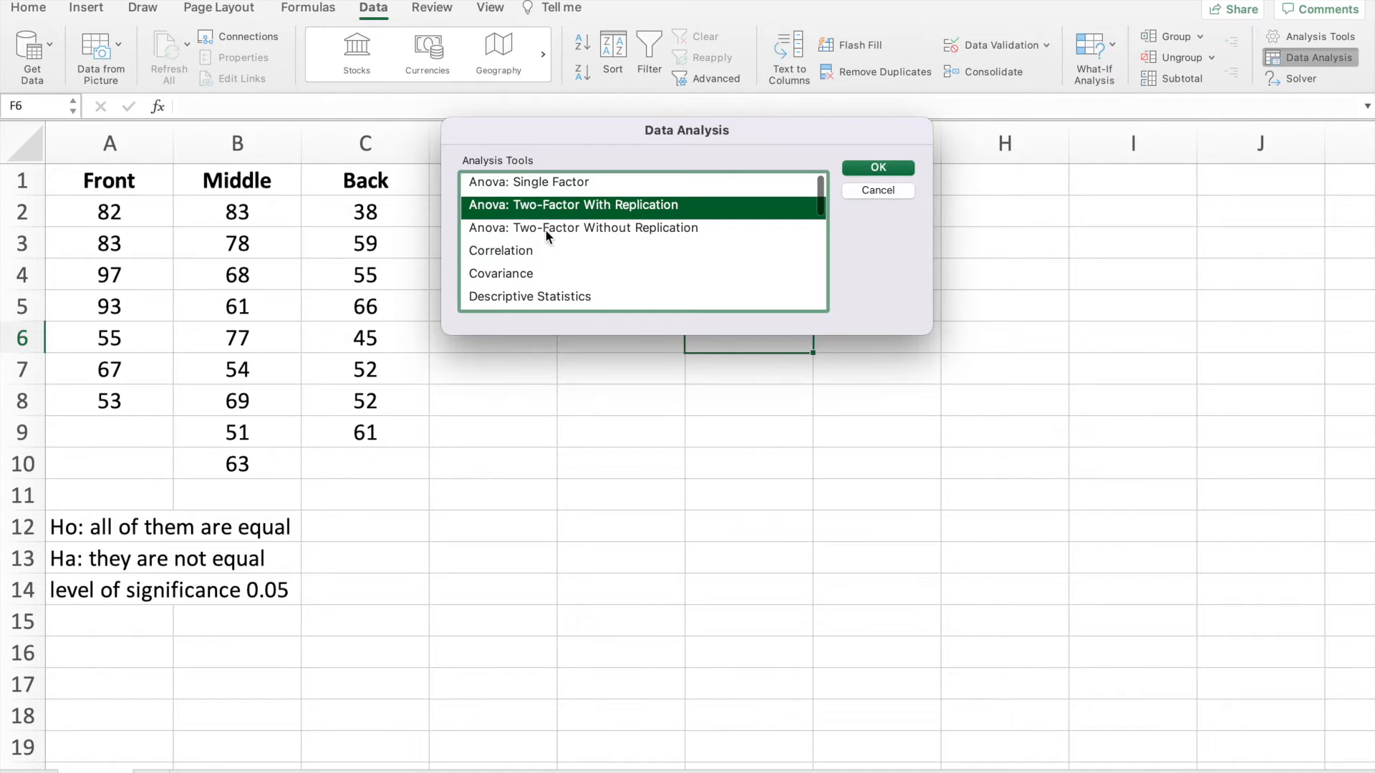
{"action": "mouse_move", "coordinate": [561, 186]}
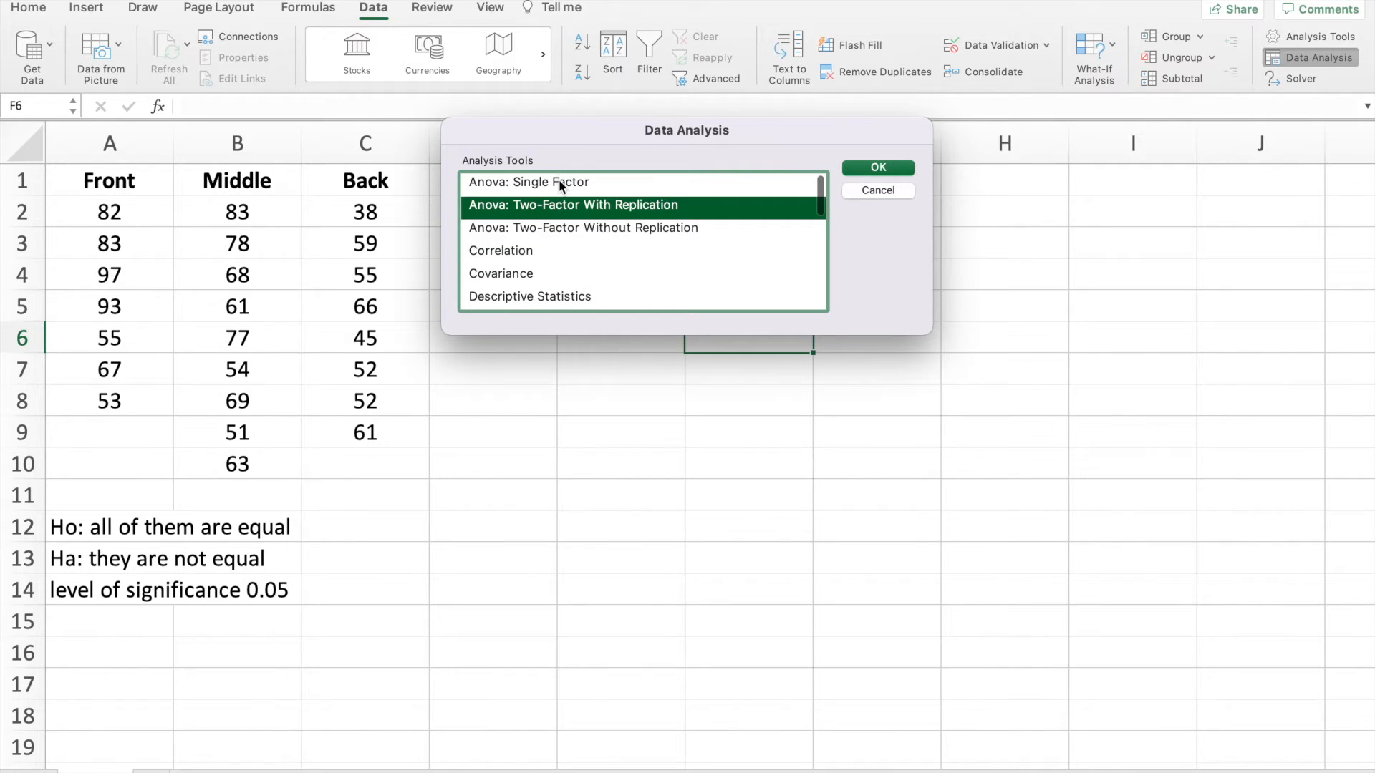
{"action": "left_click", "coordinate": [501, 251]}
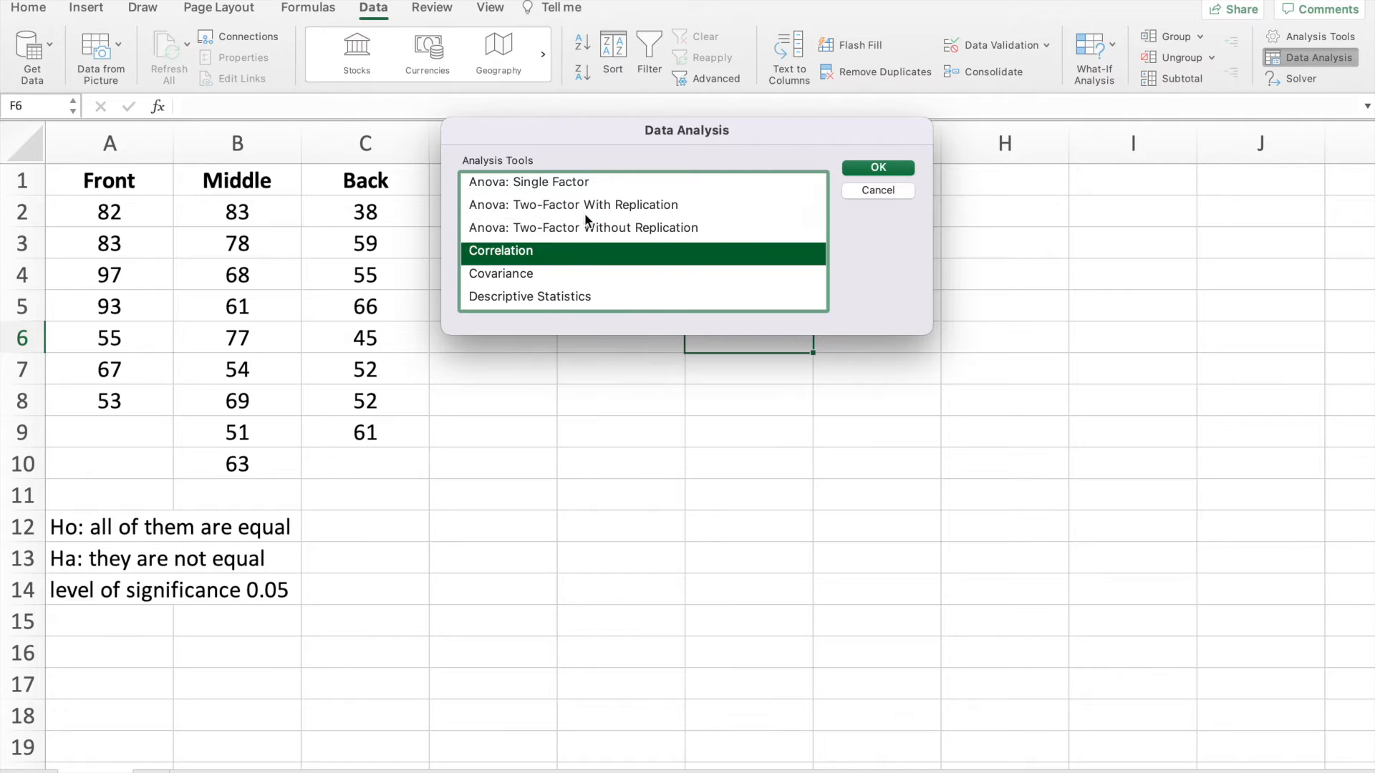
{"action": "left_click", "coordinate": [529, 182]}
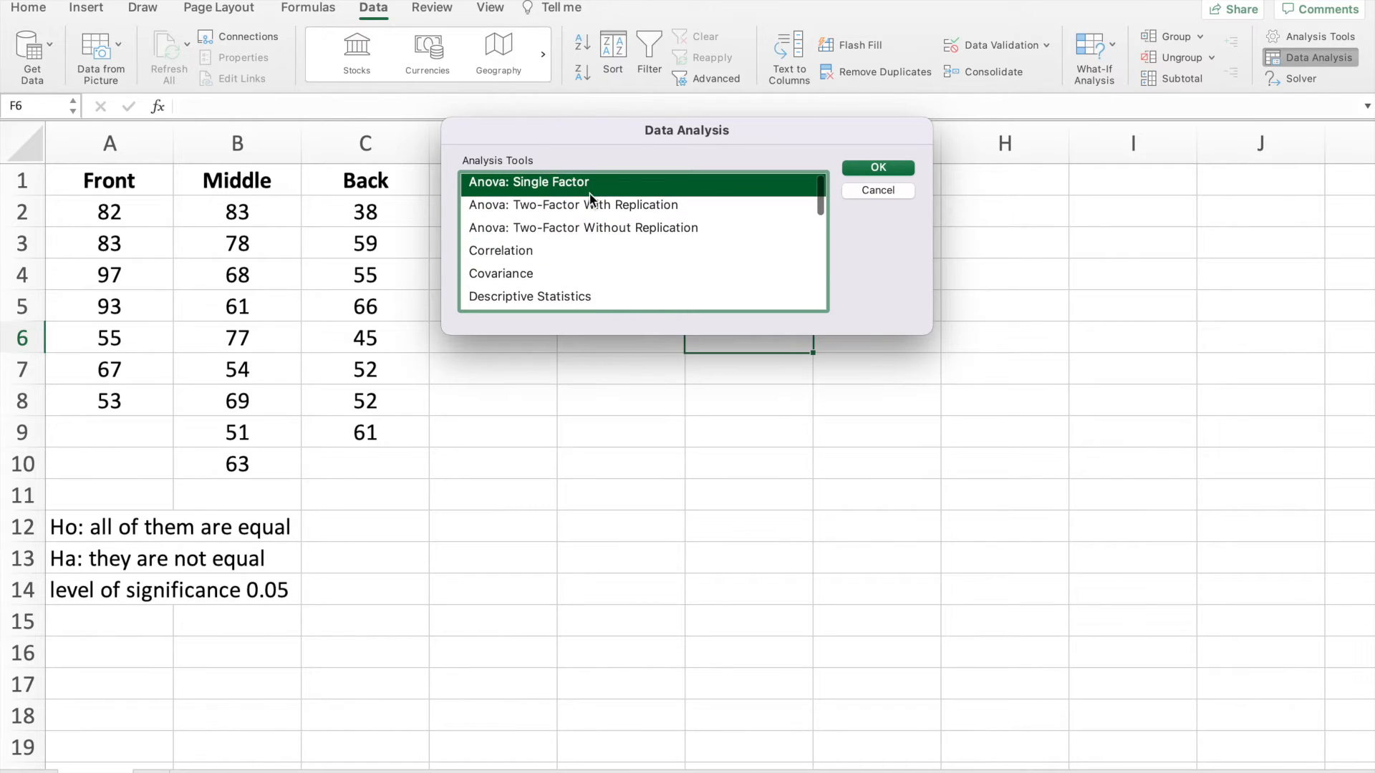
{"action": "left_click", "coordinate": [877, 168]}
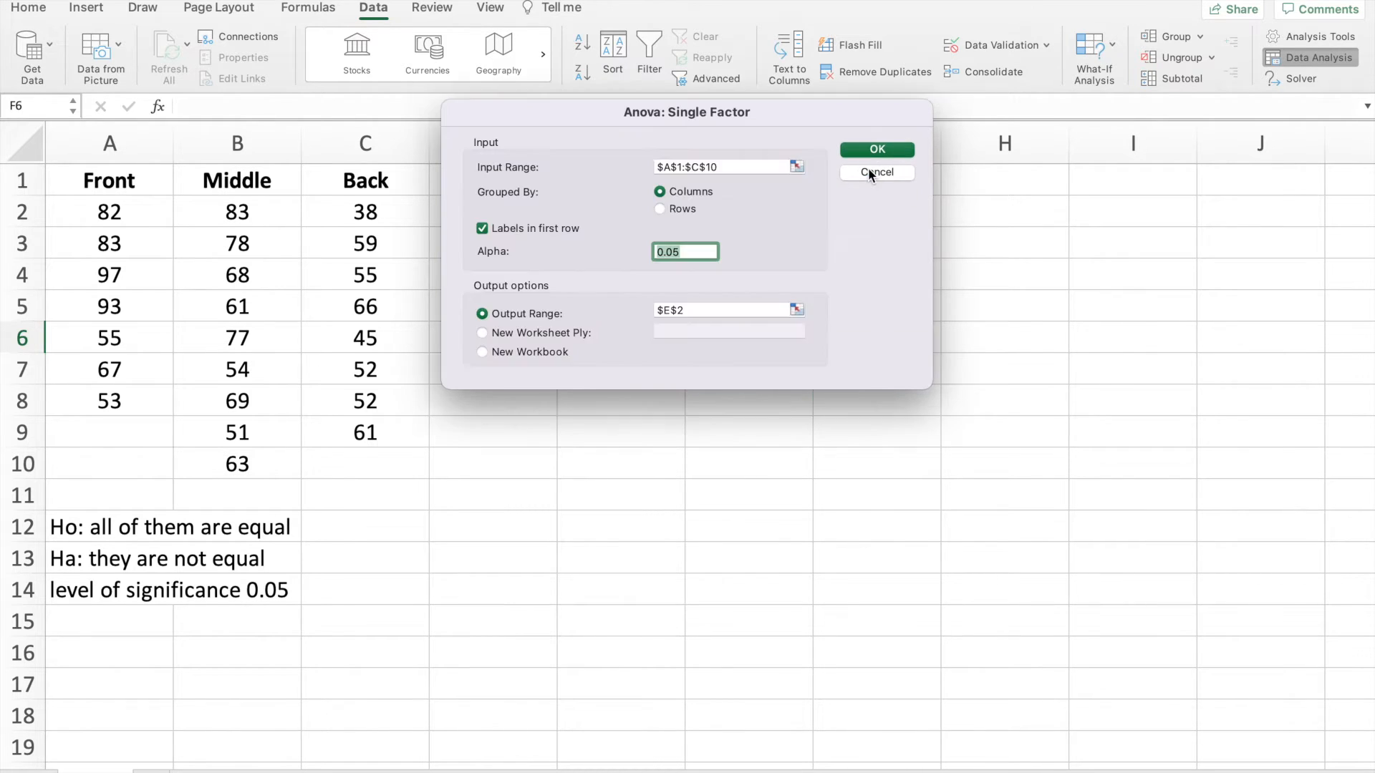
{"action": "left_click", "coordinate": [723, 167]}
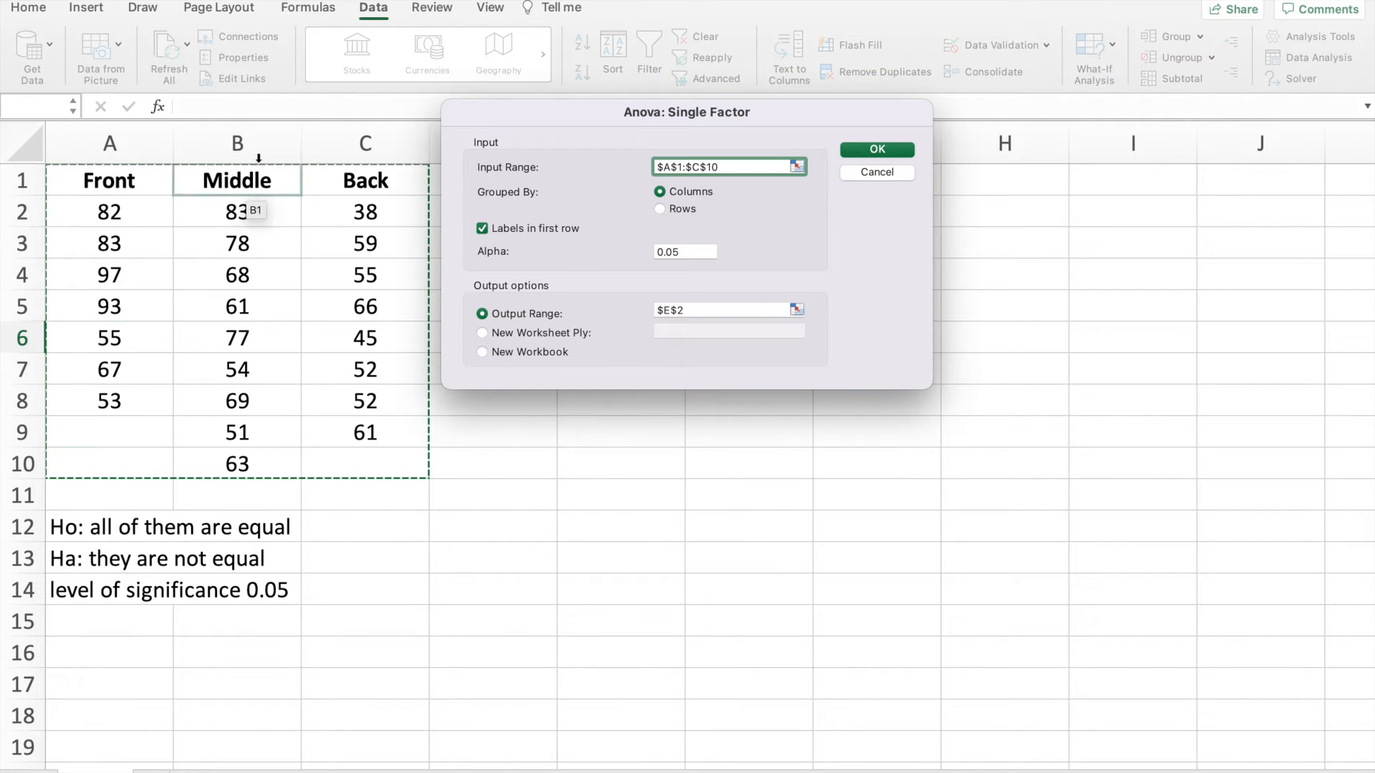
{"action": "left_click", "coordinate": [660, 209]}
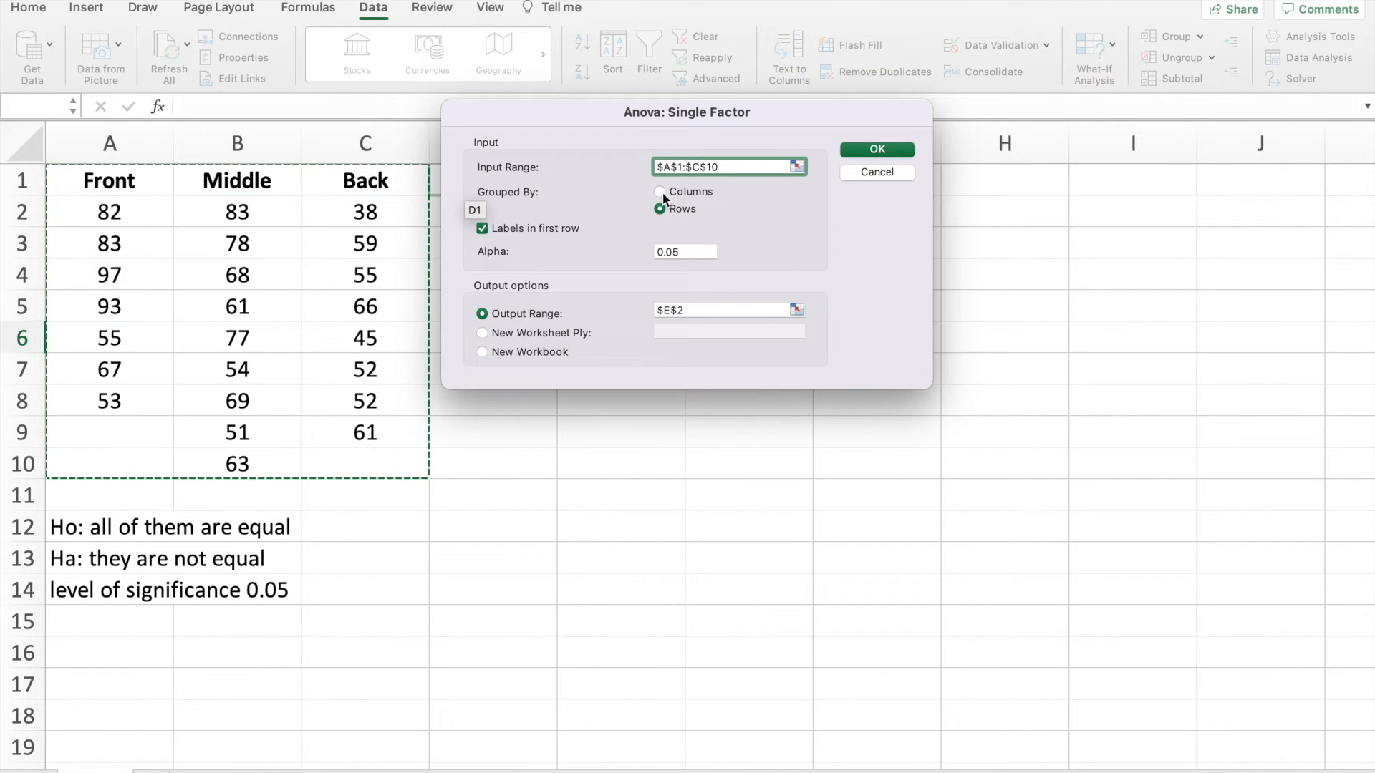
{"action": "left_click", "coordinate": [660, 192]}
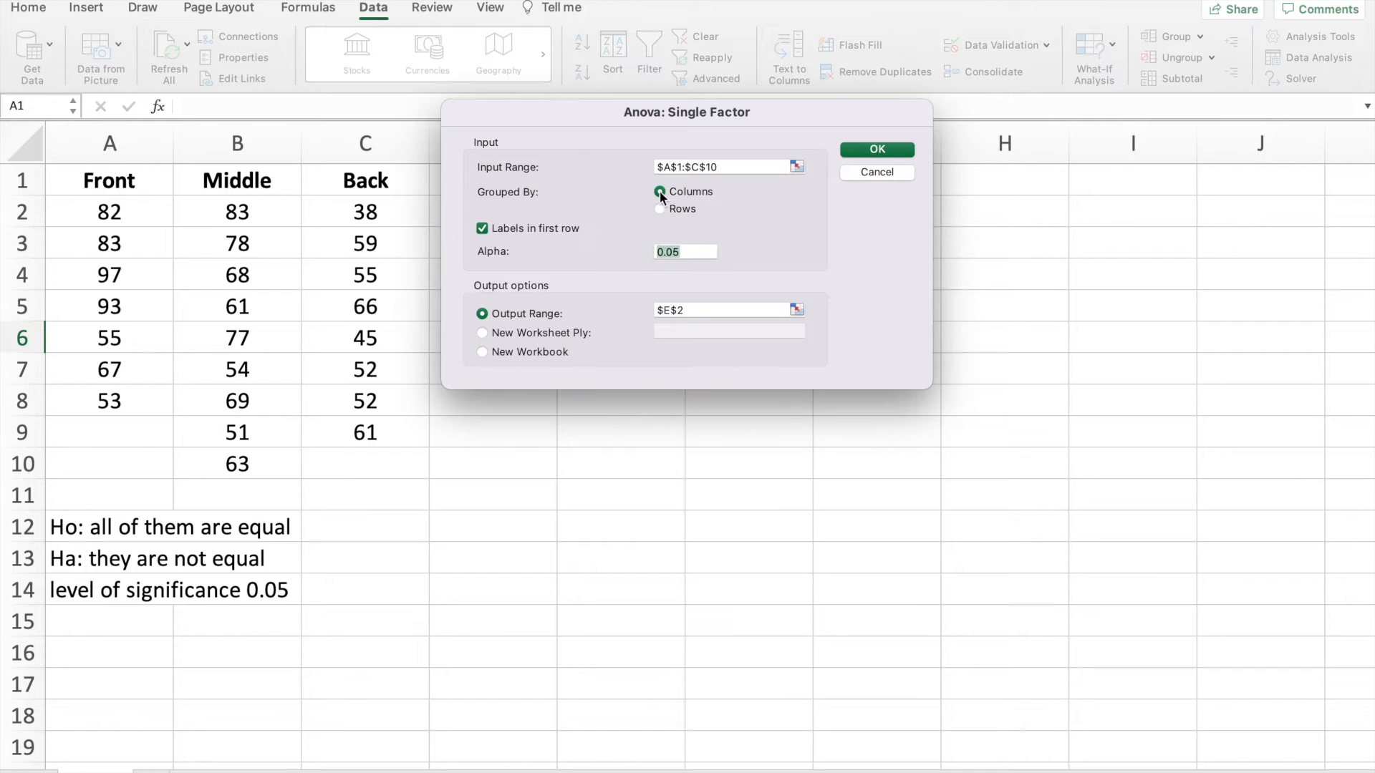
{"action": "left_click", "coordinate": [684, 252]}
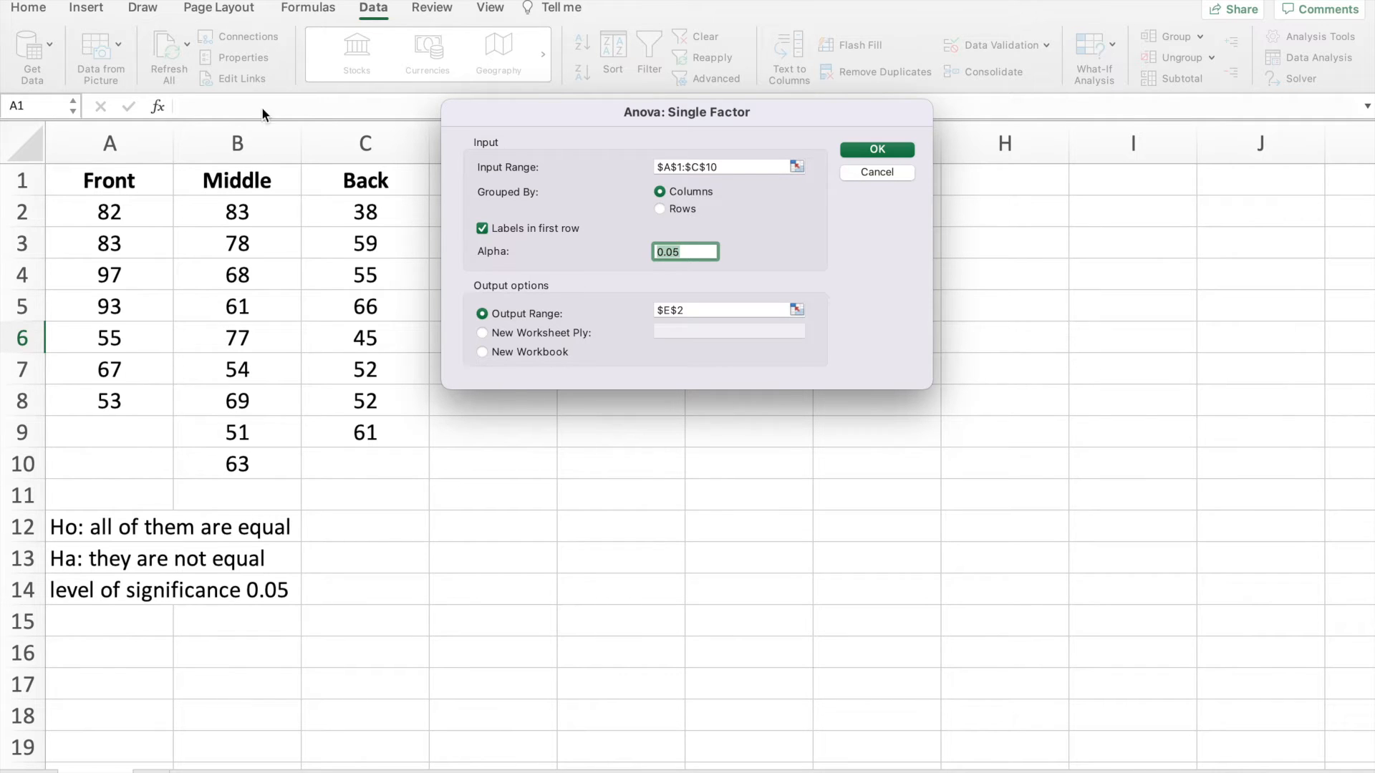
{"action": "left_click", "coordinate": [481, 228]}
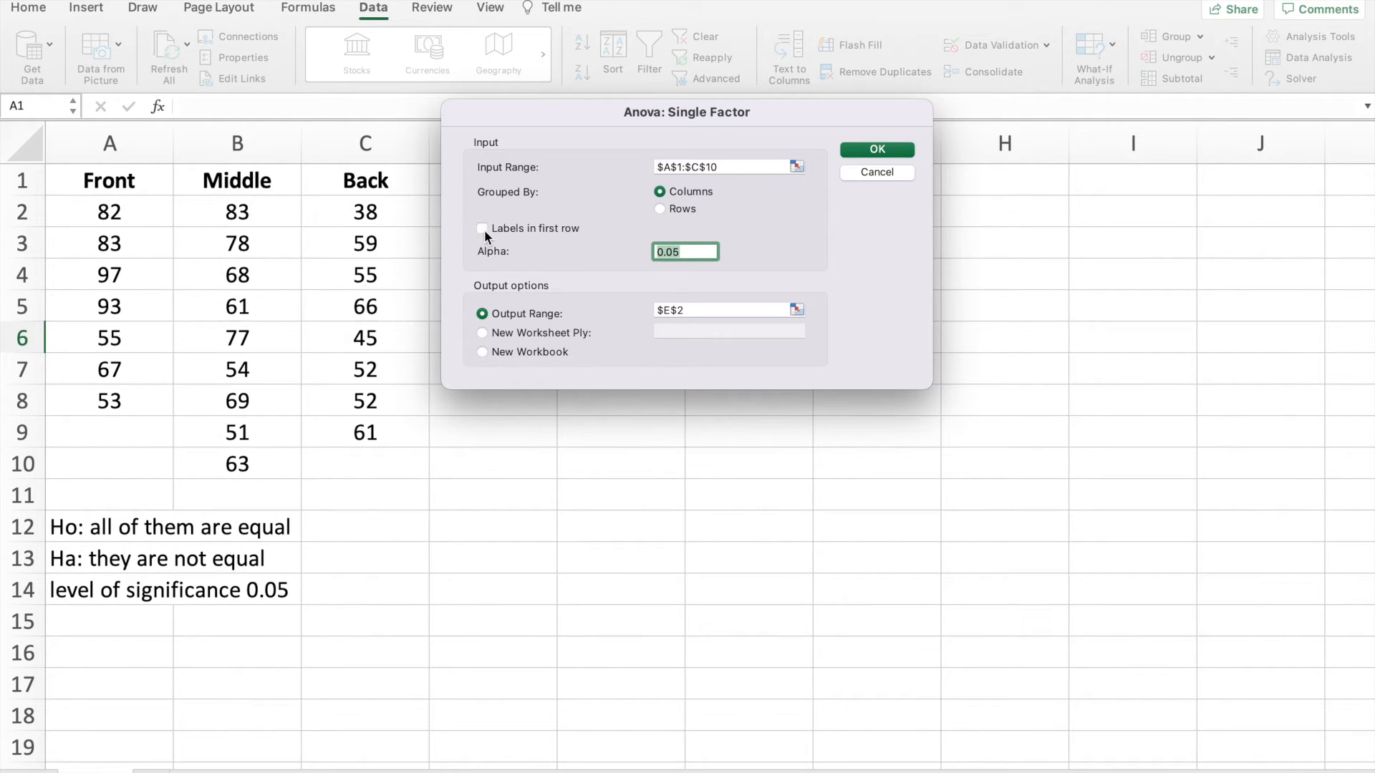
{"action": "left_click", "coordinate": [481, 229]}
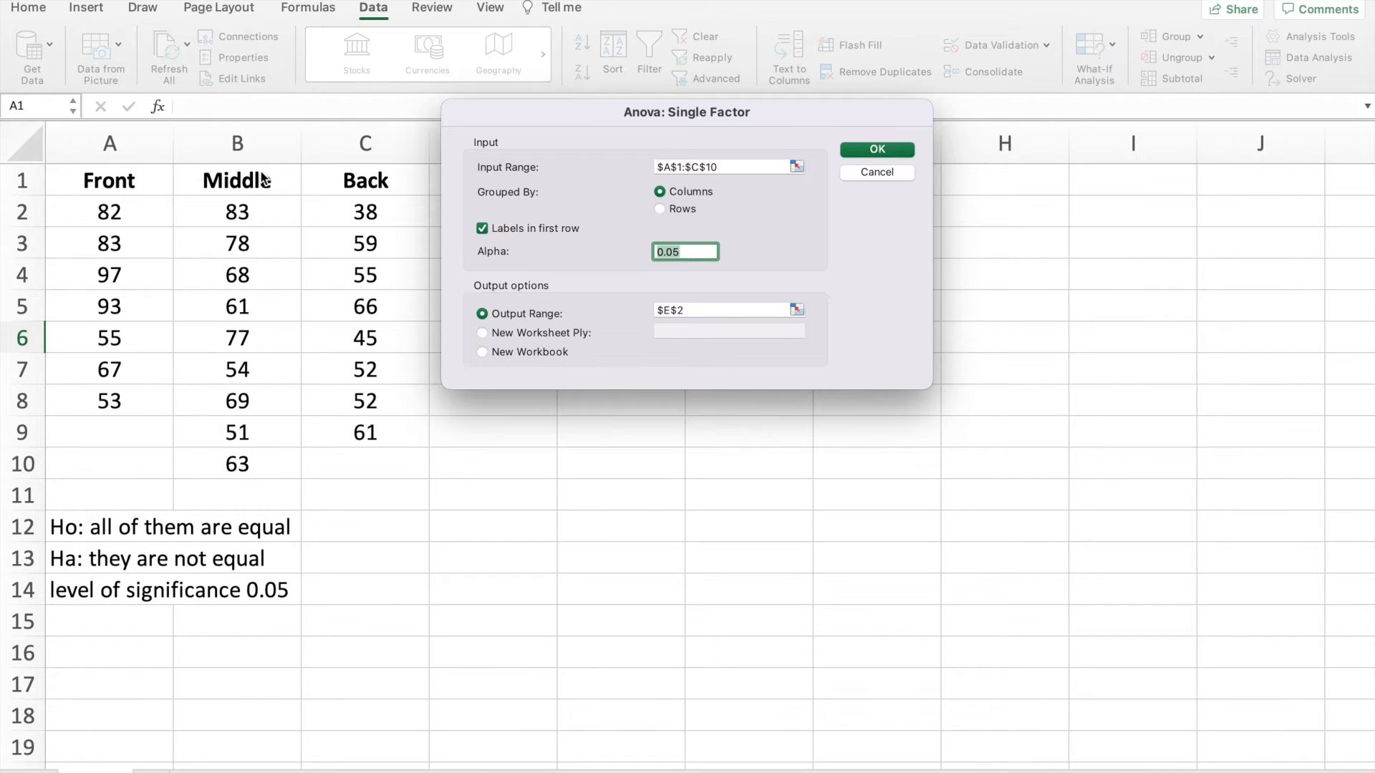
{"action": "mouse_move", "coordinate": [265, 185]}
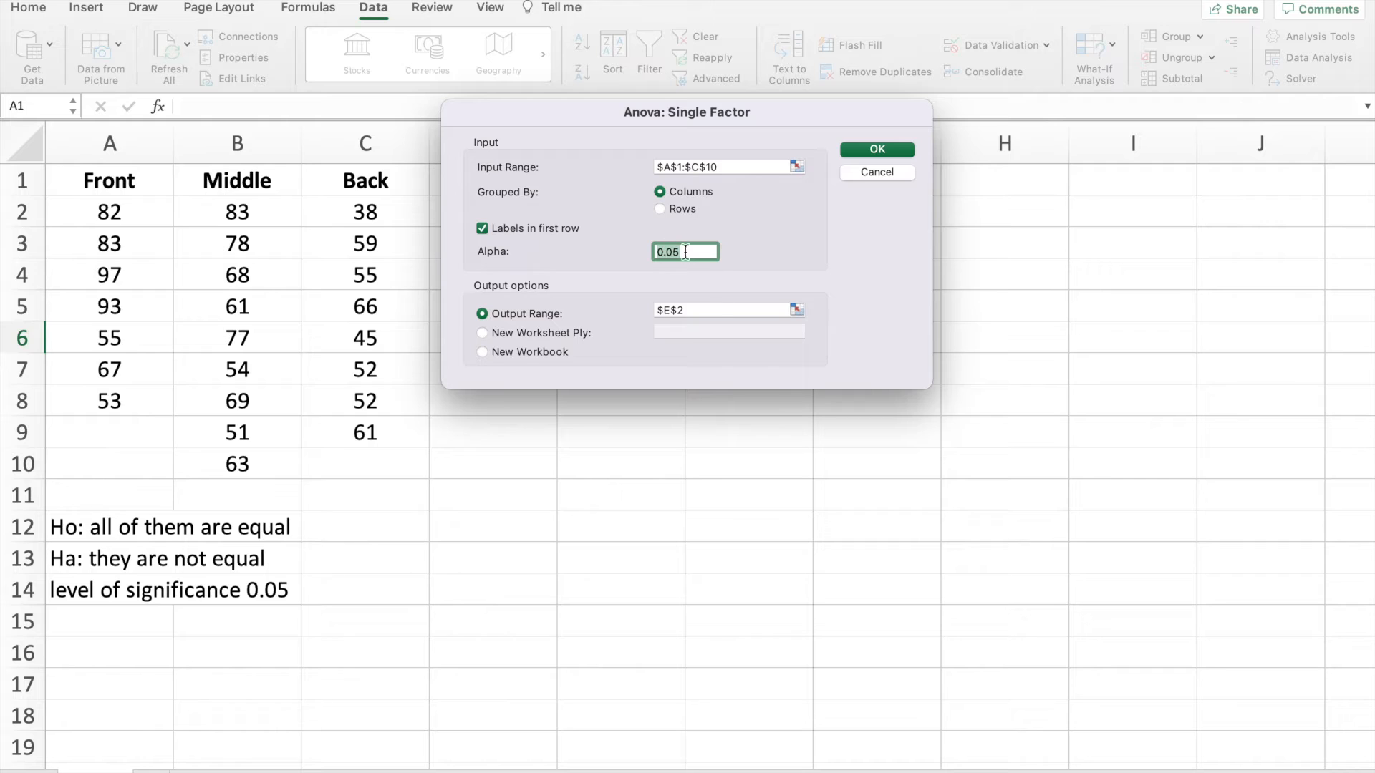
{"action": "mouse_move", "coordinate": [638, 255]}
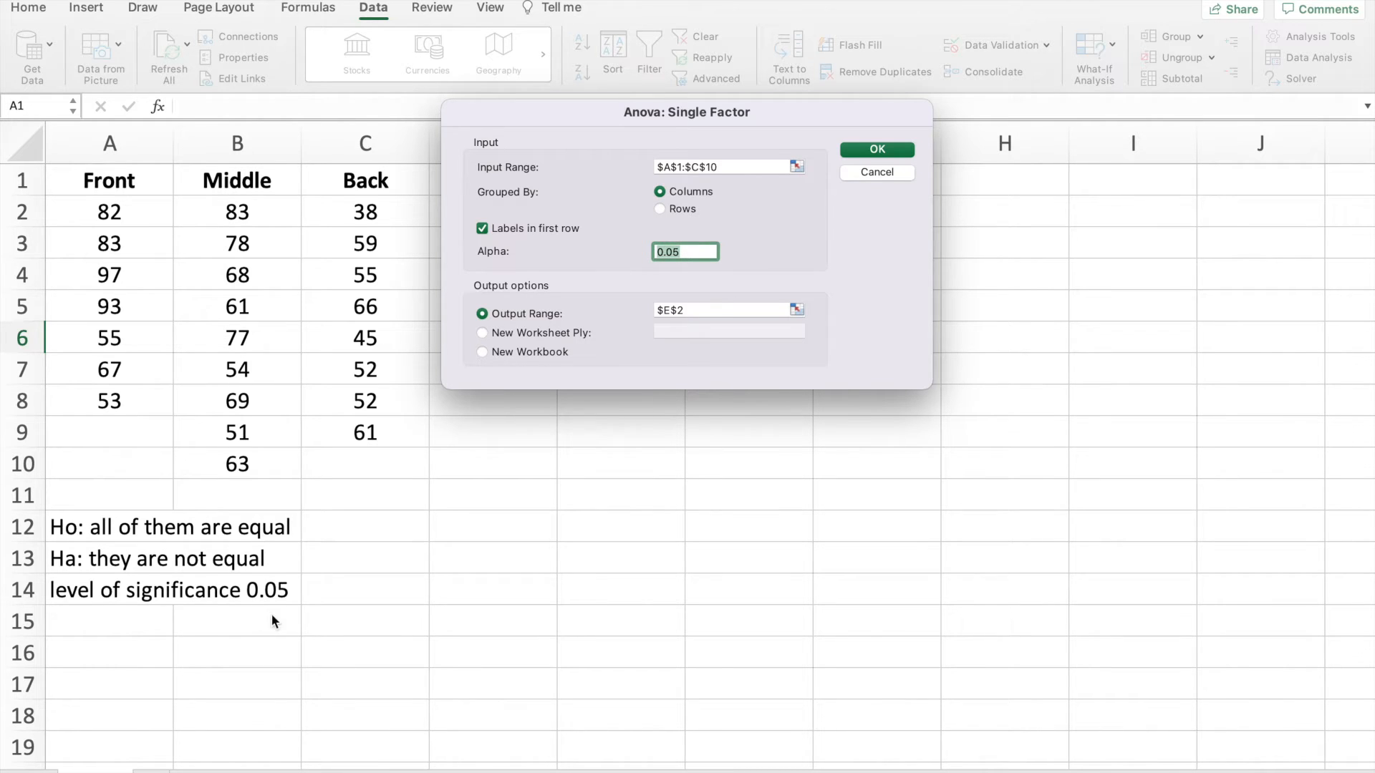
{"action": "mouse_move", "coordinate": [282, 610]}
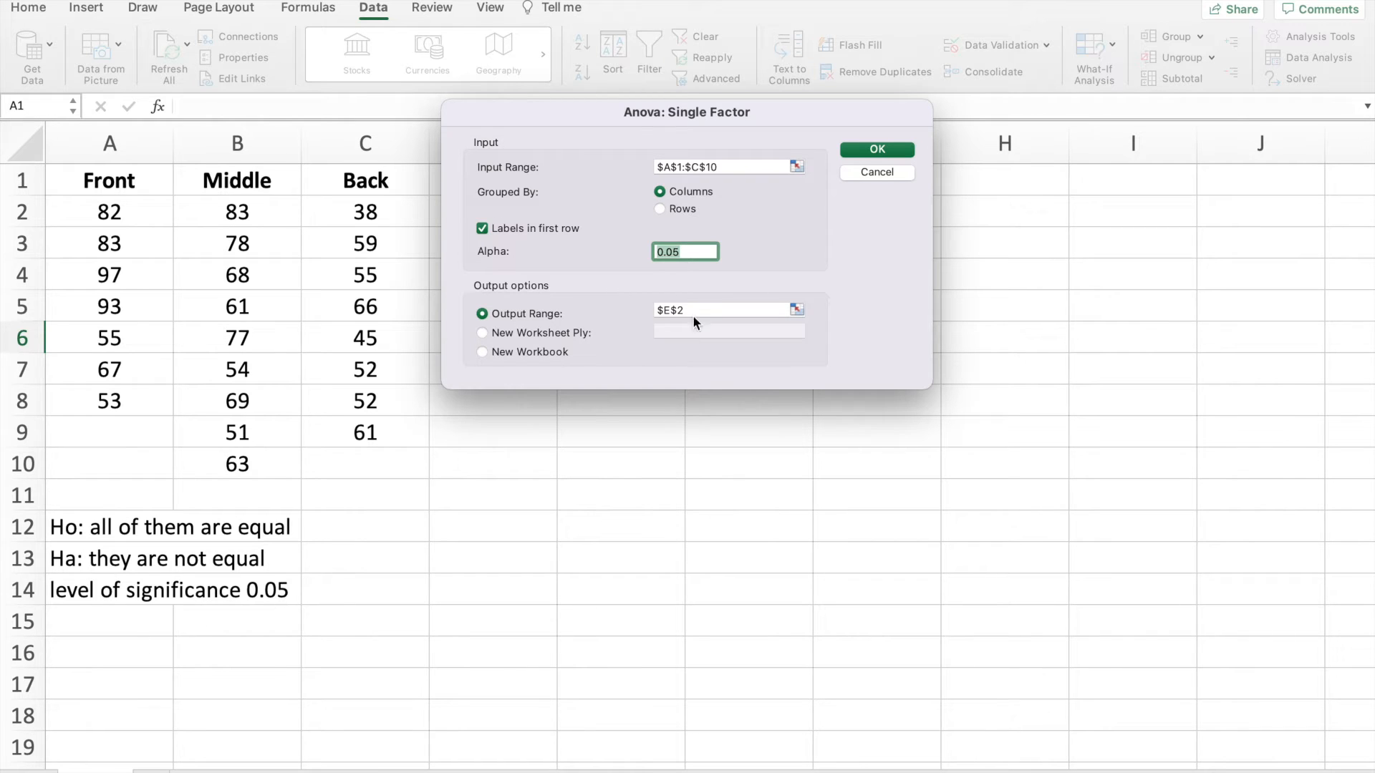
- Set the ANOVA output range to cell E3 and run the analysis
{"action": "left_click", "coordinate": [723, 310]}
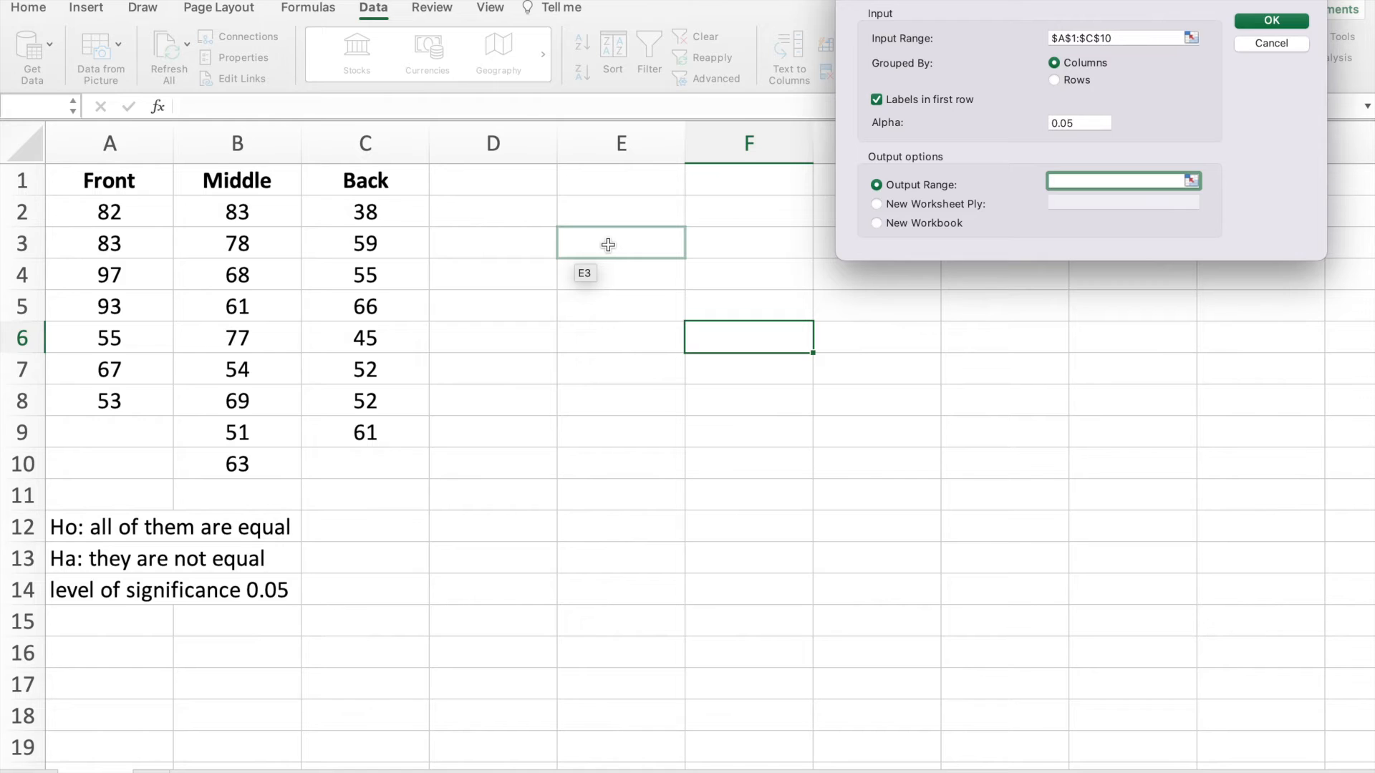
{"action": "left_click", "coordinate": [621, 243]}
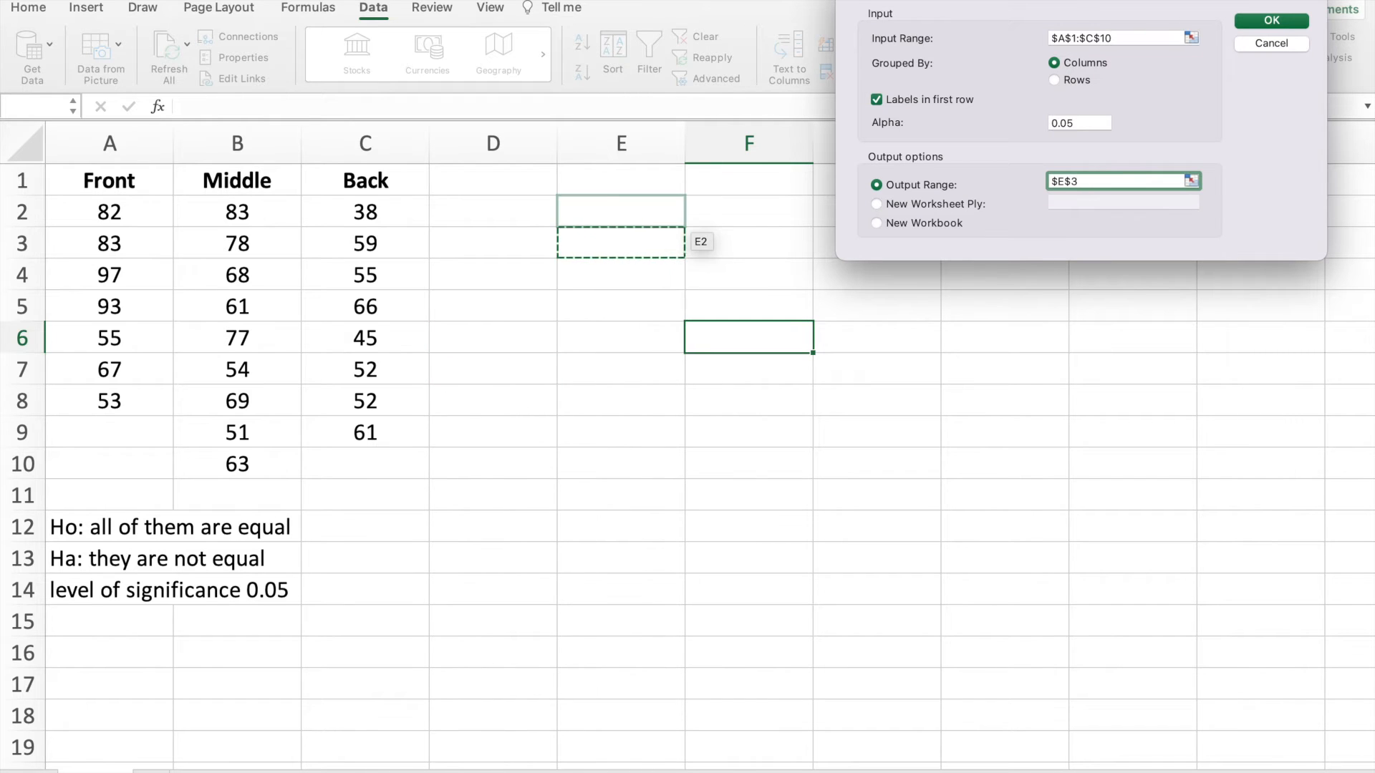
{"action": "left_click", "coordinate": [1270, 20]}
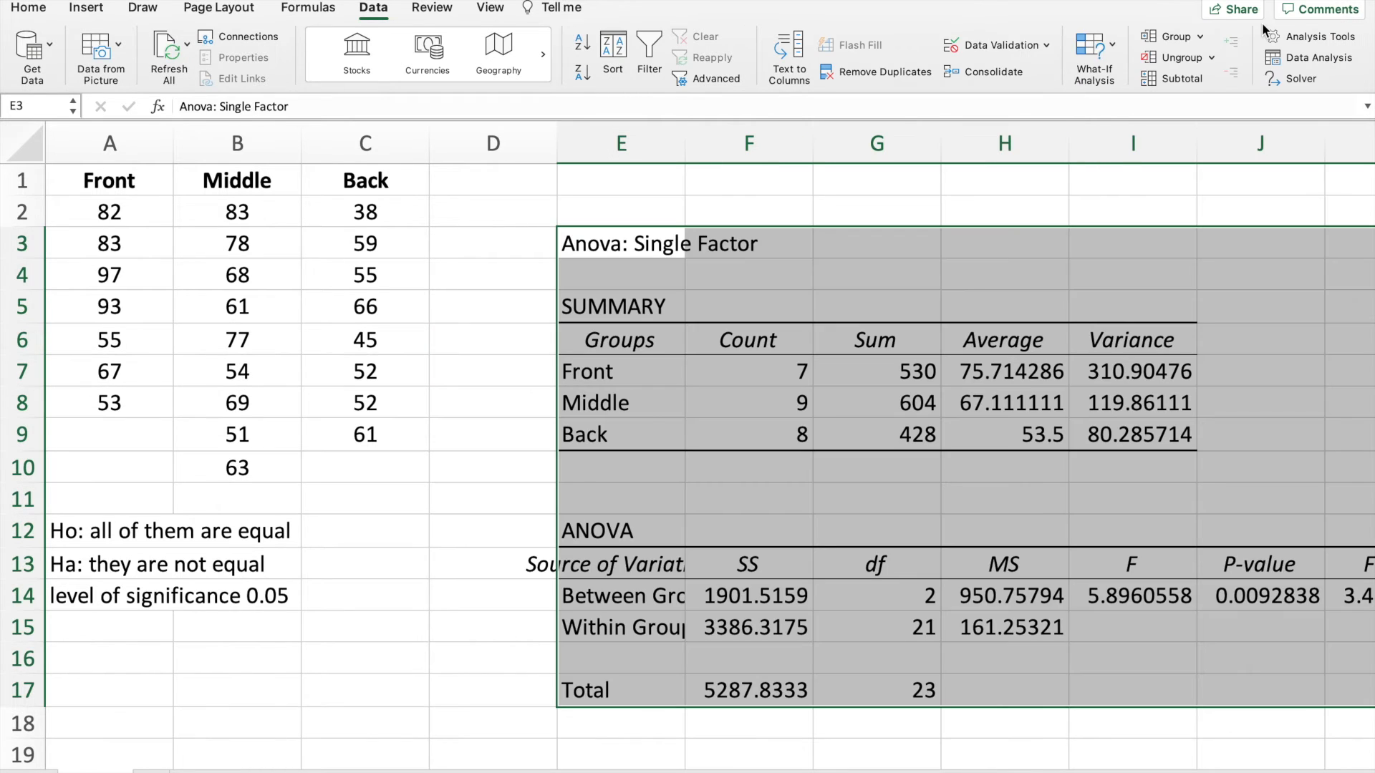
{"action": "left_click", "coordinate": [748, 339]}
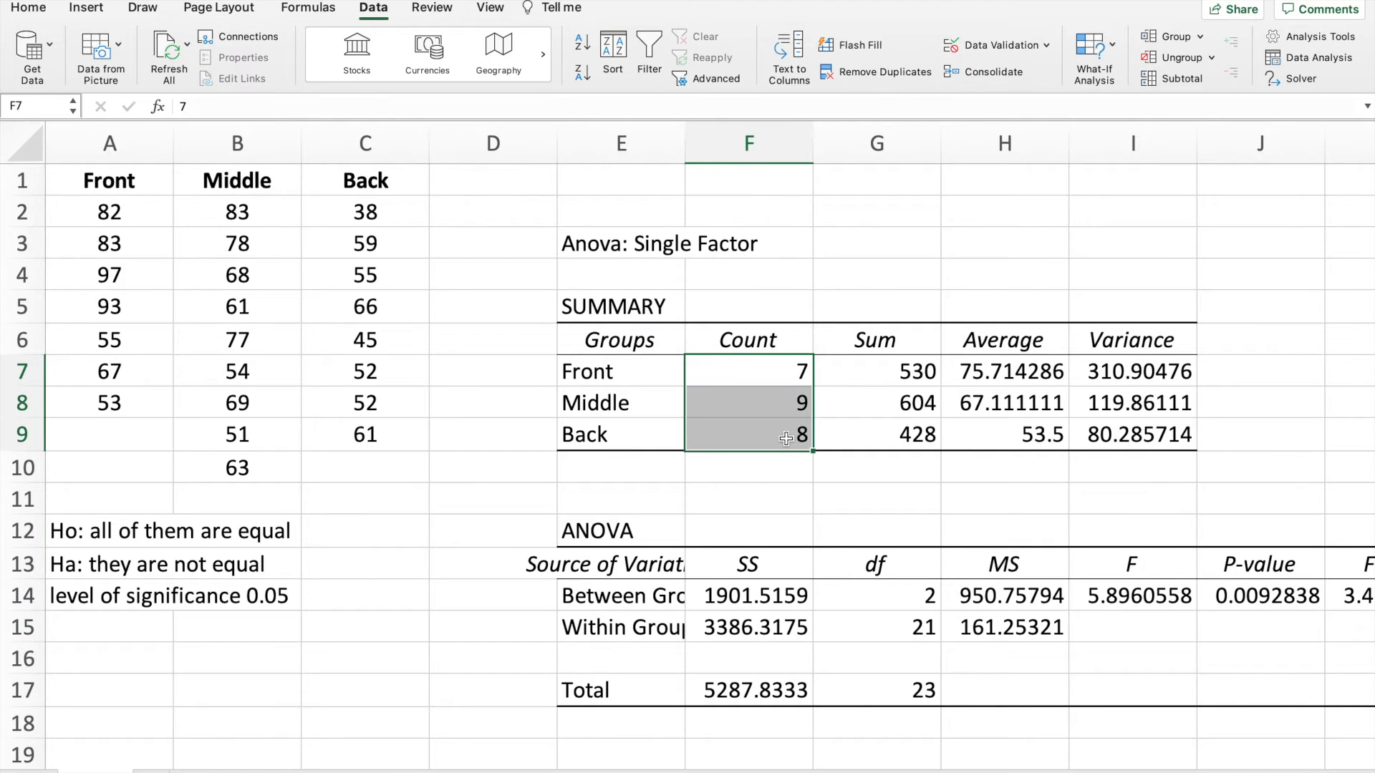
{"action": "left_click", "coordinate": [109, 212]}
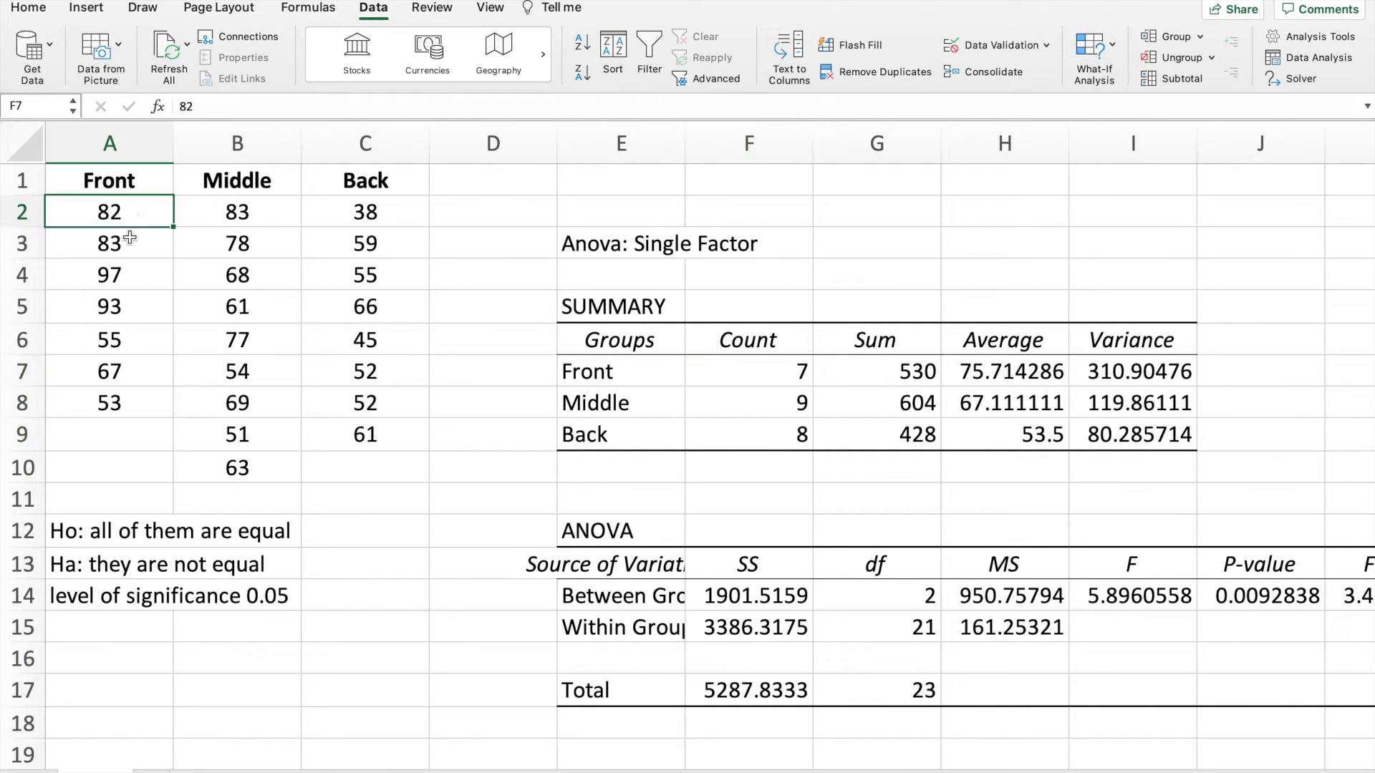
{"action": "left_click_drag", "start_coordinate": [109, 212], "coordinate": [109, 403]}
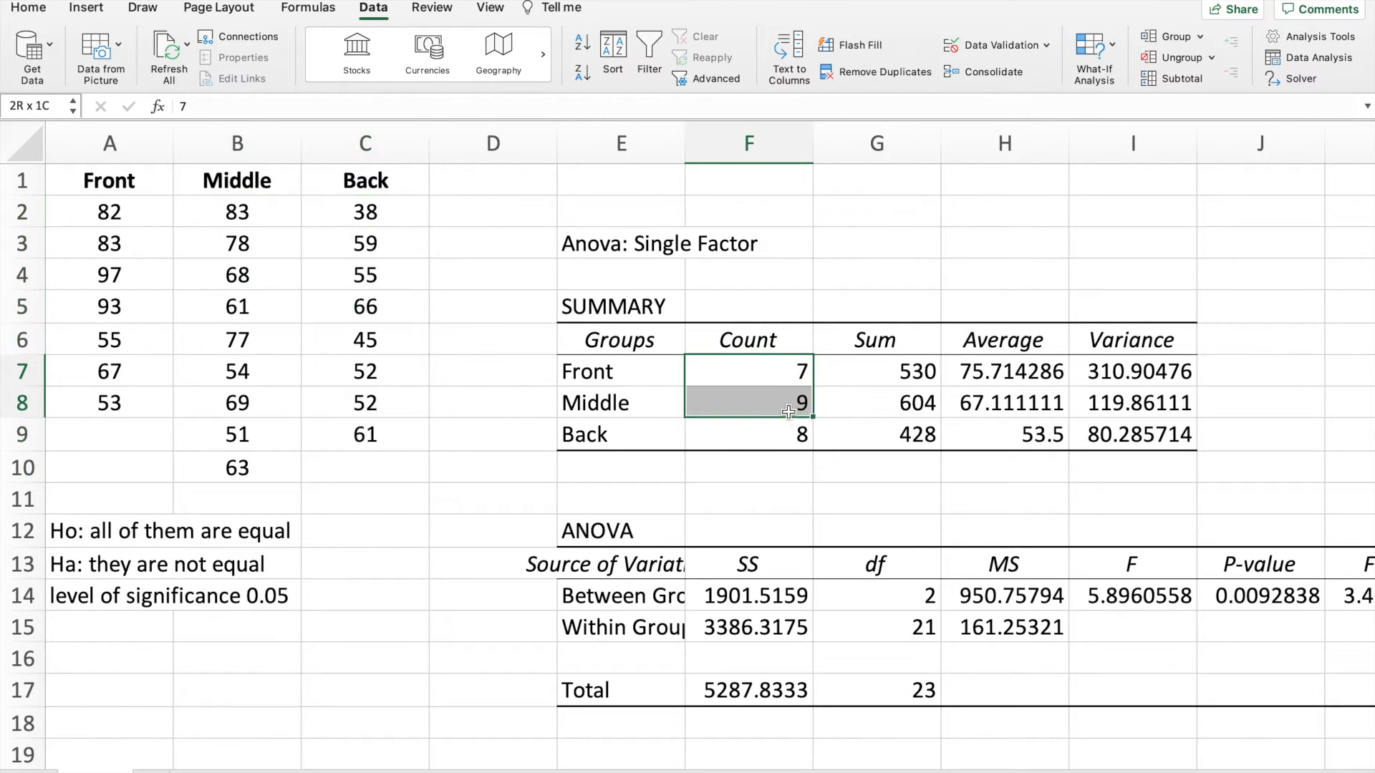
{"action": "left_click", "coordinate": [877, 371]}
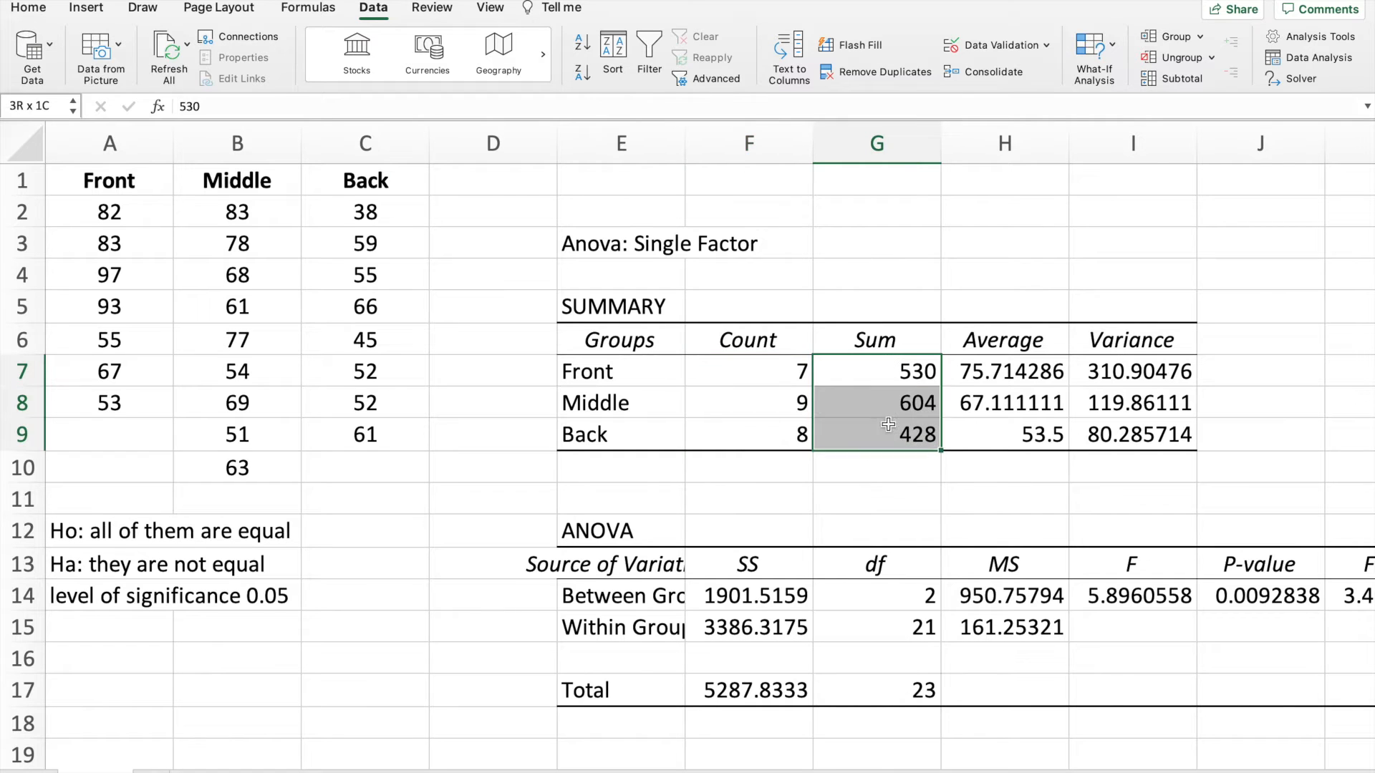
{"action": "left_click", "coordinate": [236, 212]}
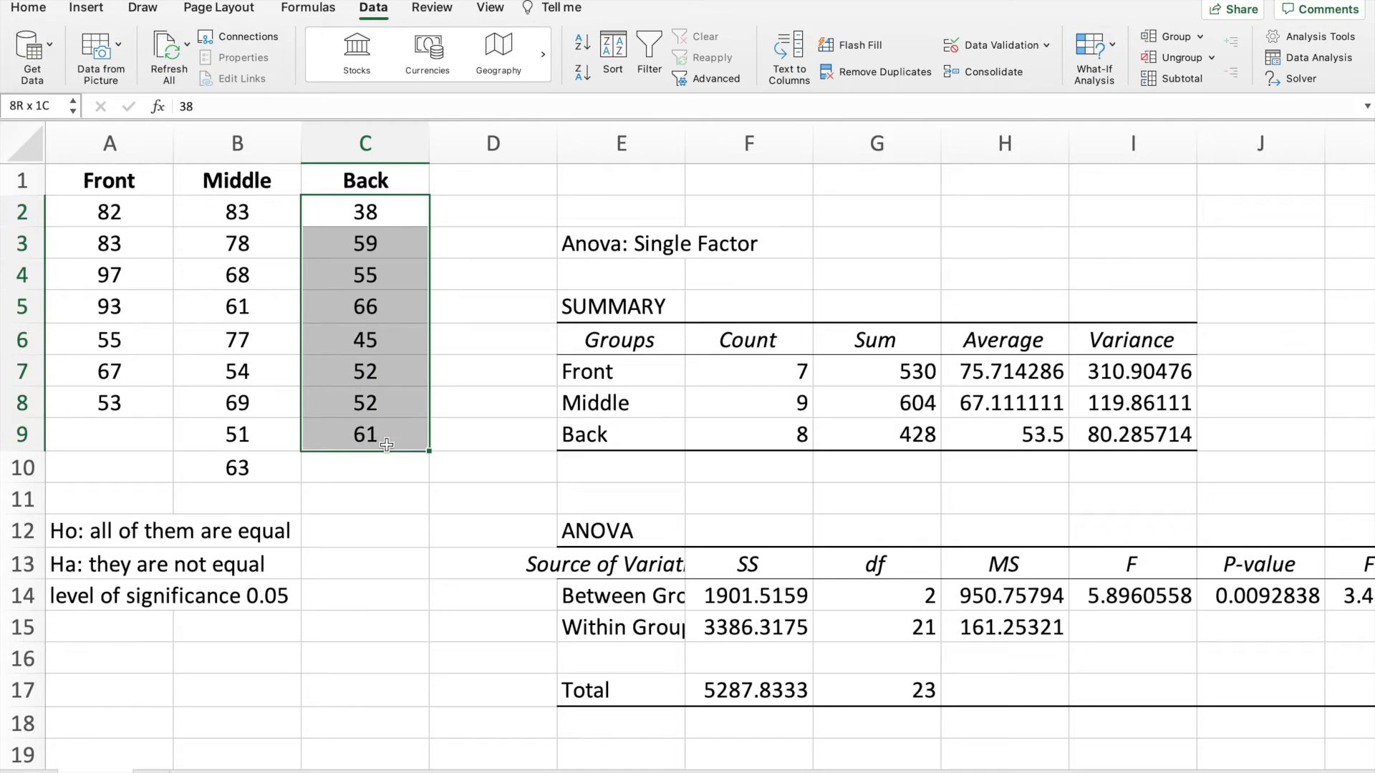
{"action": "left_click", "coordinate": [1004, 370]}
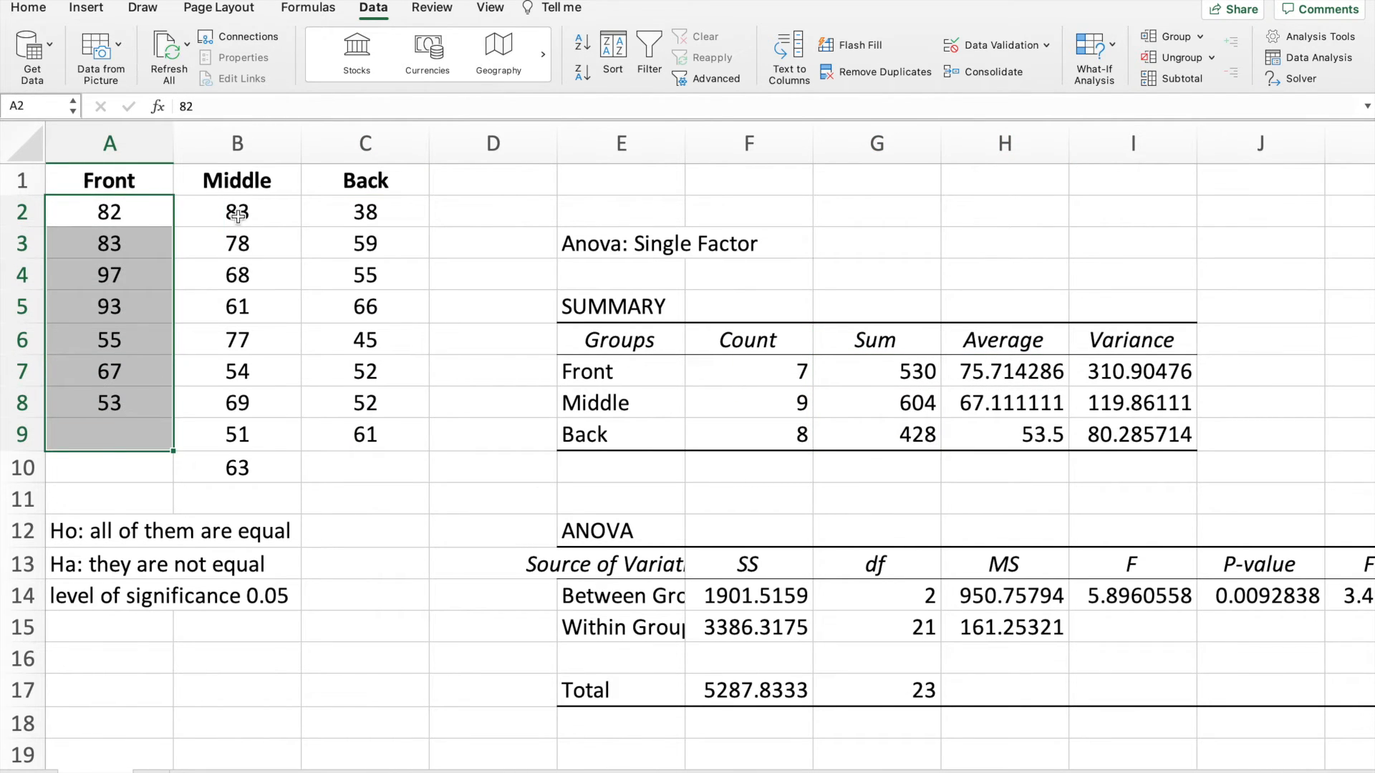
{"action": "left_click", "coordinate": [365, 211]}
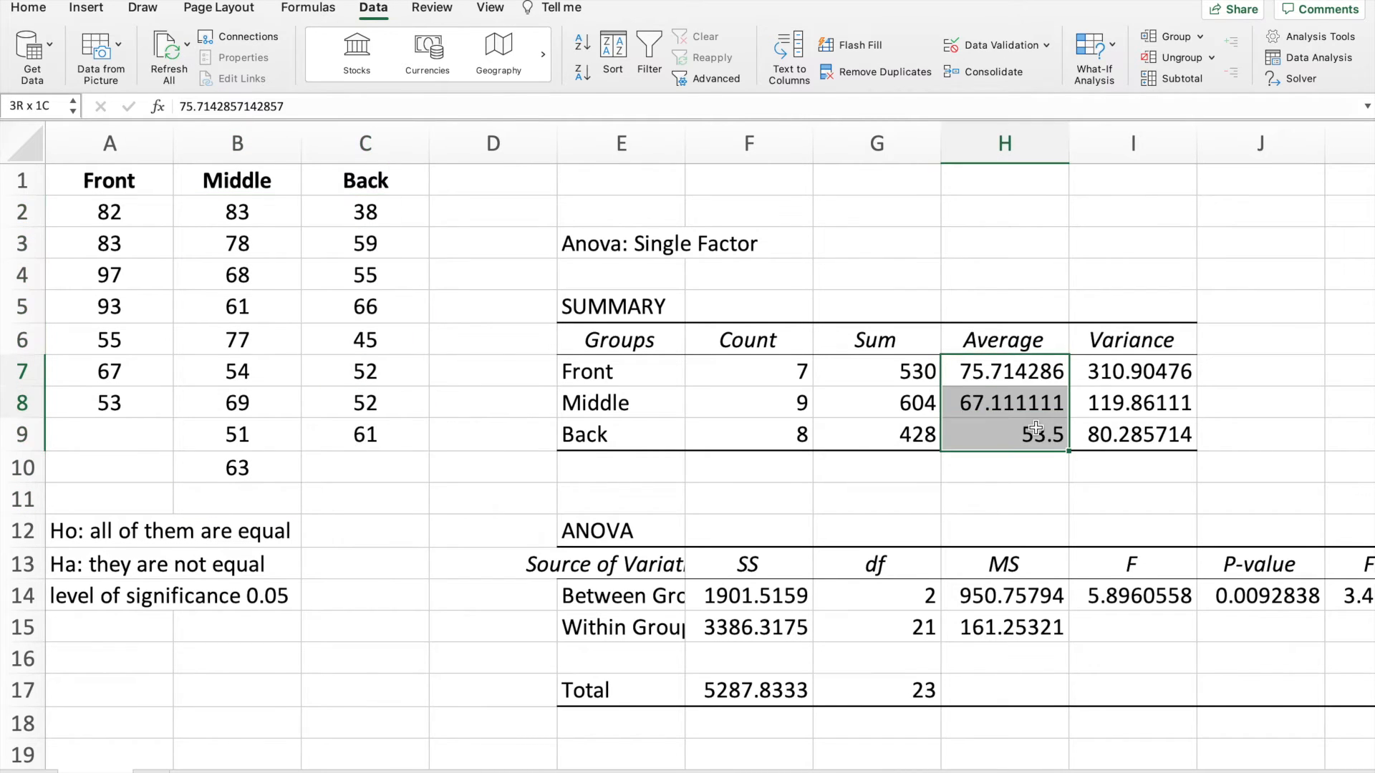
{"action": "left_click", "coordinate": [1131, 340]}
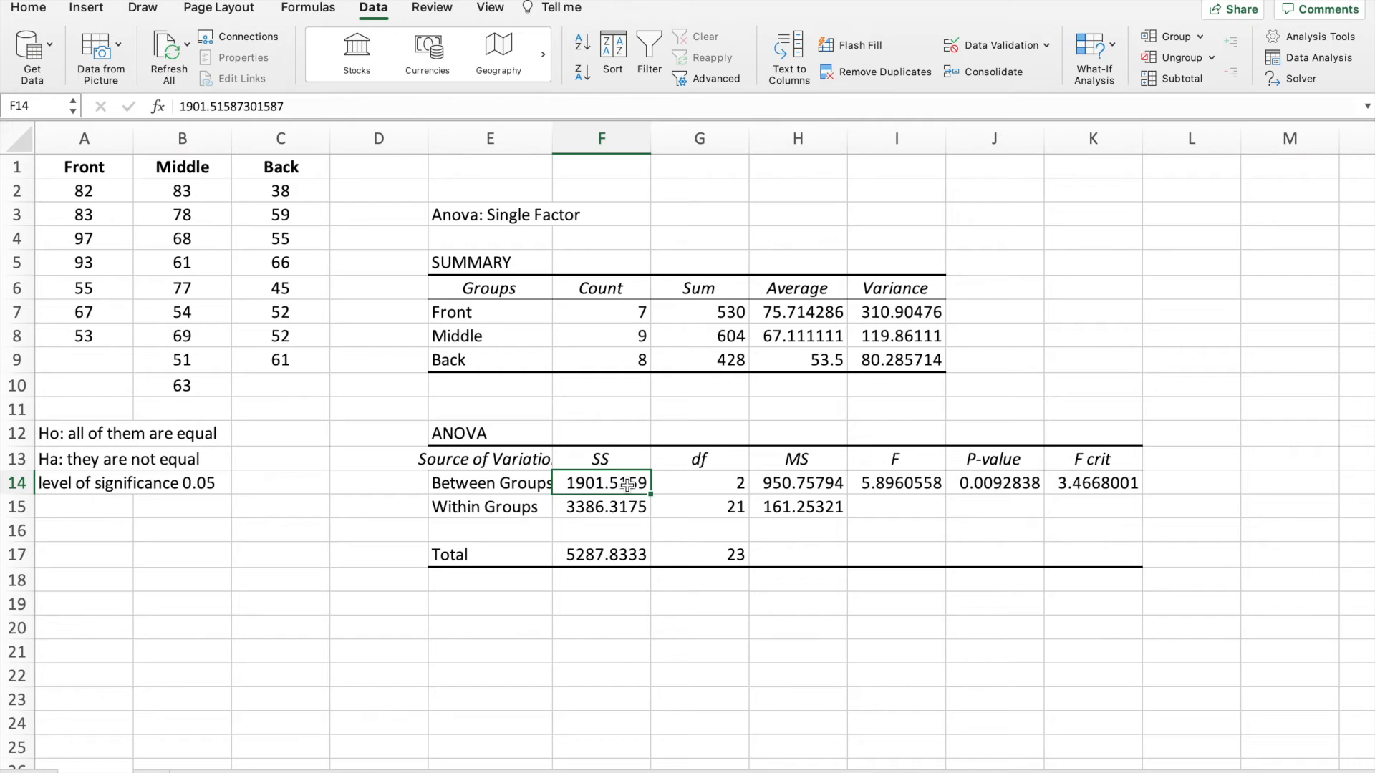
{"action": "left_click", "coordinate": [601, 506]}
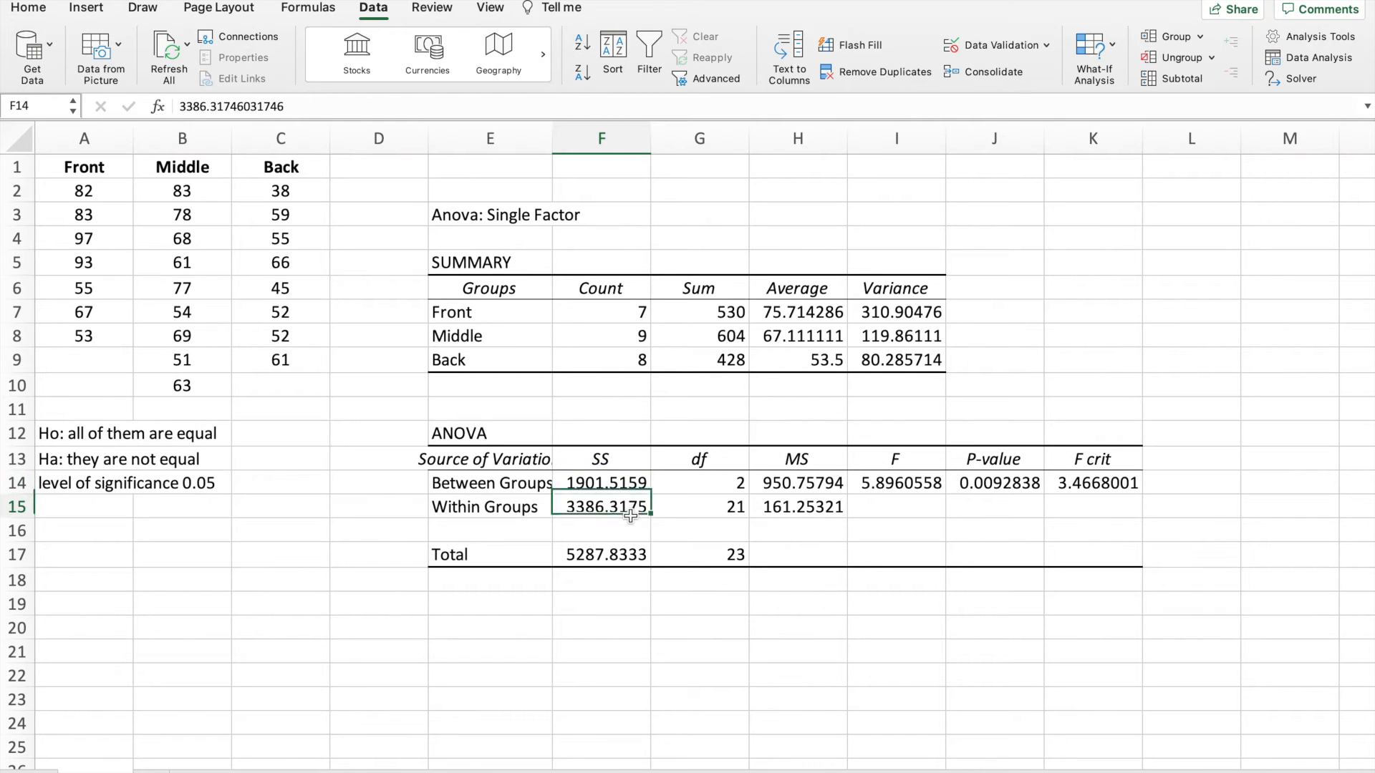
{"action": "left_click", "coordinate": [602, 506]}
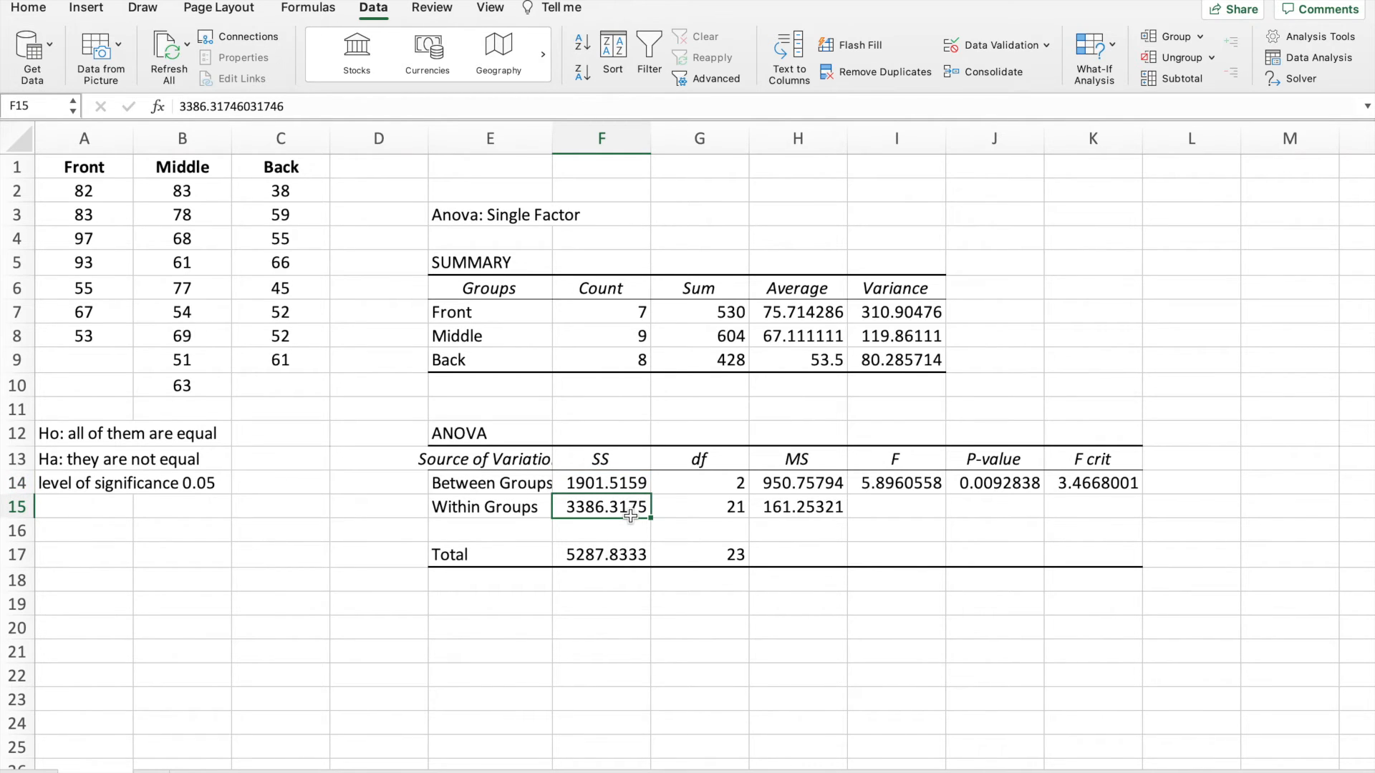
{"action": "left_click", "coordinate": [698, 482]}
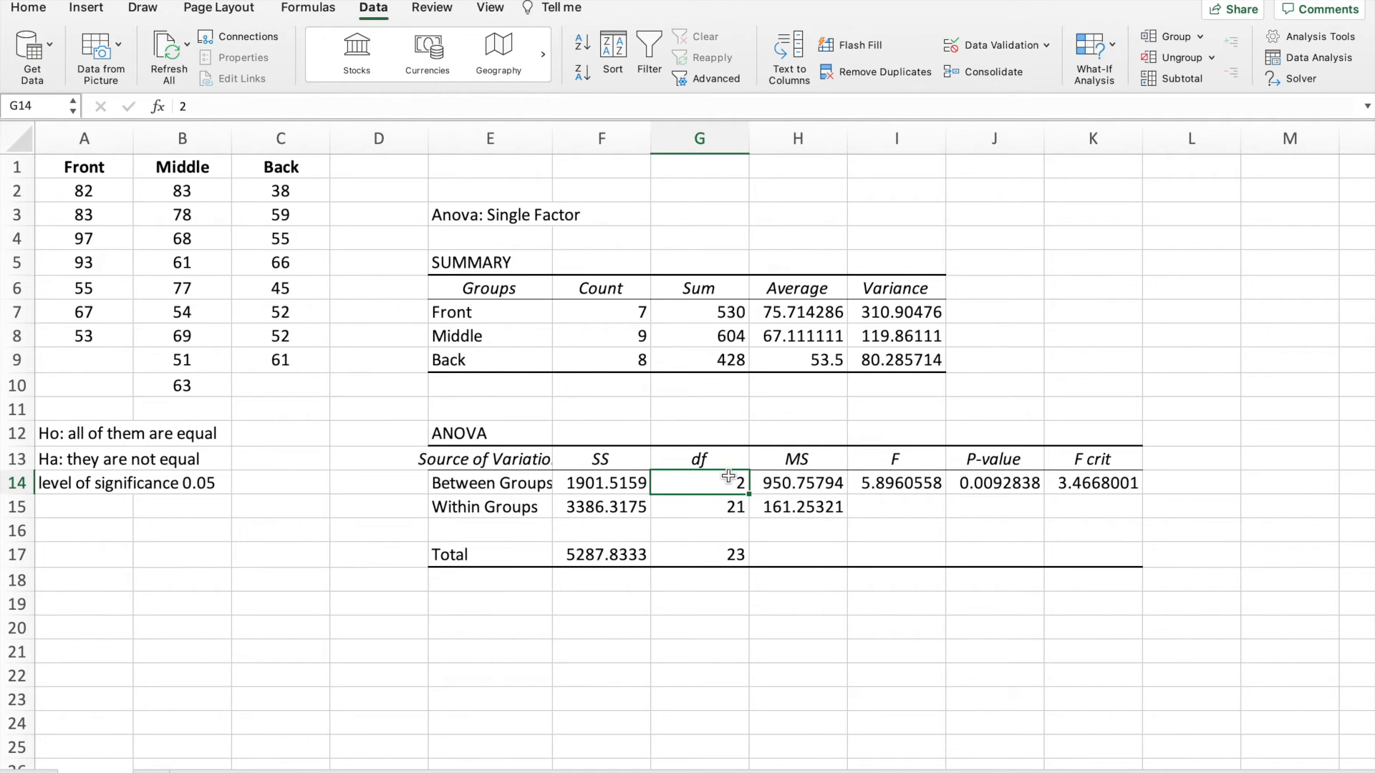
{"action": "mouse_move", "coordinate": [73, 159]}
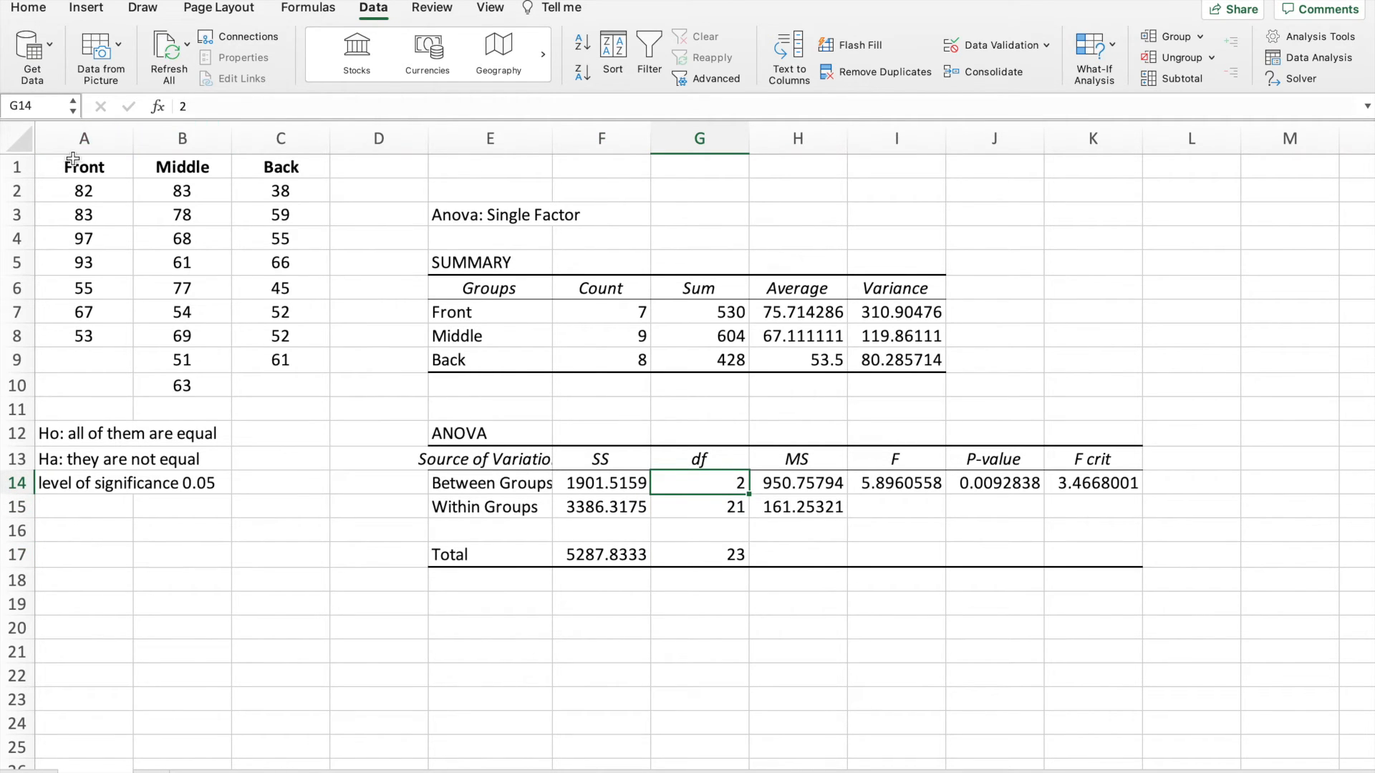
{"action": "left_click", "coordinate": [84, 166]}
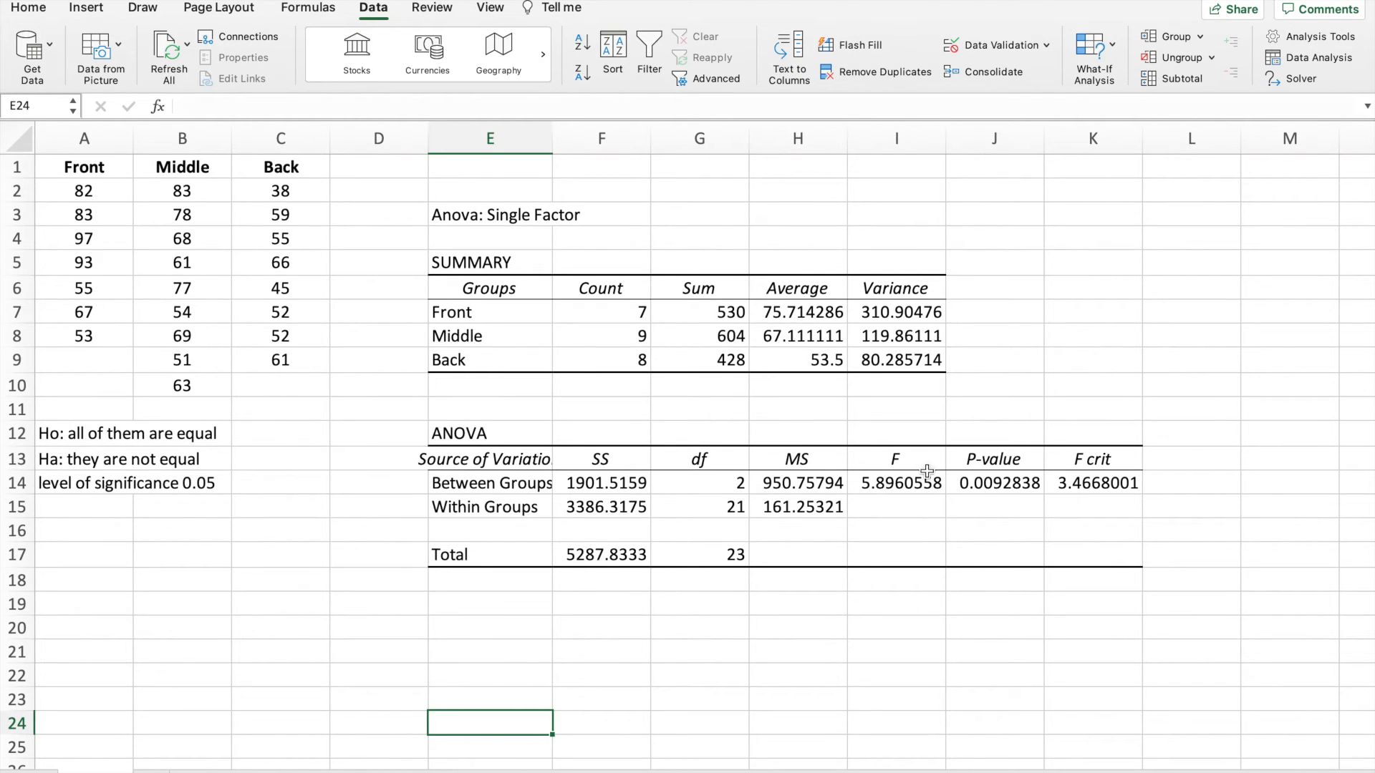
{"action": "left_click_drag", "start_coordinate": [894, 459], "coordinate": [1092, 482]}
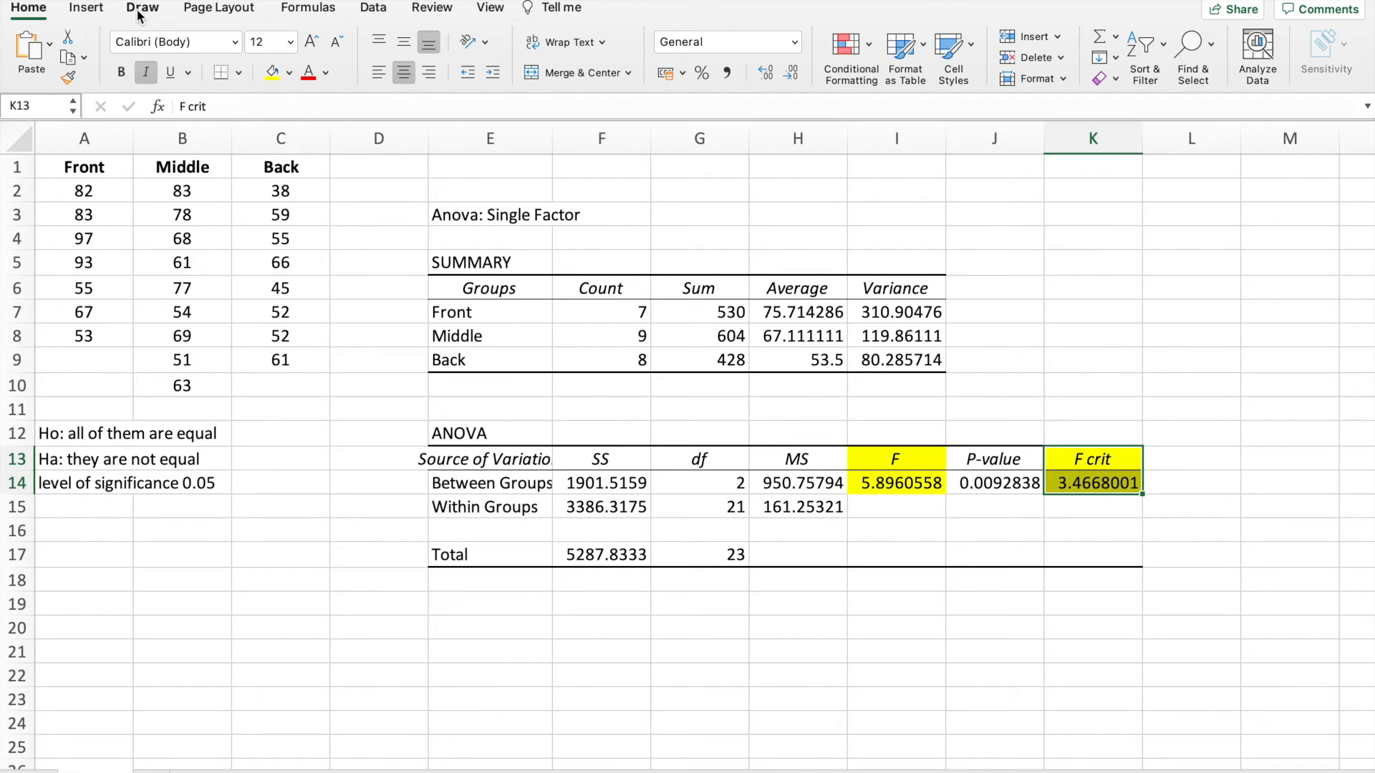
- With the blue pen, circle F crit and draw the F curve with a cutoff line and shaded right tail
{"action": "left_click", "coordinate": [142, 7]}
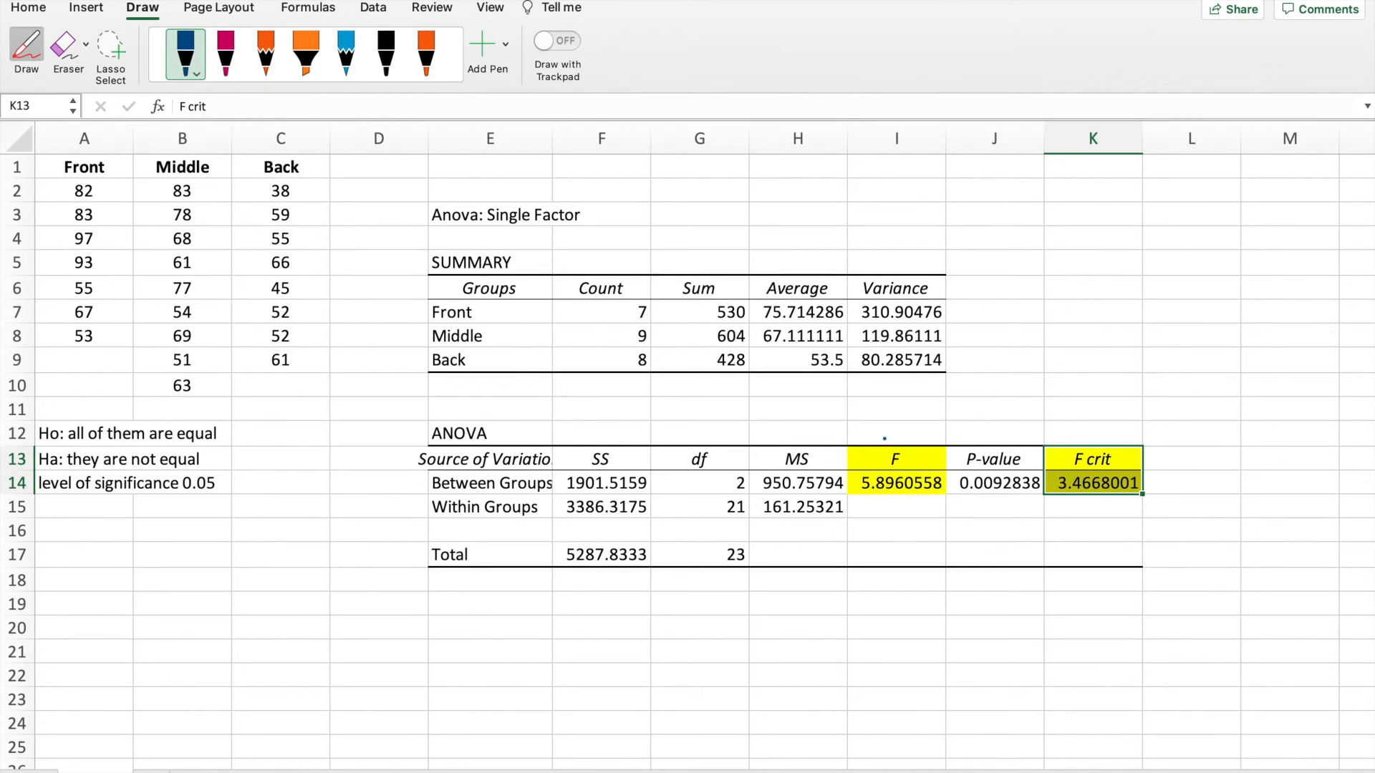
{"action": "left_click_drag", "start_coordinate": [1049, 459], "coordinate": [1118, 434]}
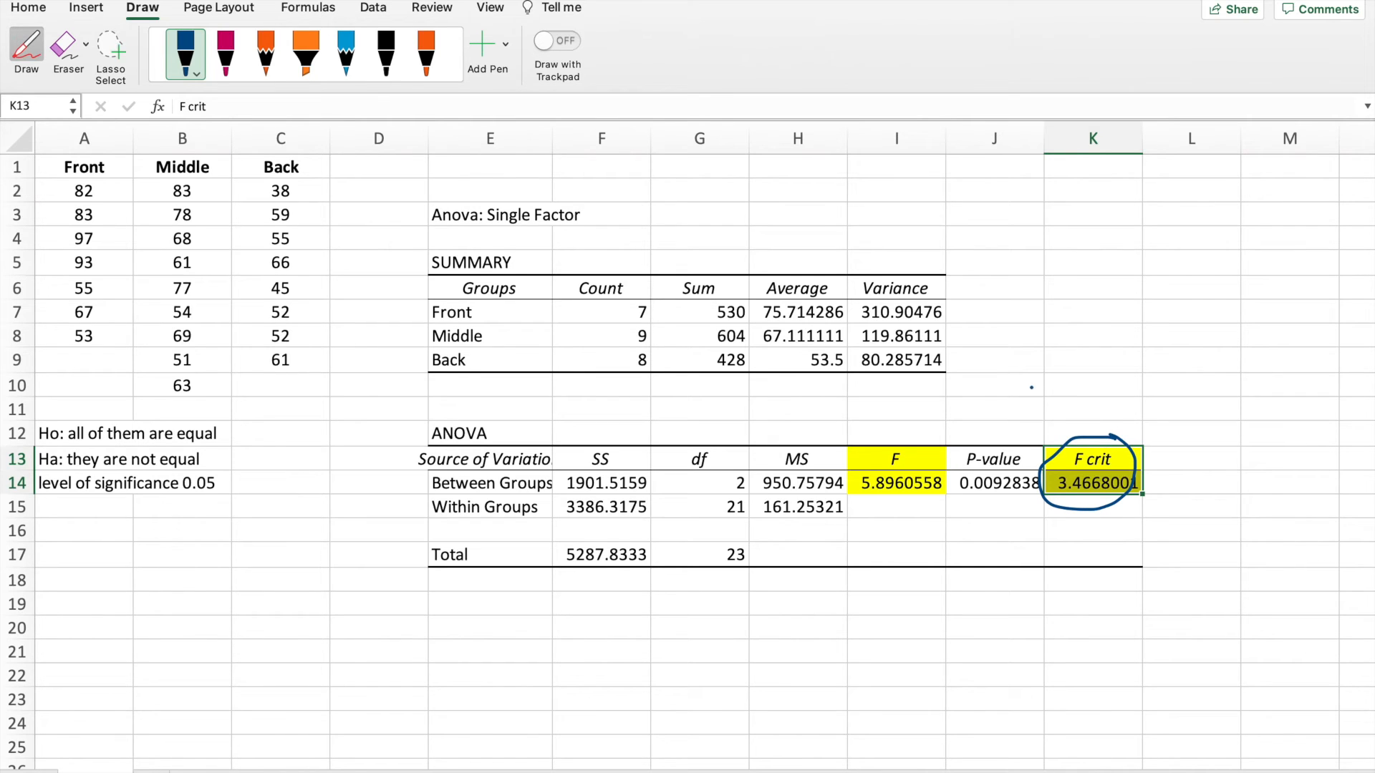
{"action": "left_click_drag", "start_coordinate": [985, 376], "coordinate": [1283, 372]}
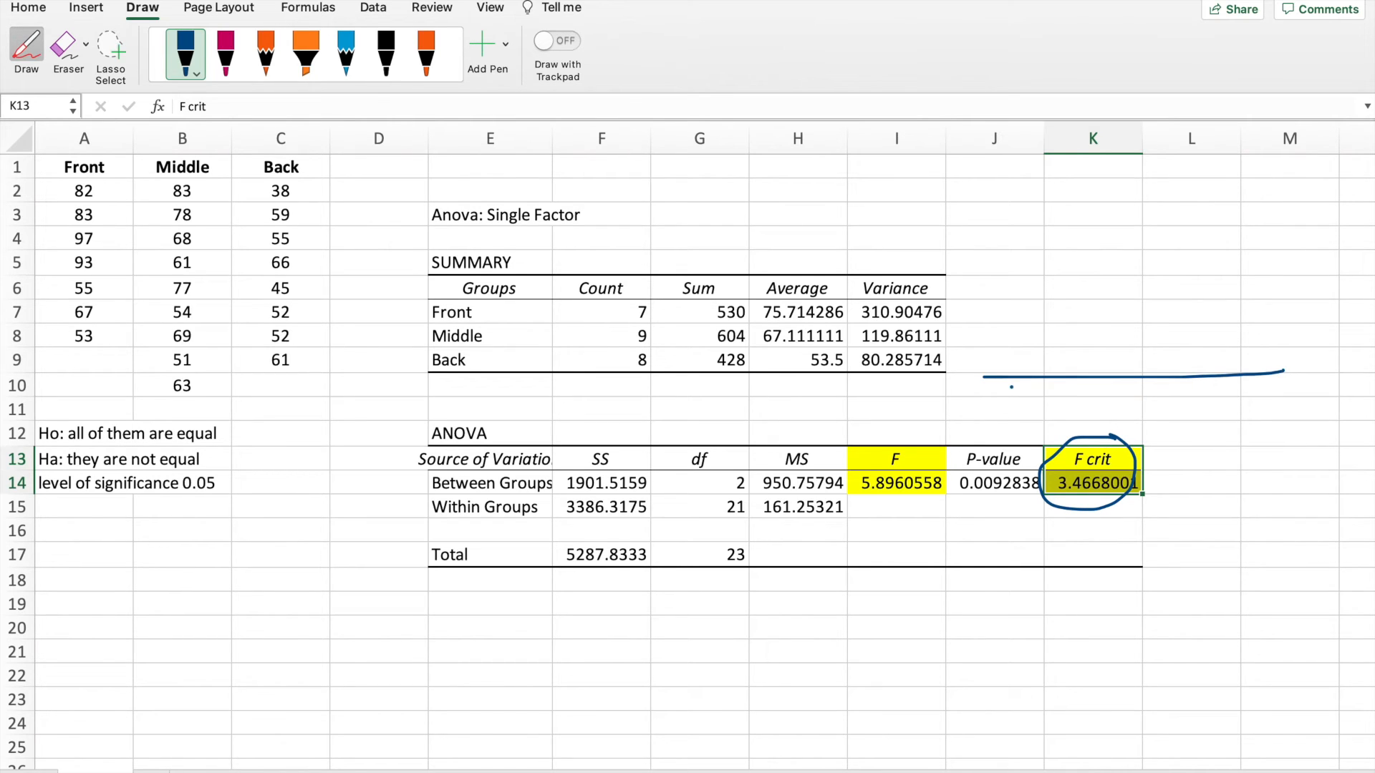
{"action": "left_click_drag", "start_coordinate": [930, 404], "coordinate": [1091, 219]}
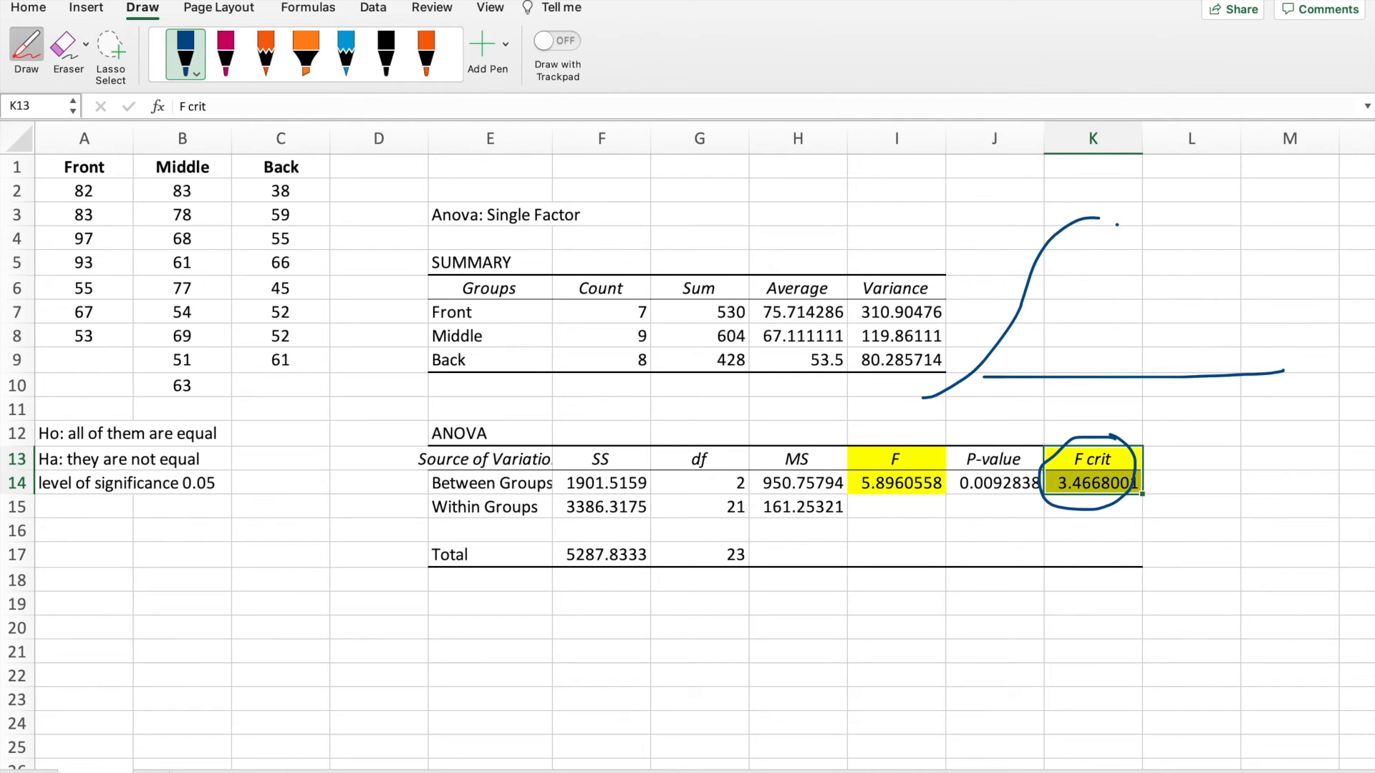
{"action": "left_click_drag", "start_coordinate": [1095, 219], "coordinate": [1314, 395]}
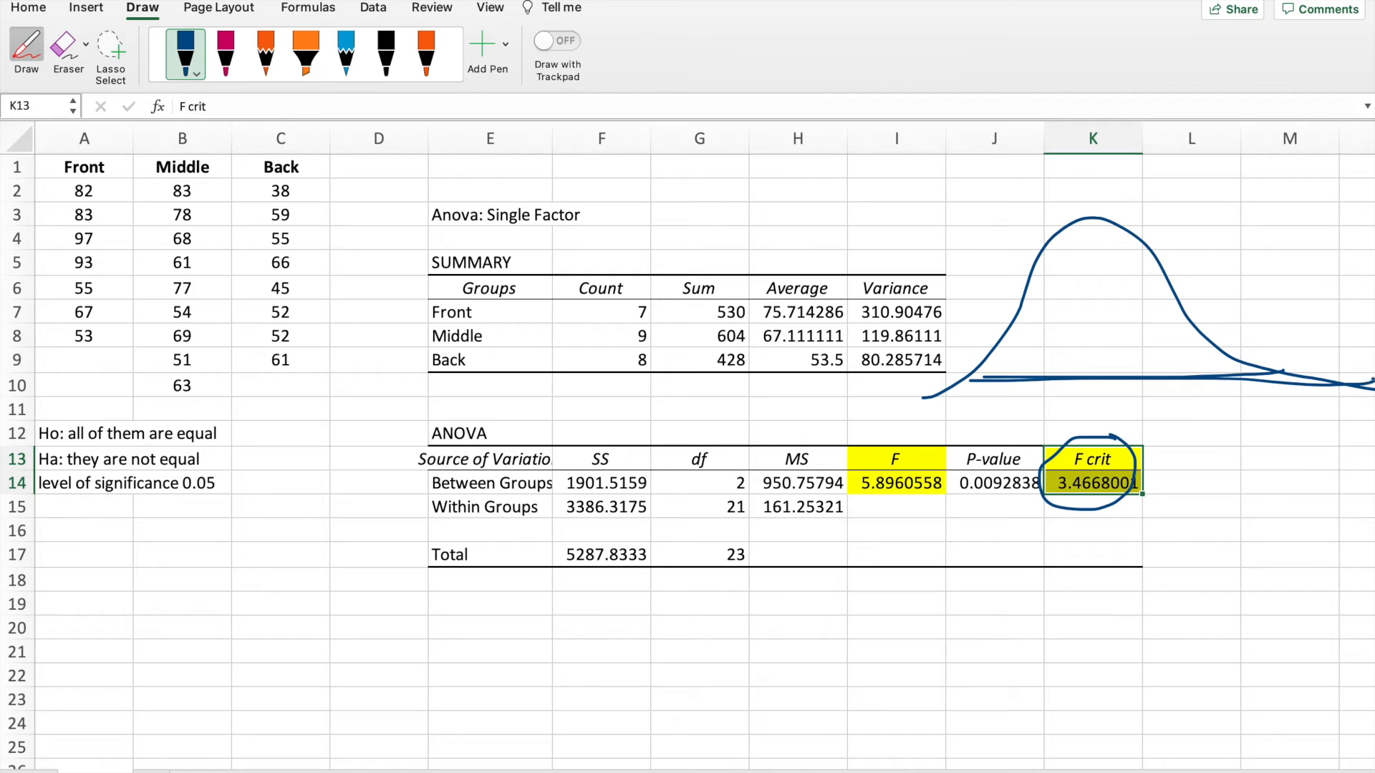
{"action": "left_click_drag", "start_coordinate": [1213, 311], "coordinate": [1213, 421]}
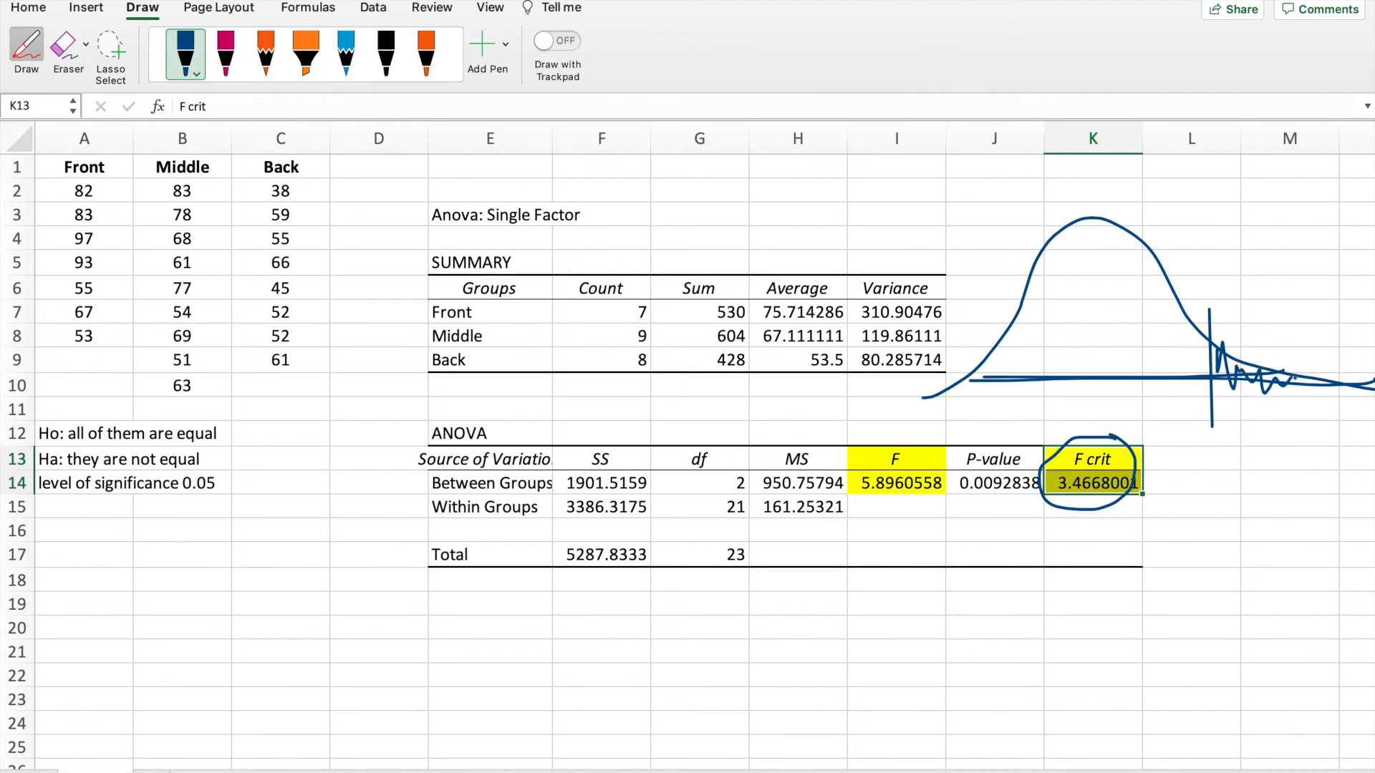
- Label the cutoff 3.4 and link it to the F crit value
{"action": "left_click_drag", "start_coordinate": [1200, 430], "coordinate": [1215, 455]}
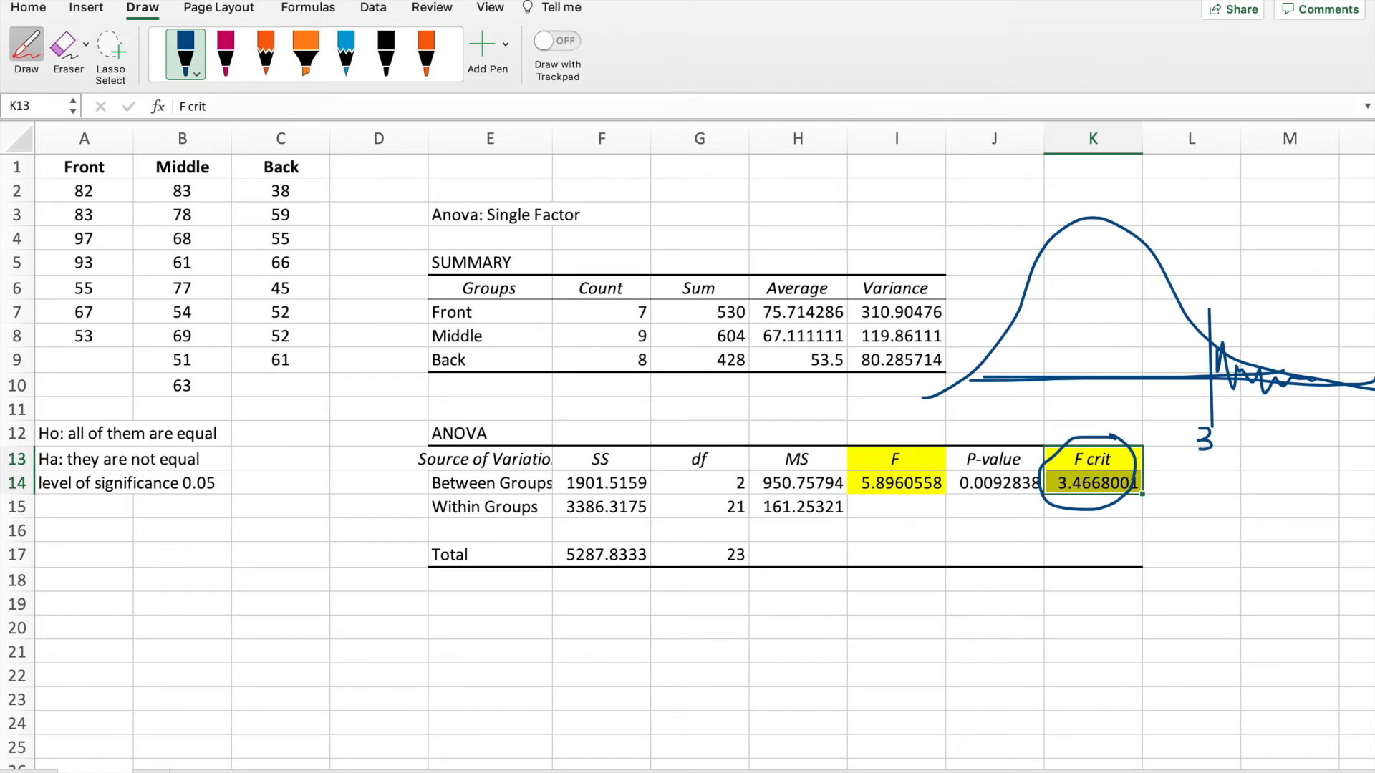
{"action": "left_click_drag", "start_coordinate": [1206, 443], "coordinate": [1232, 442]}
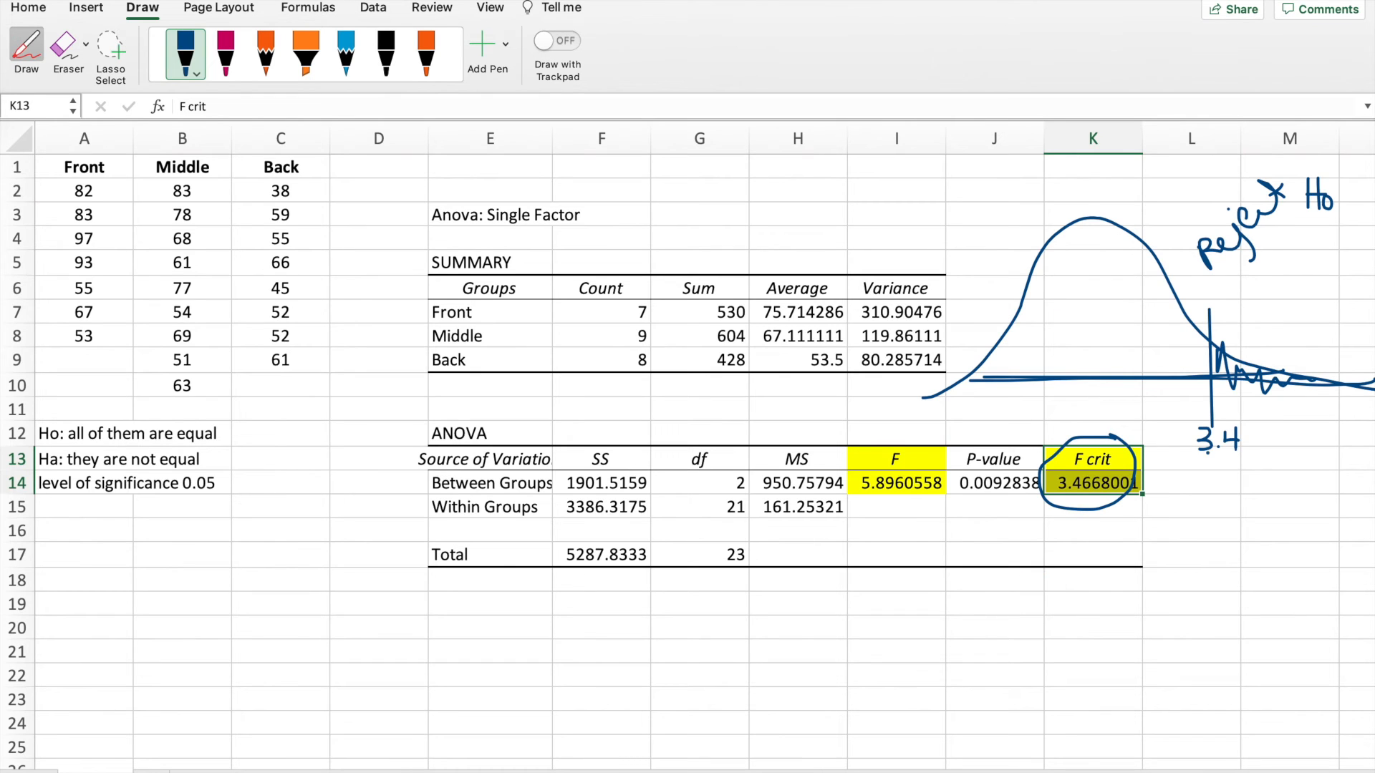
{"action": "left_click_drag", "start_coordinate": [1140, 487], "coordinate": [1255, 462]}
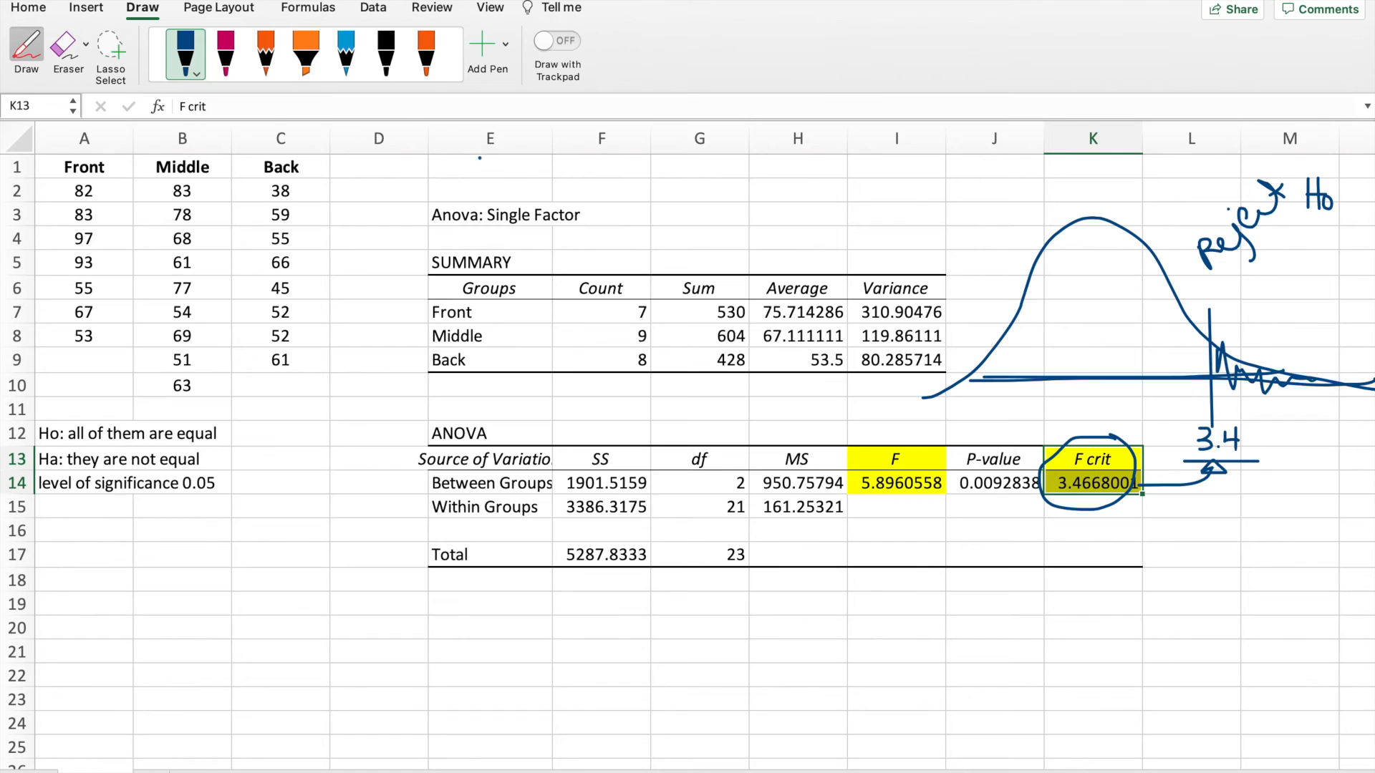
{"action": "left_click", "coordinate": [223, 53]}
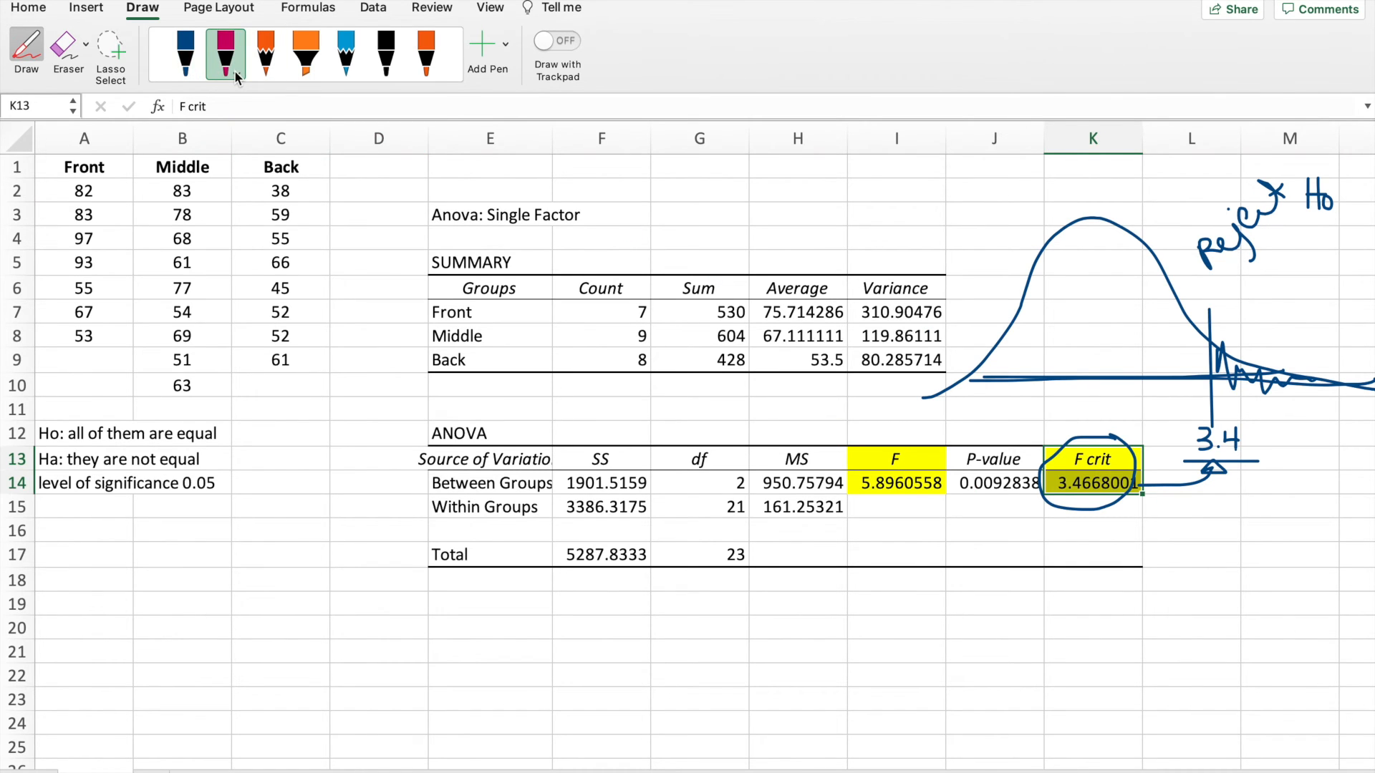
- Pick the pink pen for circling F, 'reject Ho' and the Ho line
{"action": "left_click", "coordinate": [227, 56]}
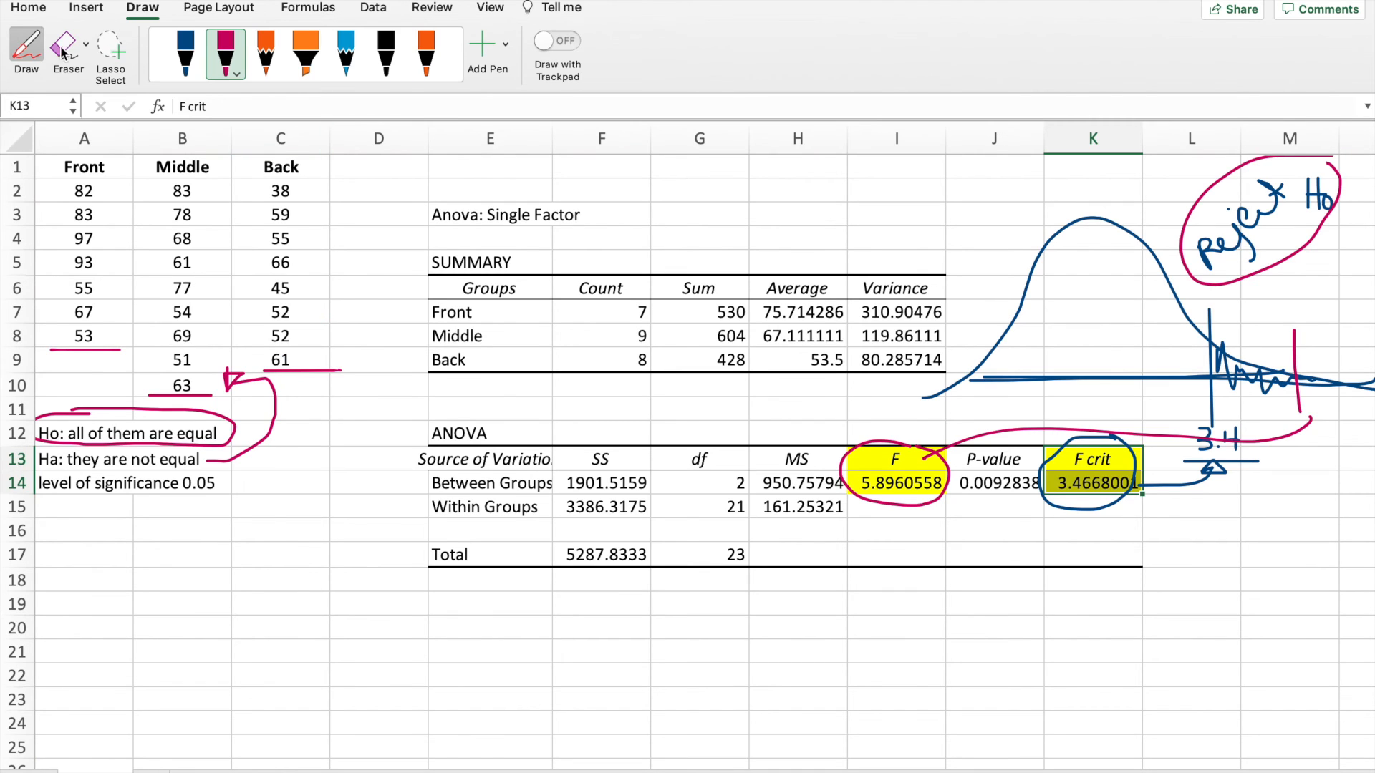
- In orange ink, draw an arrow from the P-value and write 'less than α' linked to the 0.05 level
{"action": "left_click", "coordinate": [426, 54]}
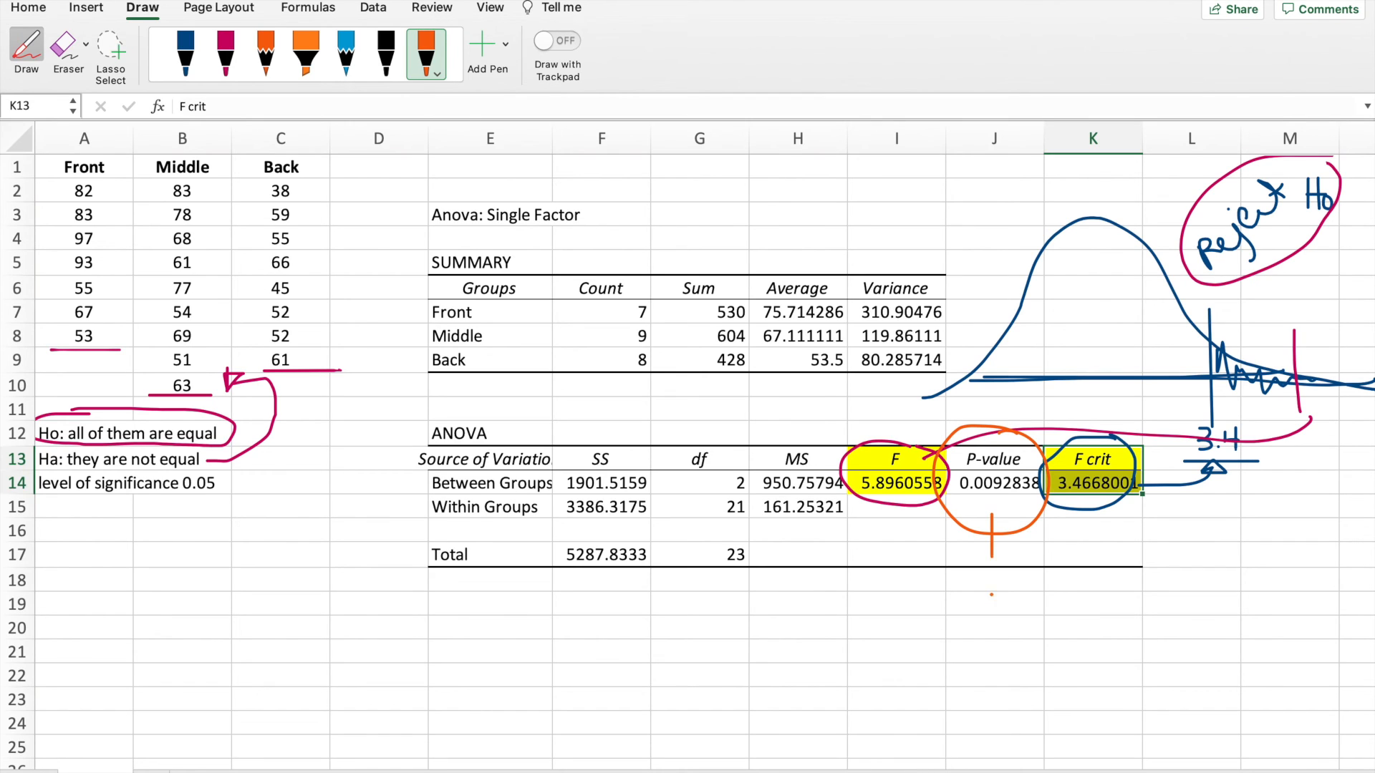
{"action": "left_click_drag", "start_coordinate": [991, 539], "coordinate": [1039, 635]}
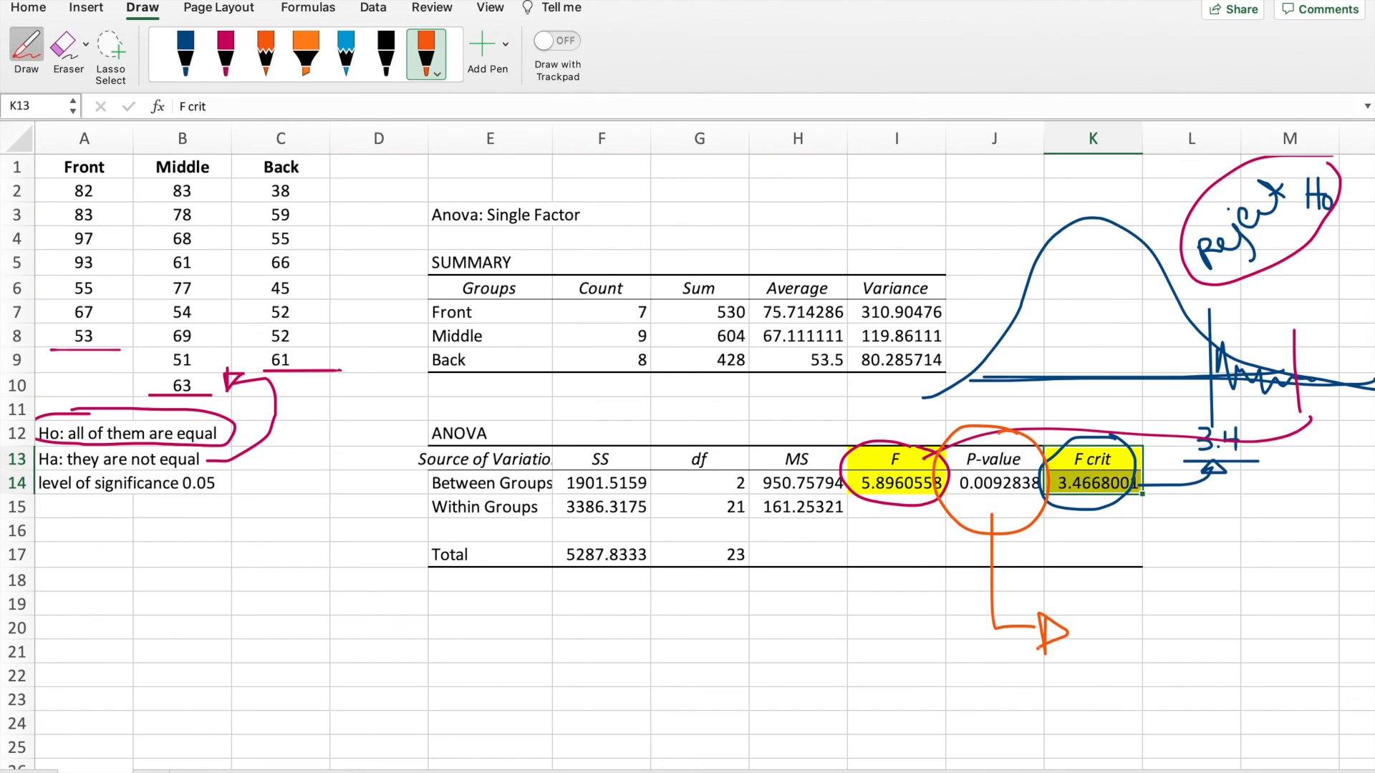
{"action": "left_click_drag", "start_coordinate": [1114, 605], "coordinate": [1149, 596]}
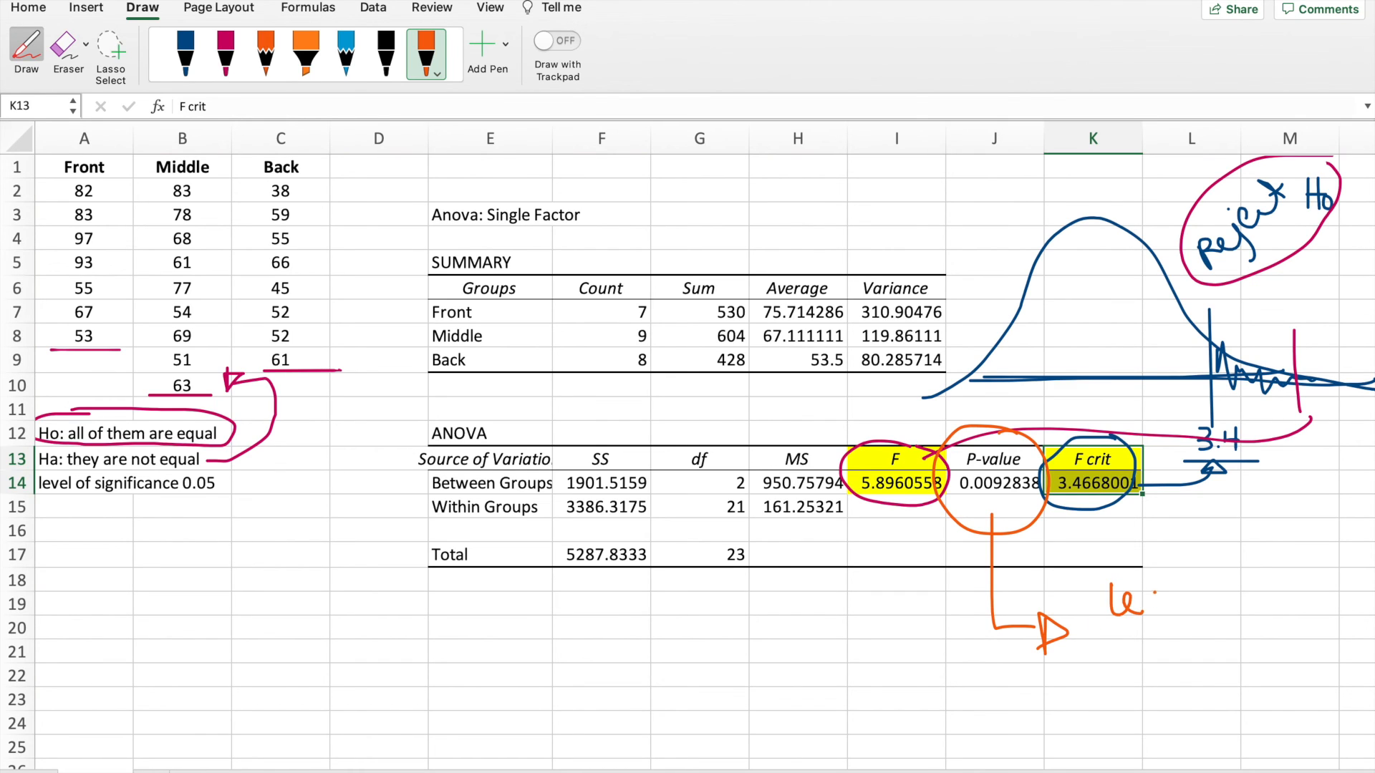
{"action": "left_click_drag", "start_coordinate": [1104, 595], "coordinate": [1227, 595]}
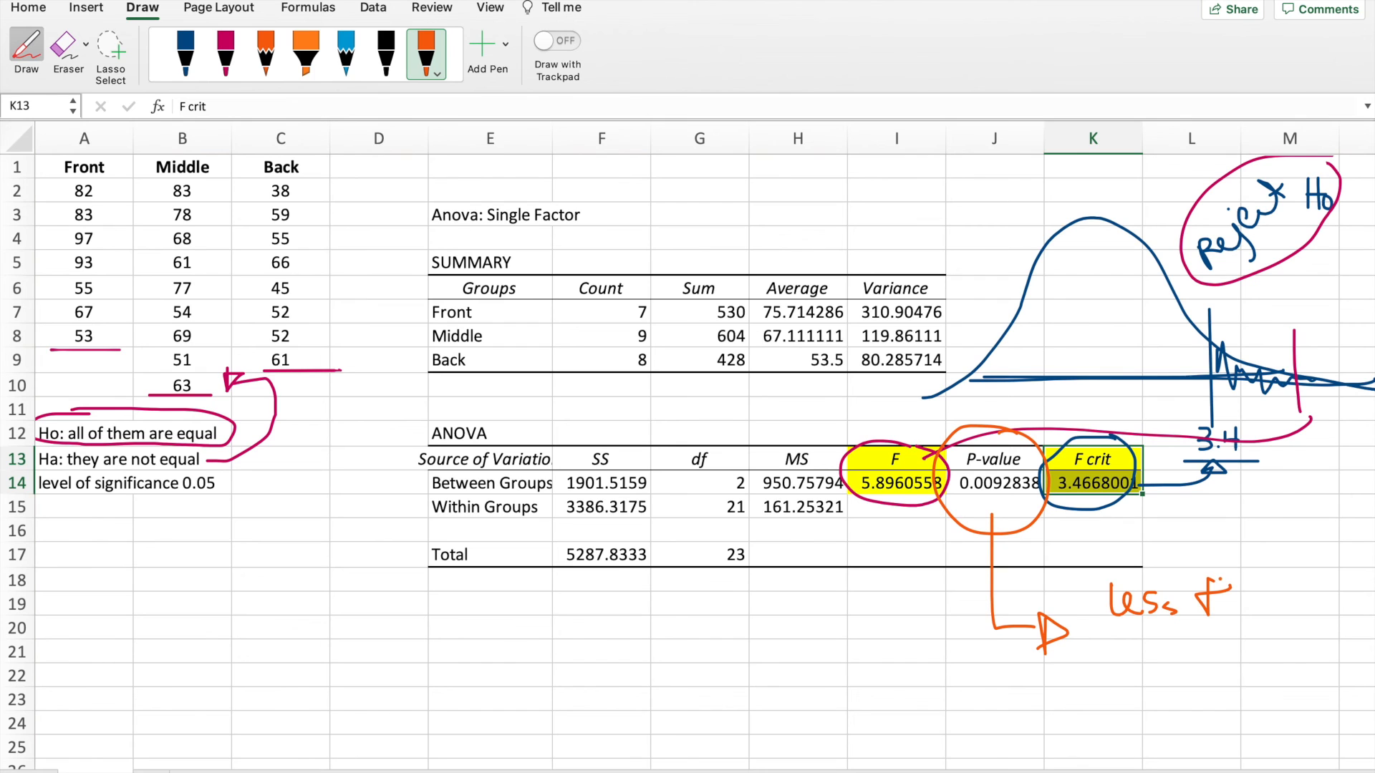
{"action": "left_click_drag", "start_coordinate": [1210, 604], "coordinate": [1263, 605]}
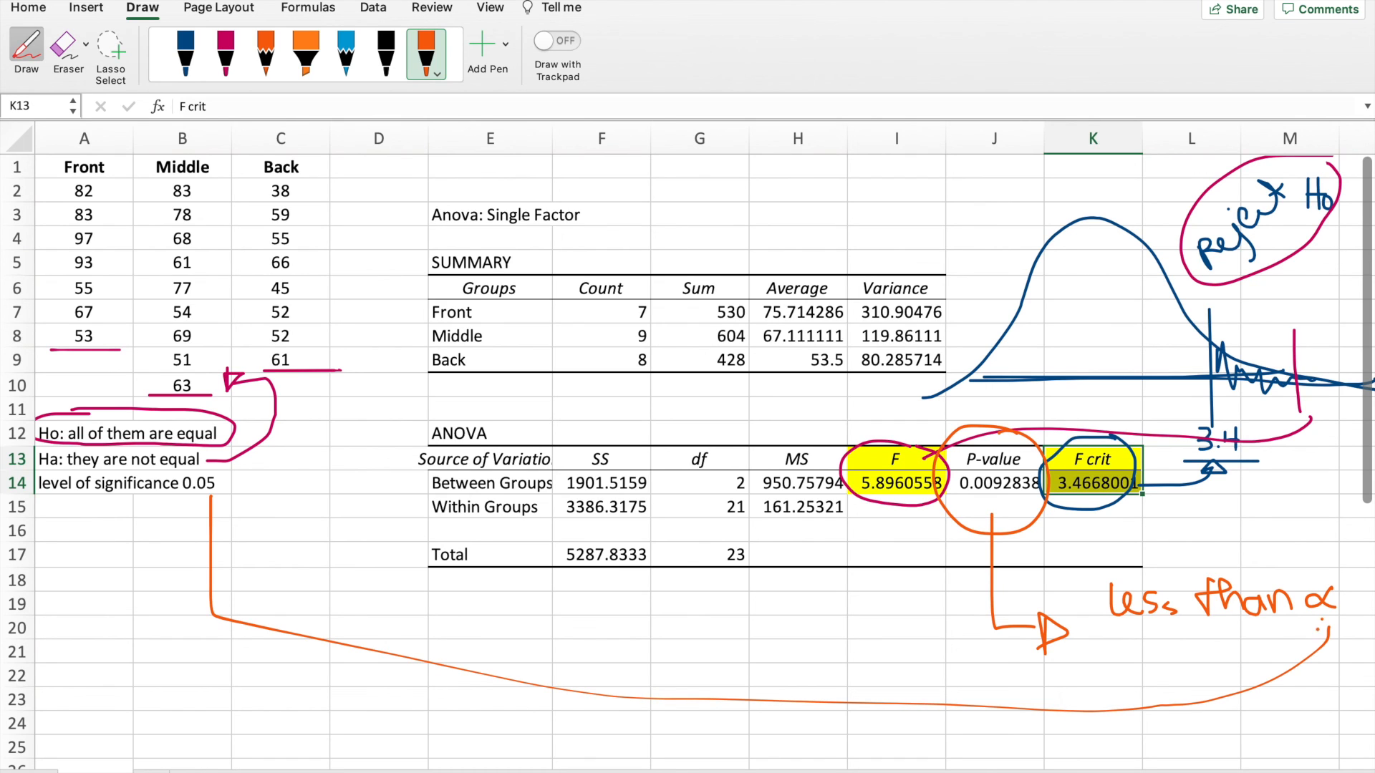
{"action": "left_click", "coordinate": [305, 55]}
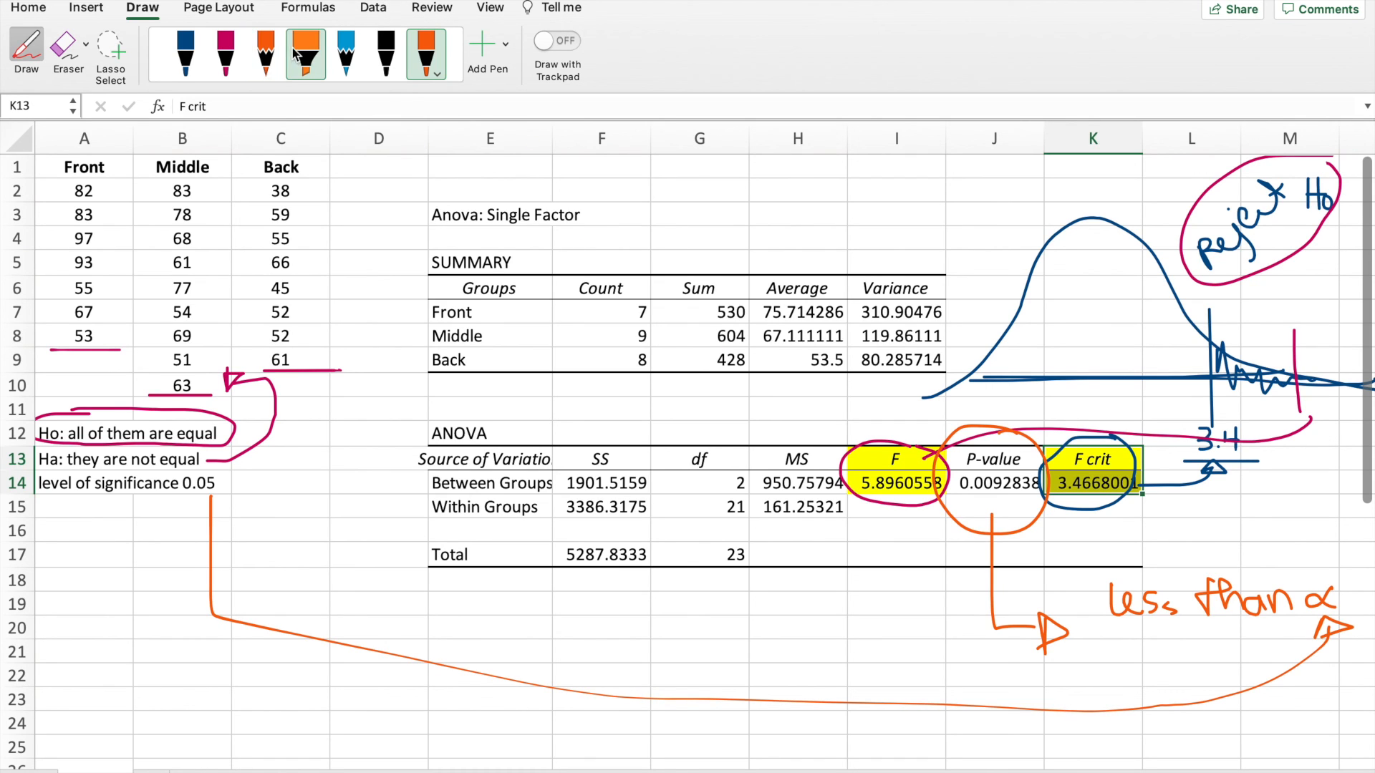
- In pink, write 'Reject' and 0.05 beside α, then erase the marks around the Ho line
{"action": "left_click", "coordinate": [225, 55]}
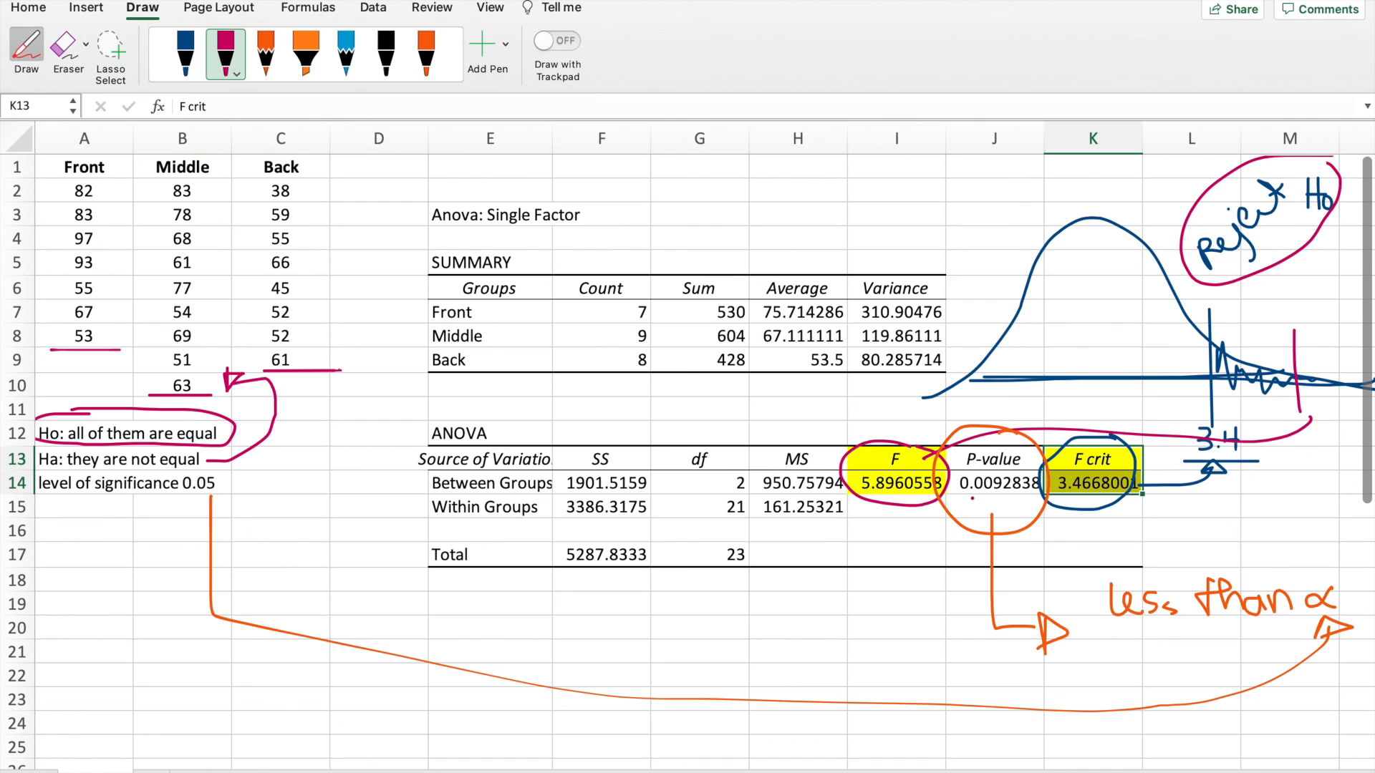
{"action": "left_click_drag", "start_coordinate": [955, 497], "coordinate": [1297, 552]}
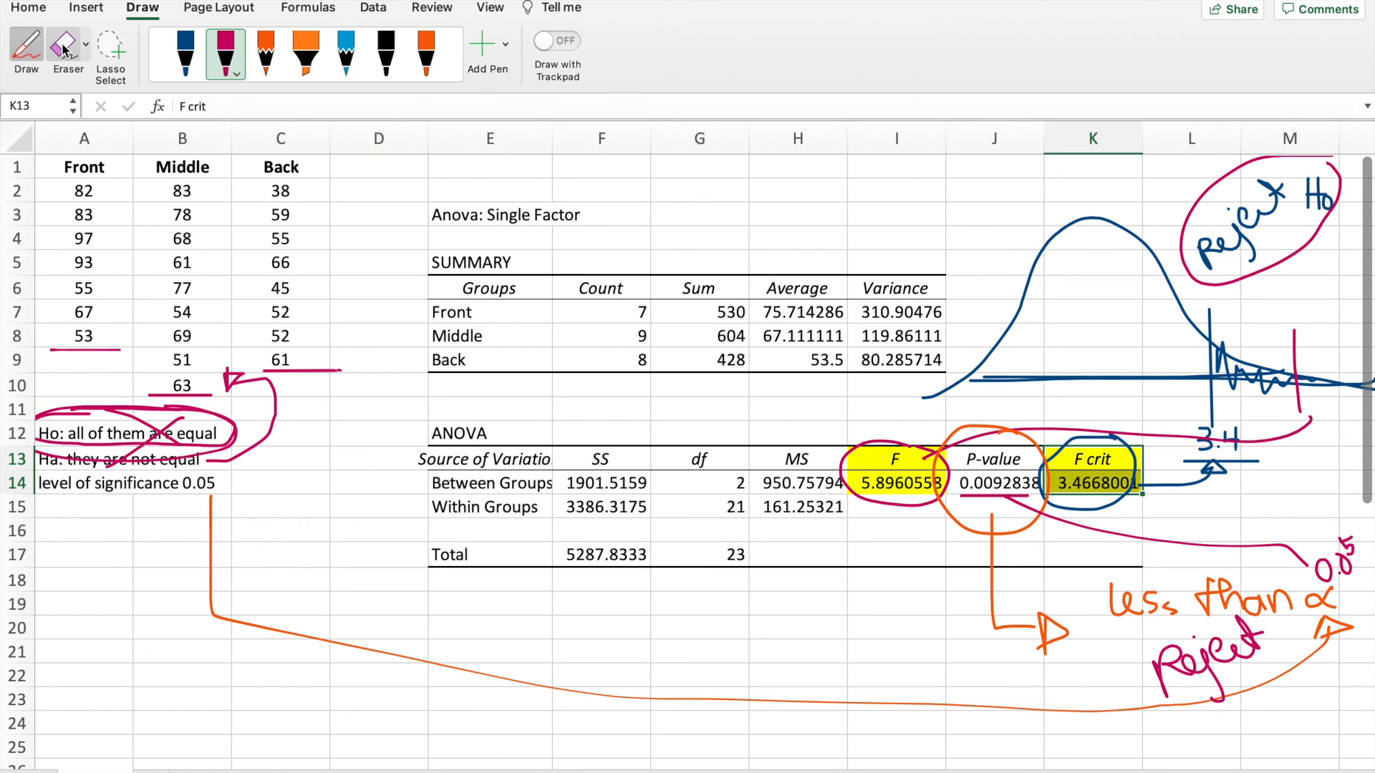
{"action": "left_click", "coordinate": [67, 49]}
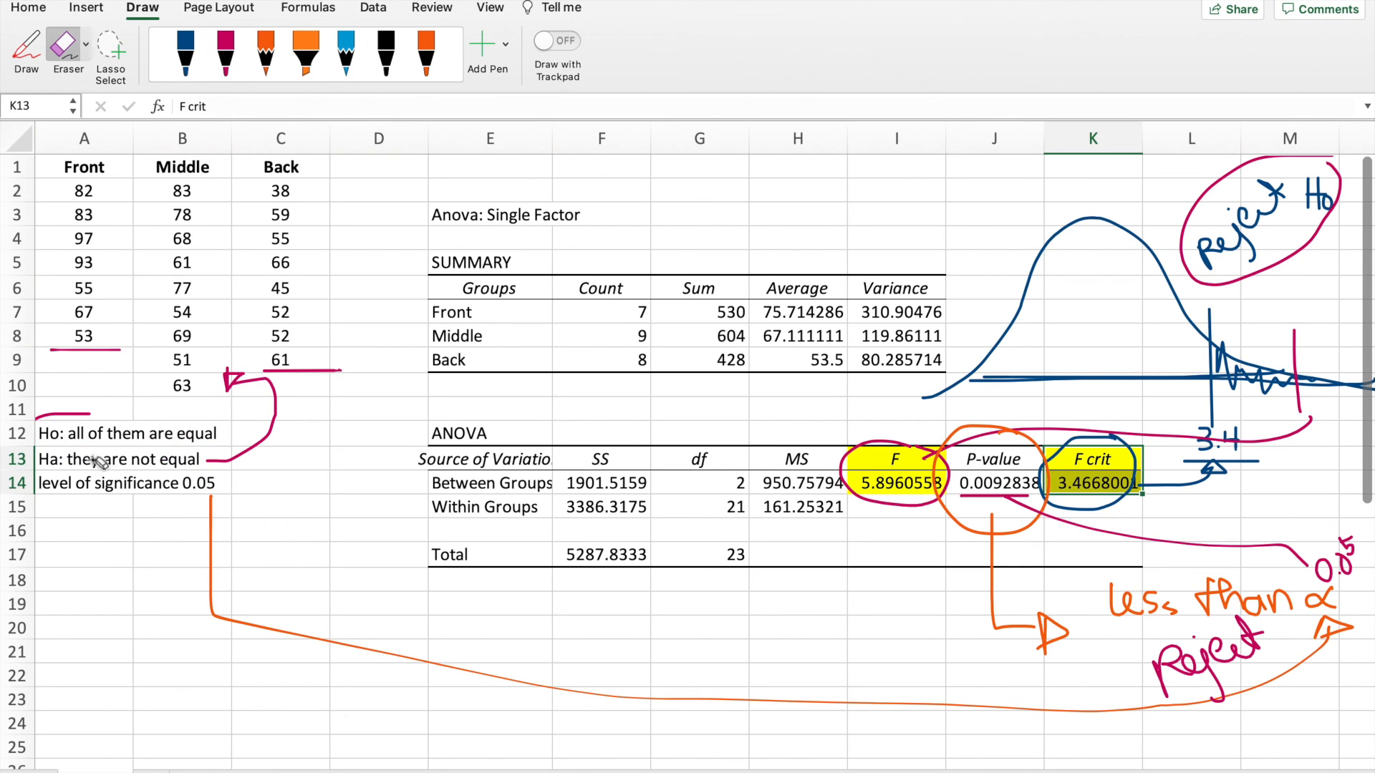
{"action": "left_click", "coordinate": [305, 55]}
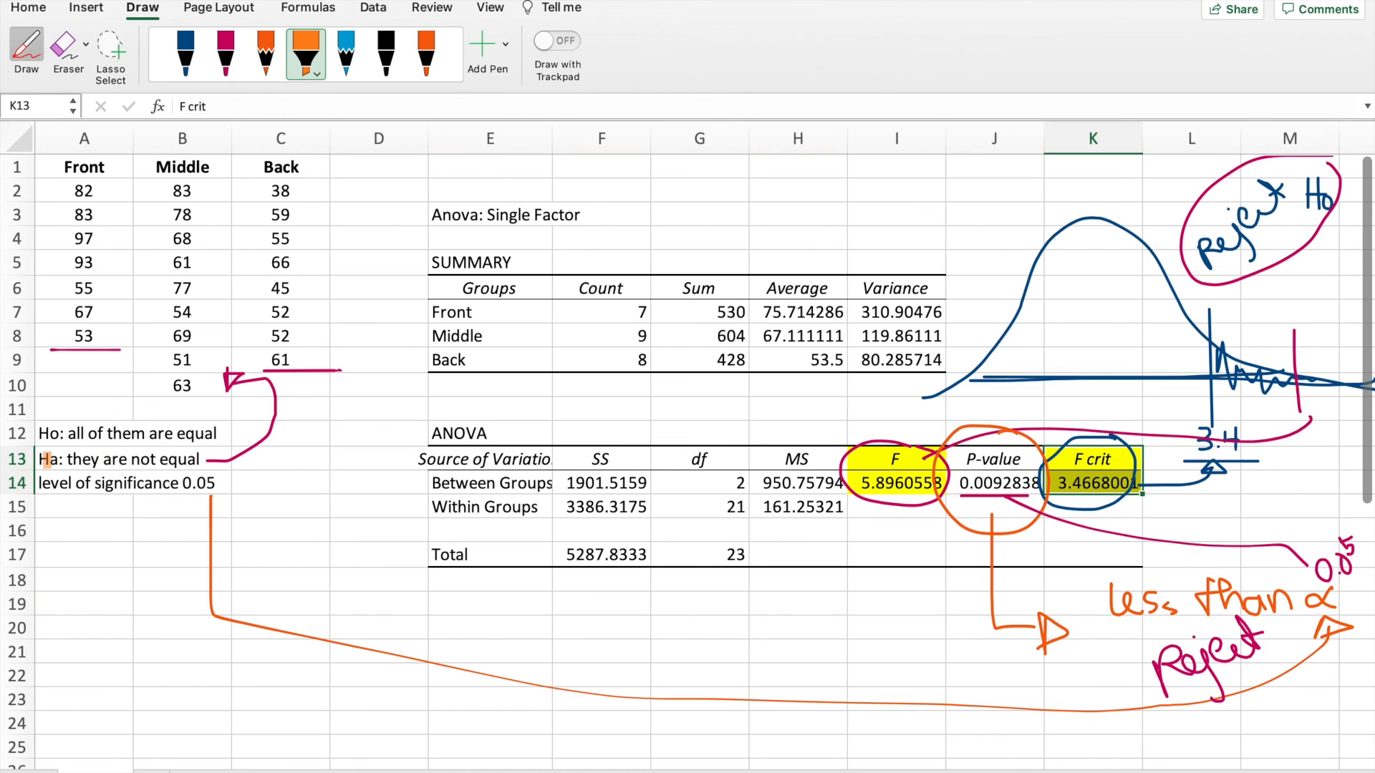